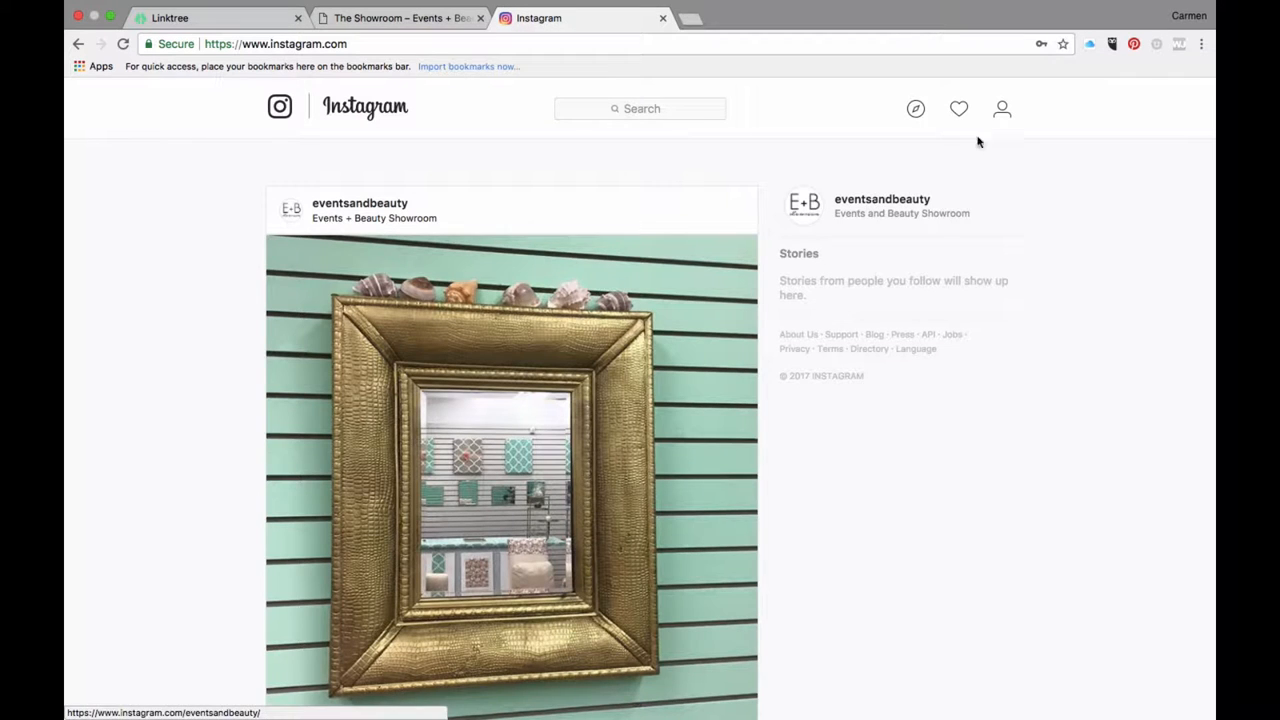
Open the eventsandbeauty profile from the username on the feed post.
left_click(359, 203)
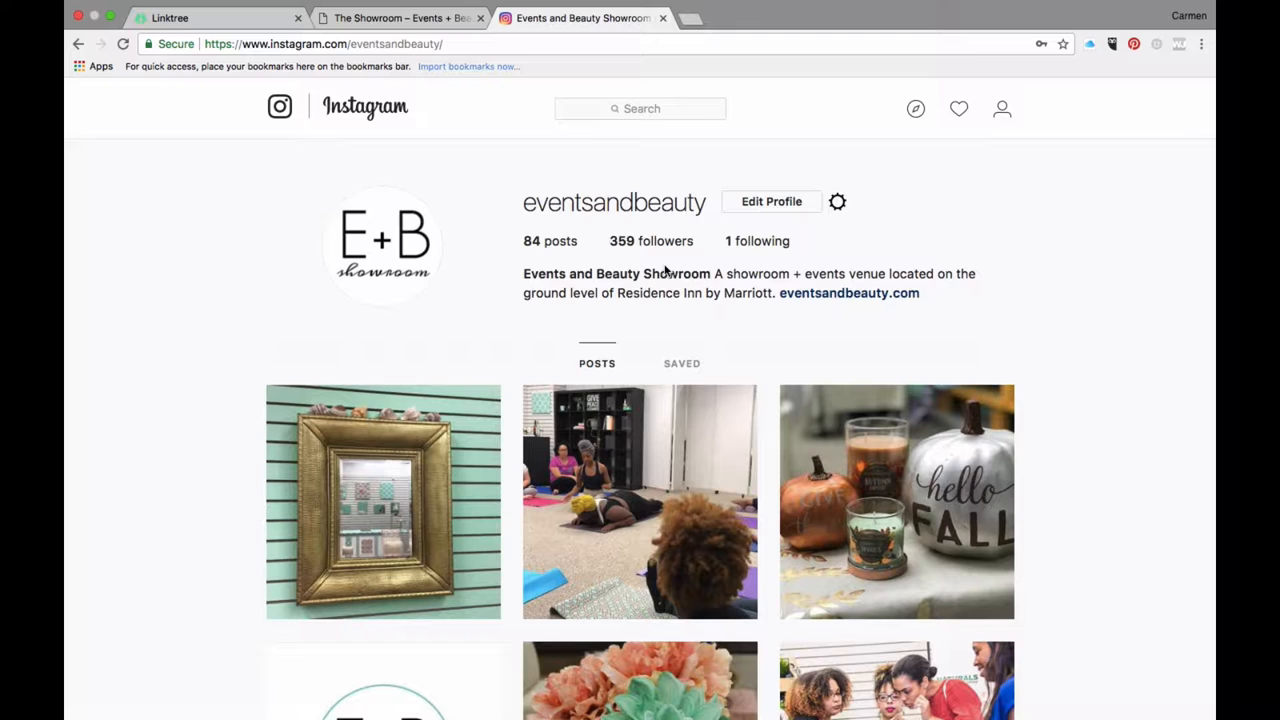
mouse_move(895, 302)
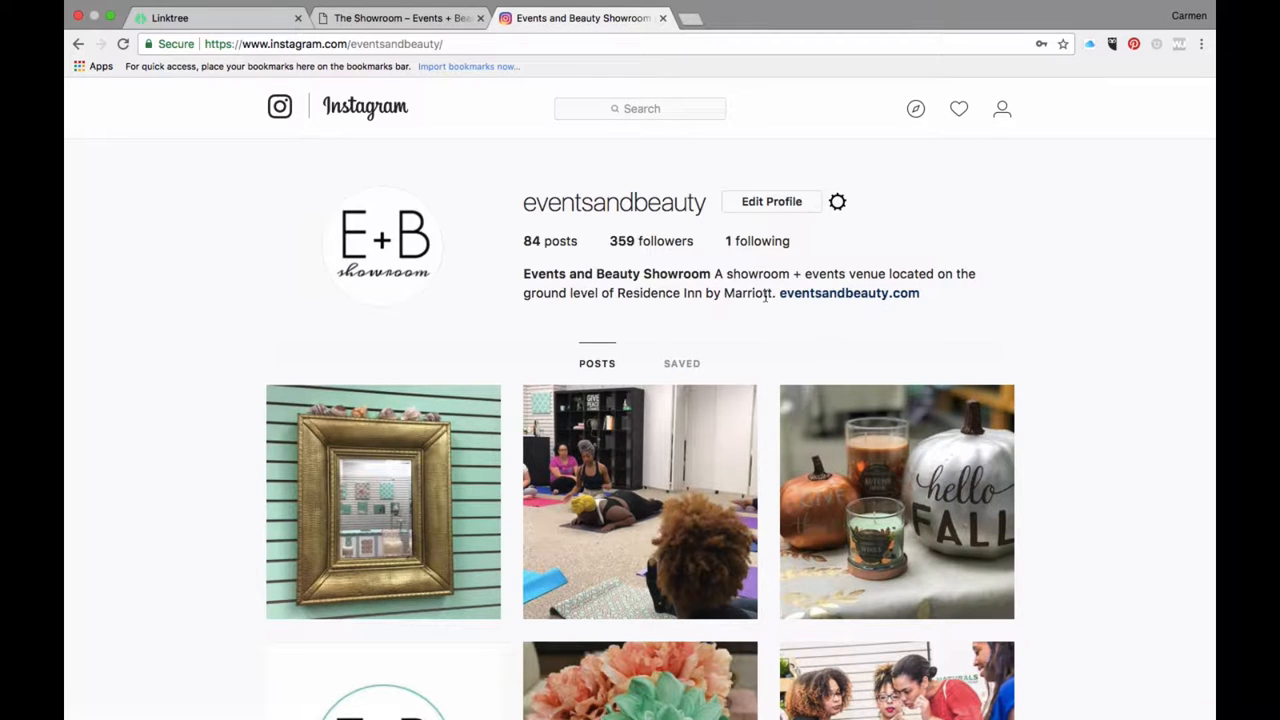
mouse_move(970, 306)
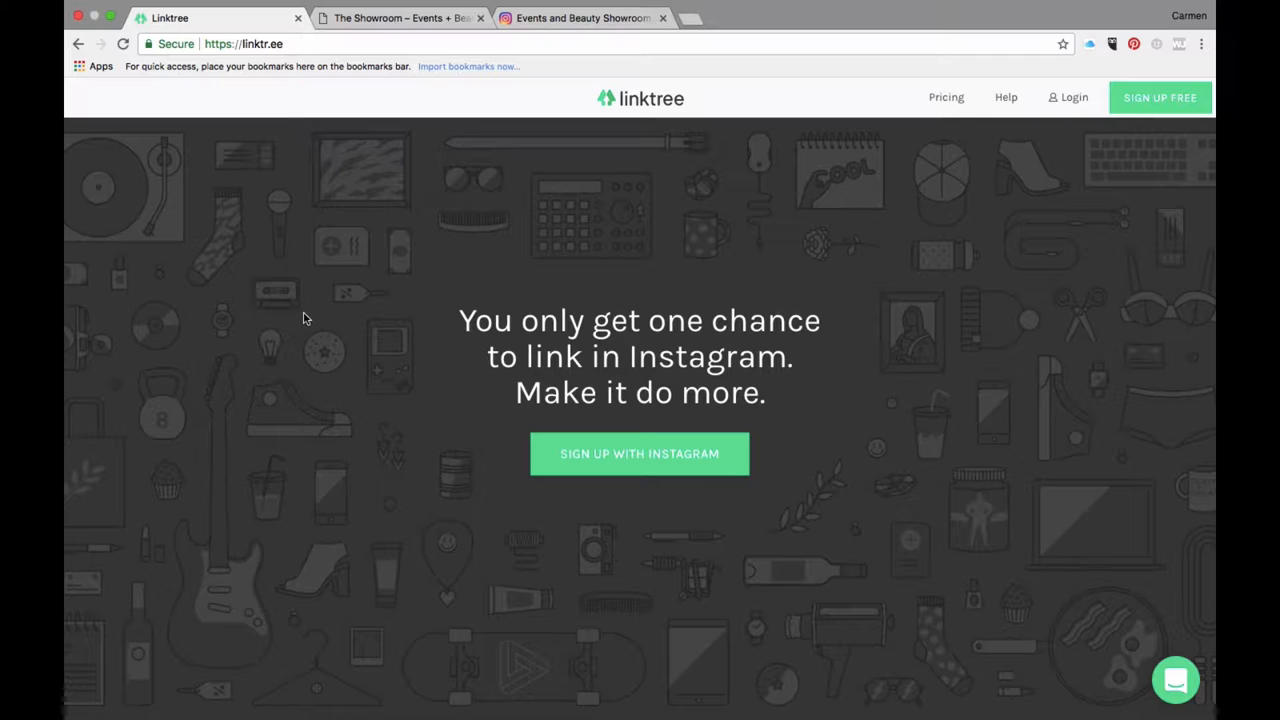
mouse_move(390, 425)
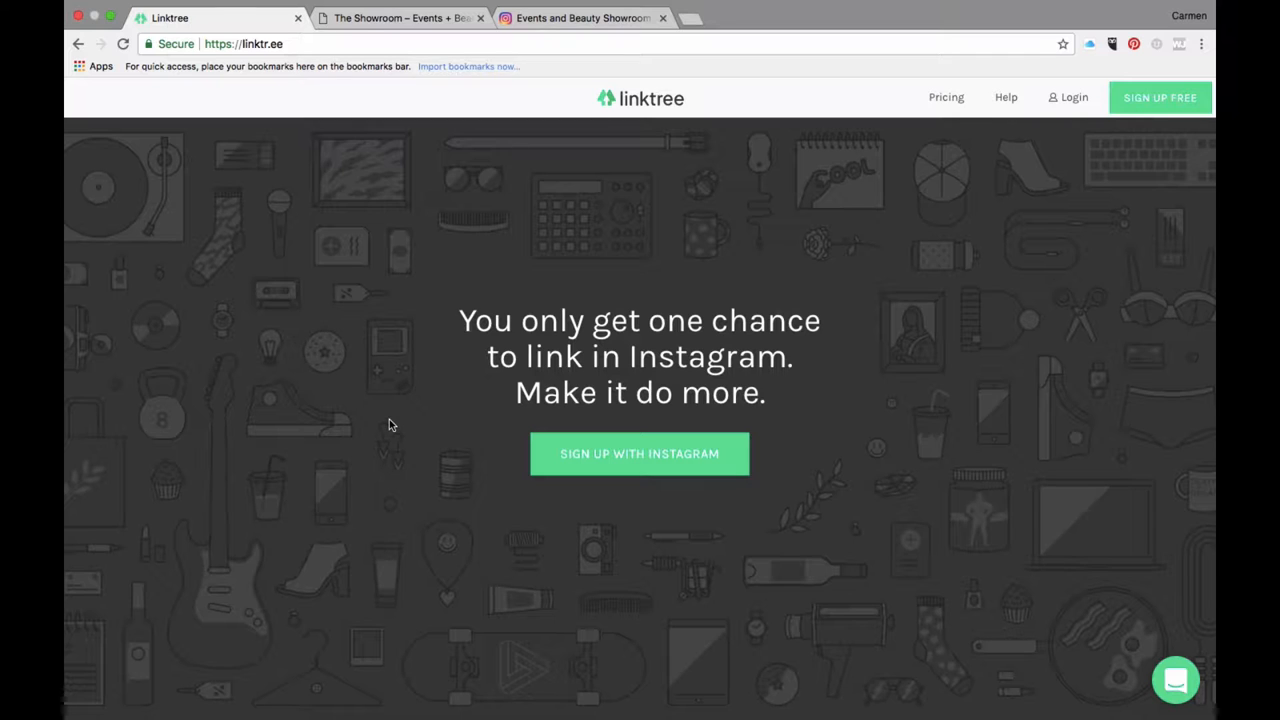
scroll("down", 3)
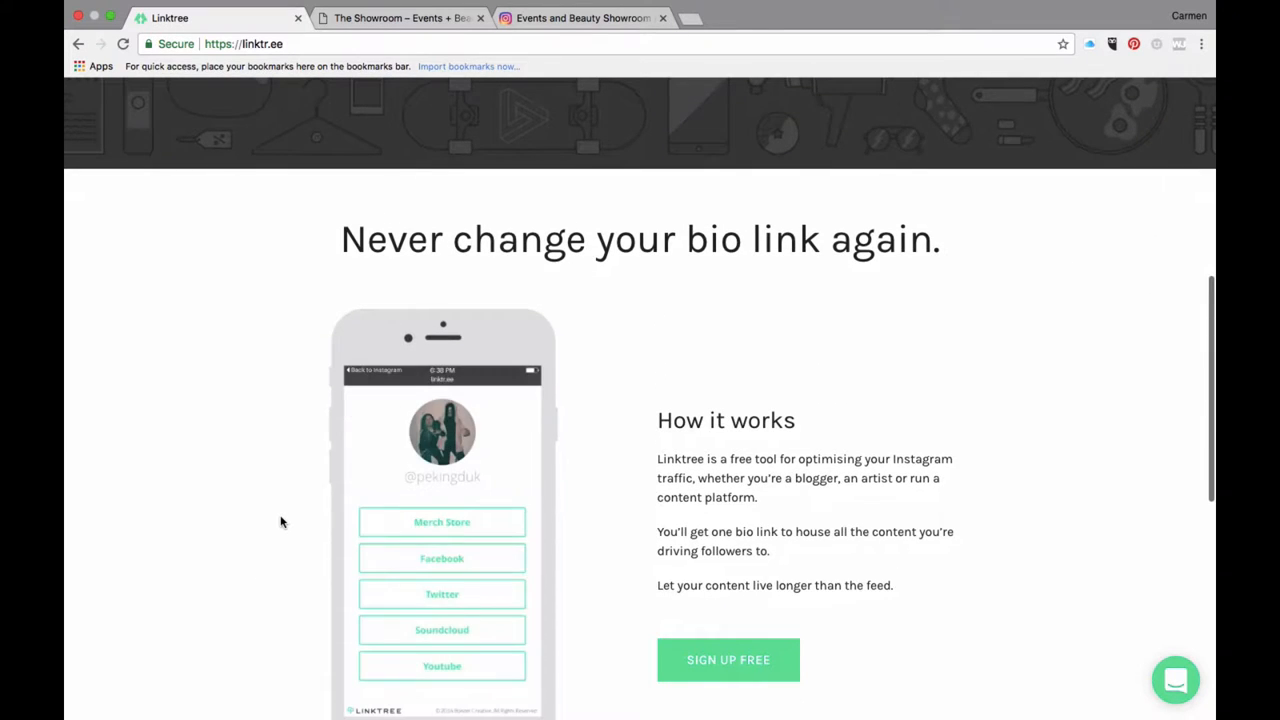
scroll("down", 3)
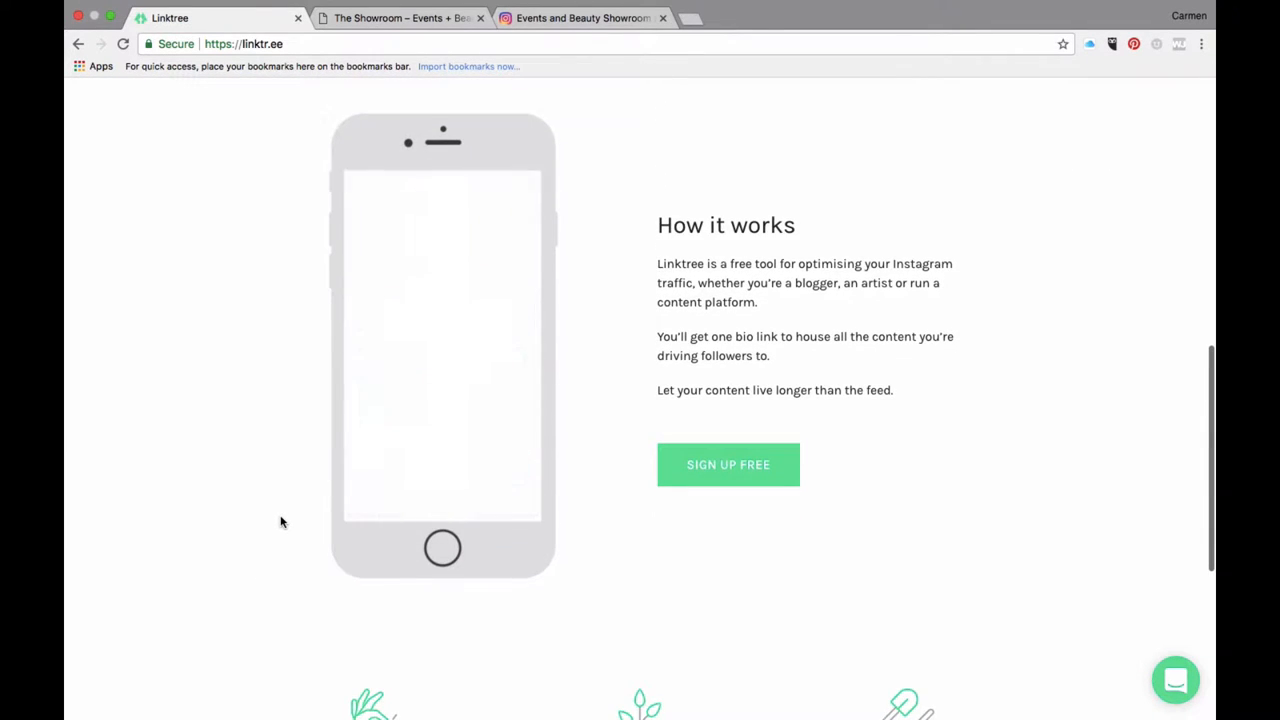
scroll("down", 3)
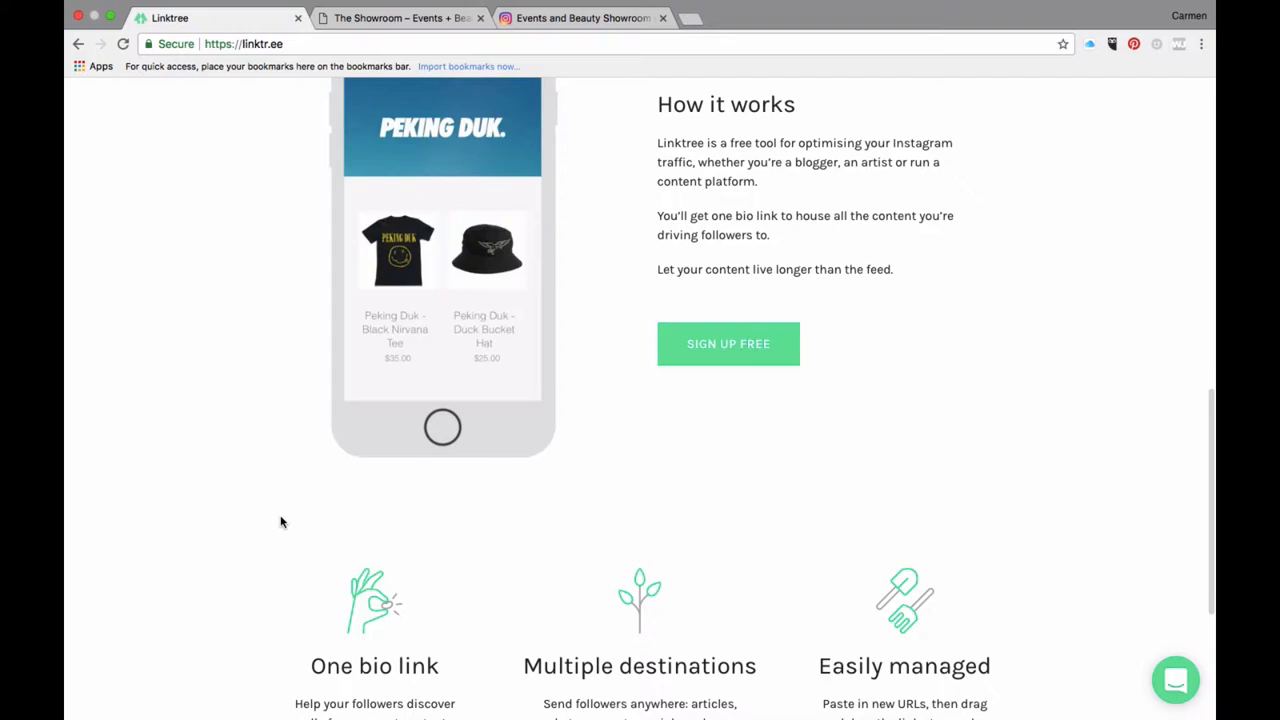
scroll("down", 3)
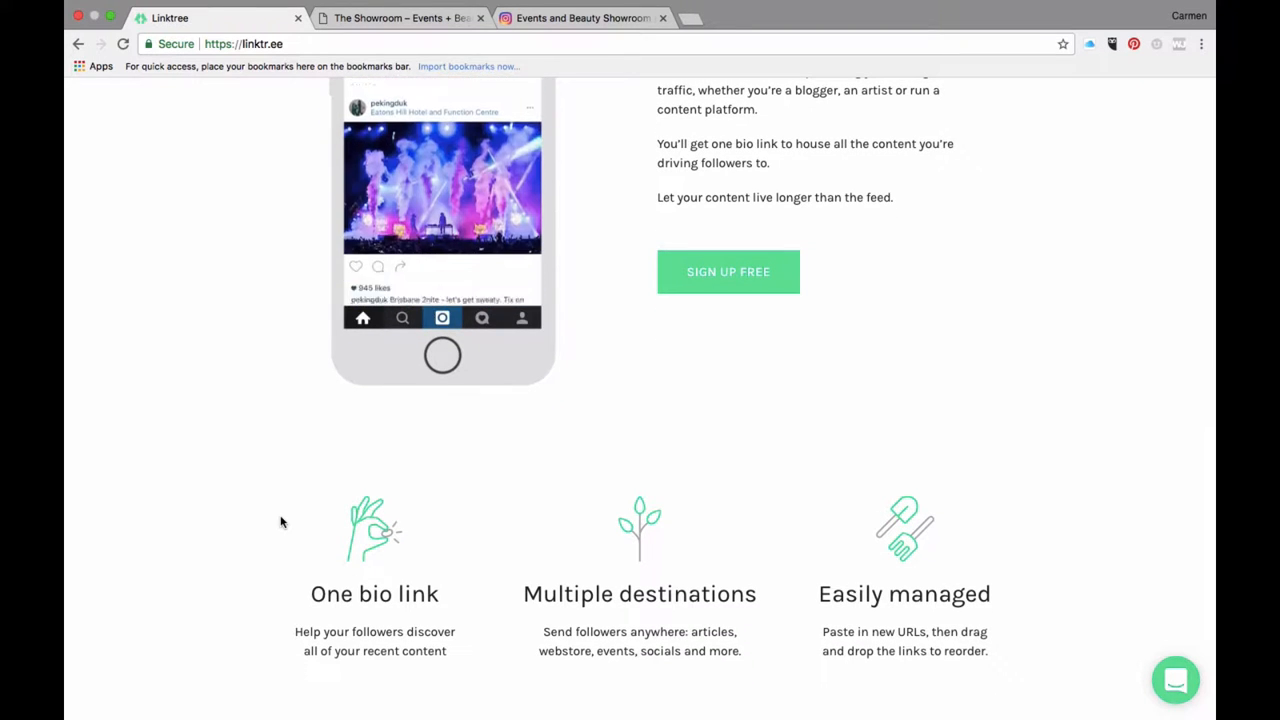
scroll("down", 3)
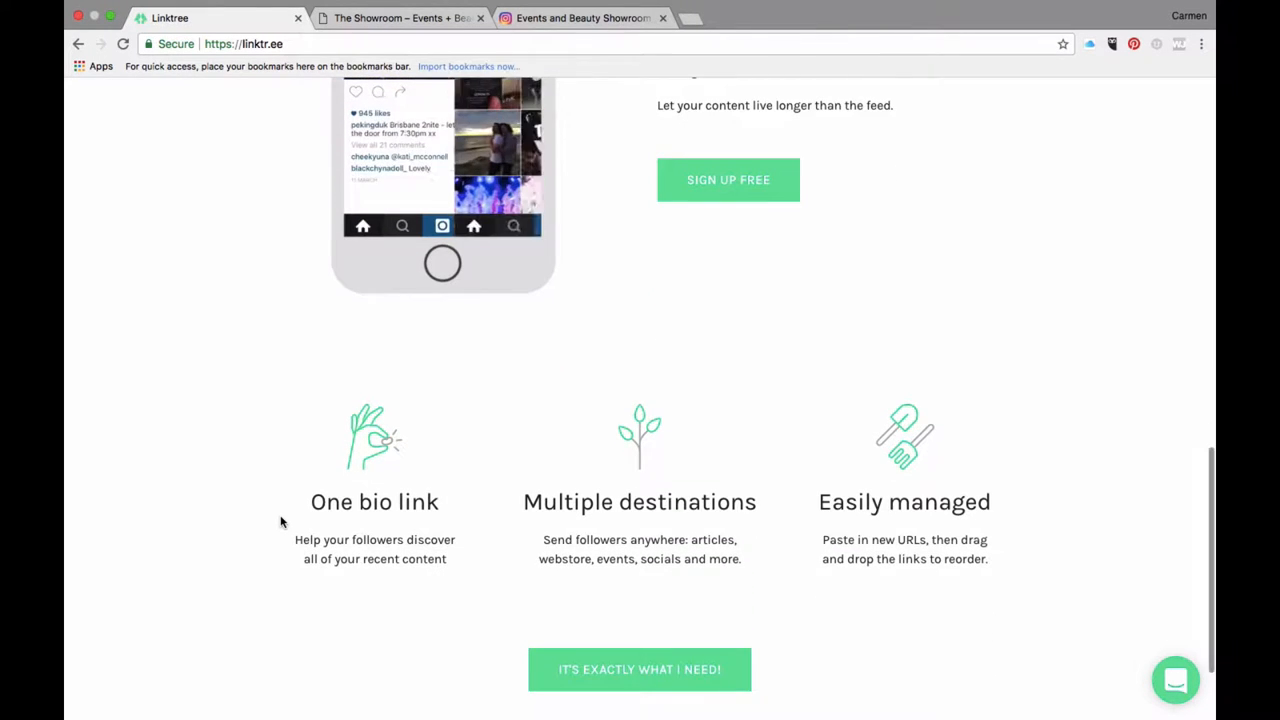
scroll("down", 3)
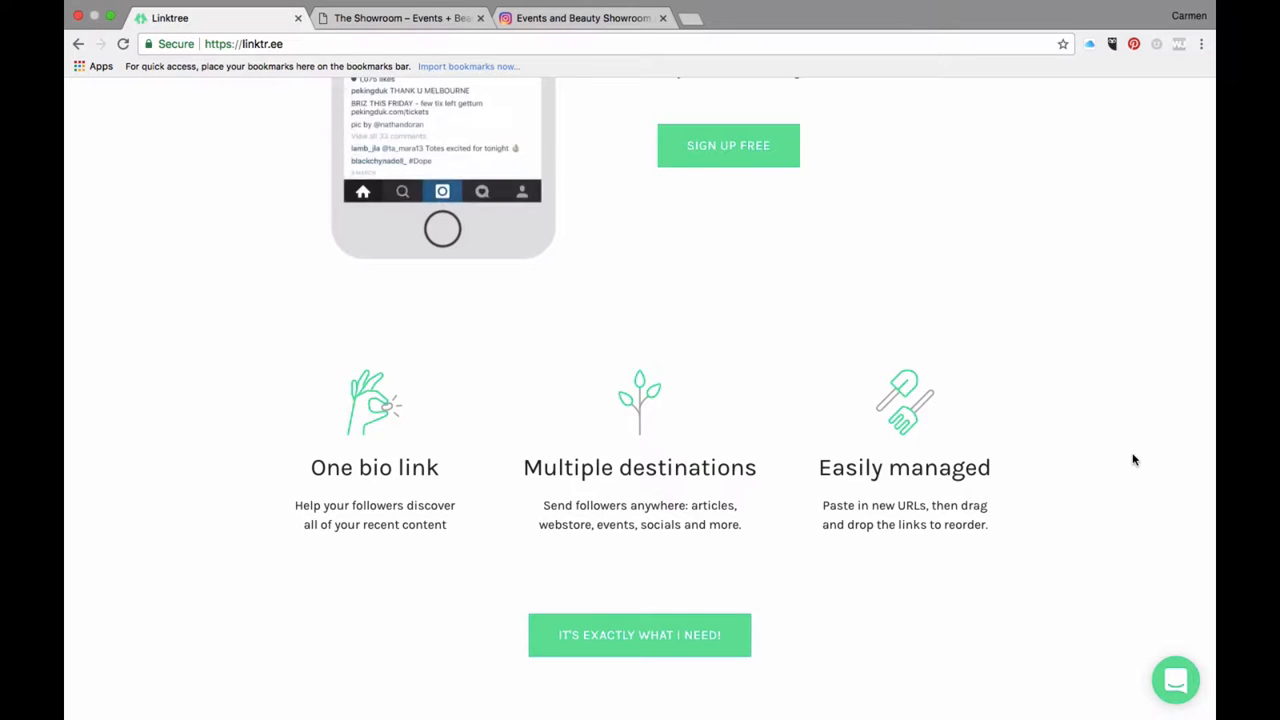
scroll("down", 3)
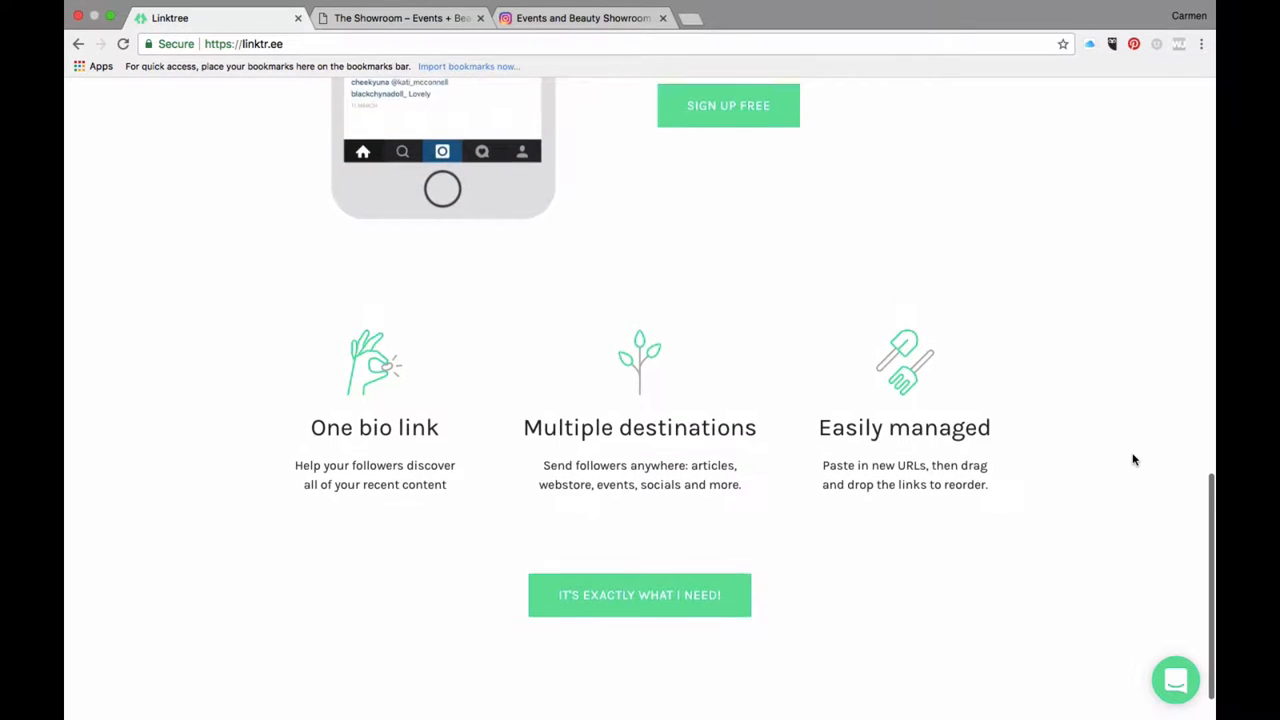
scroll("up", 3)
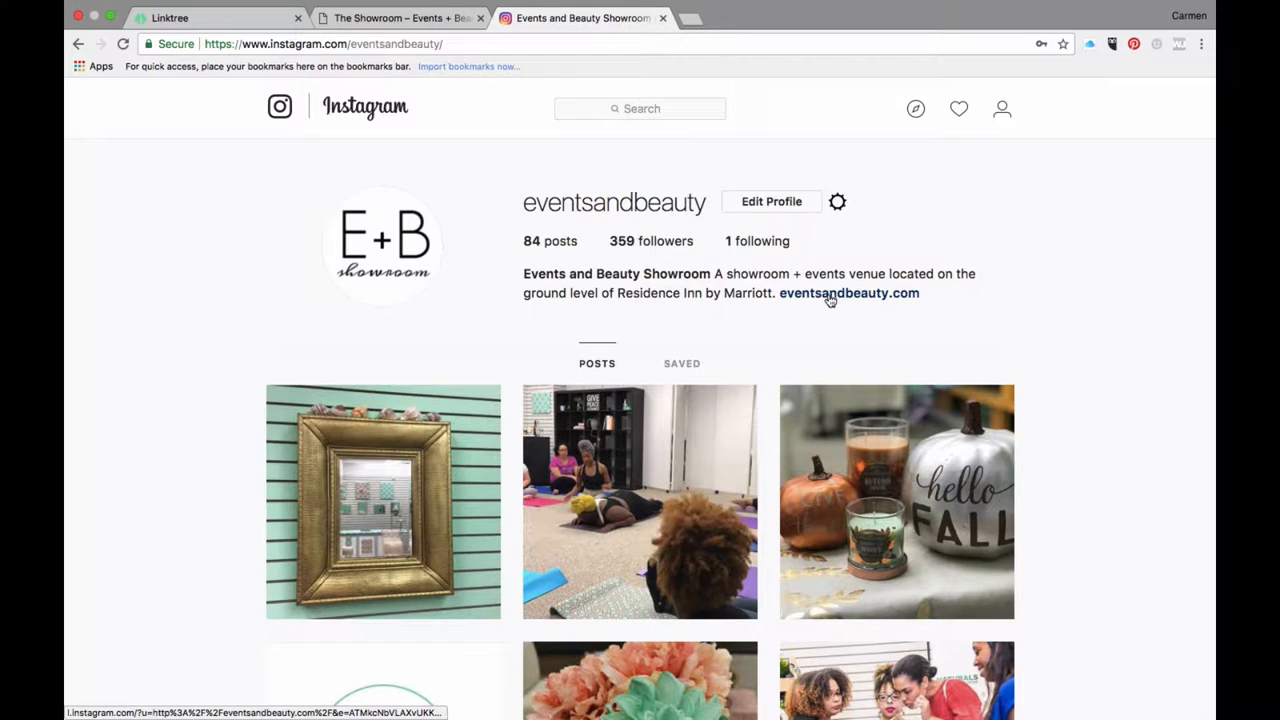
mouse_move(757, 260)
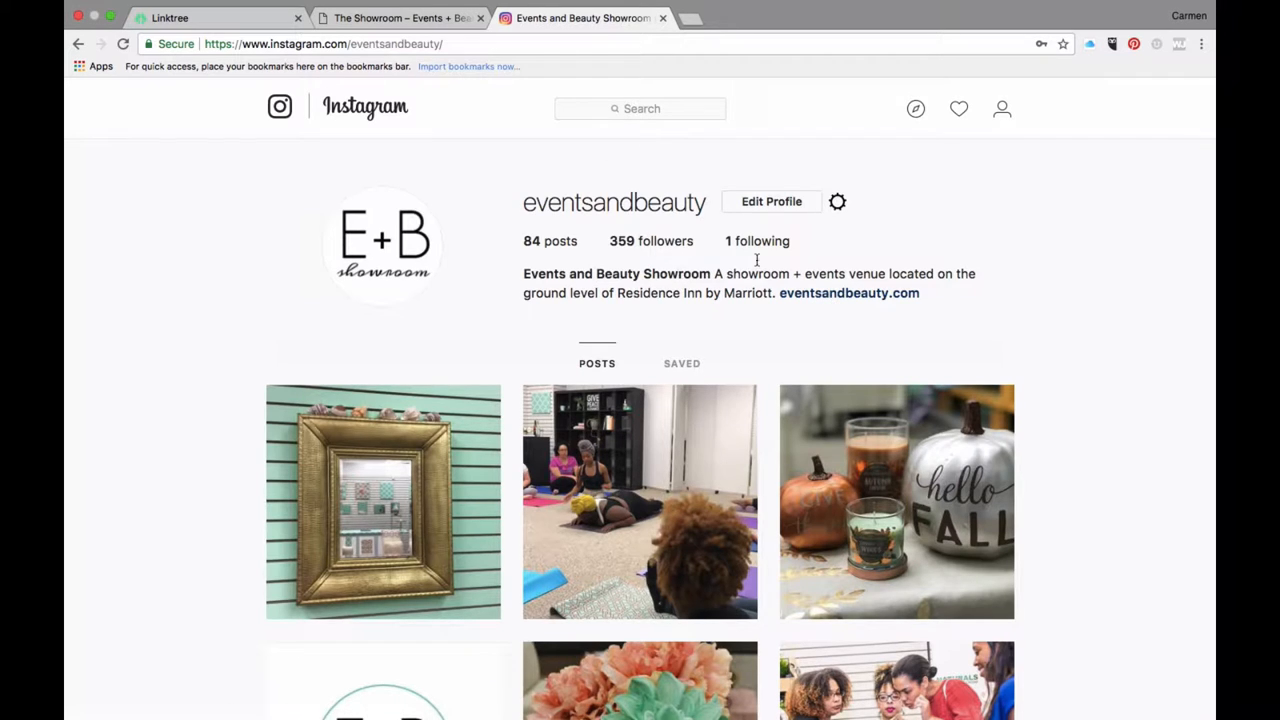
mouse_move(548, 268)
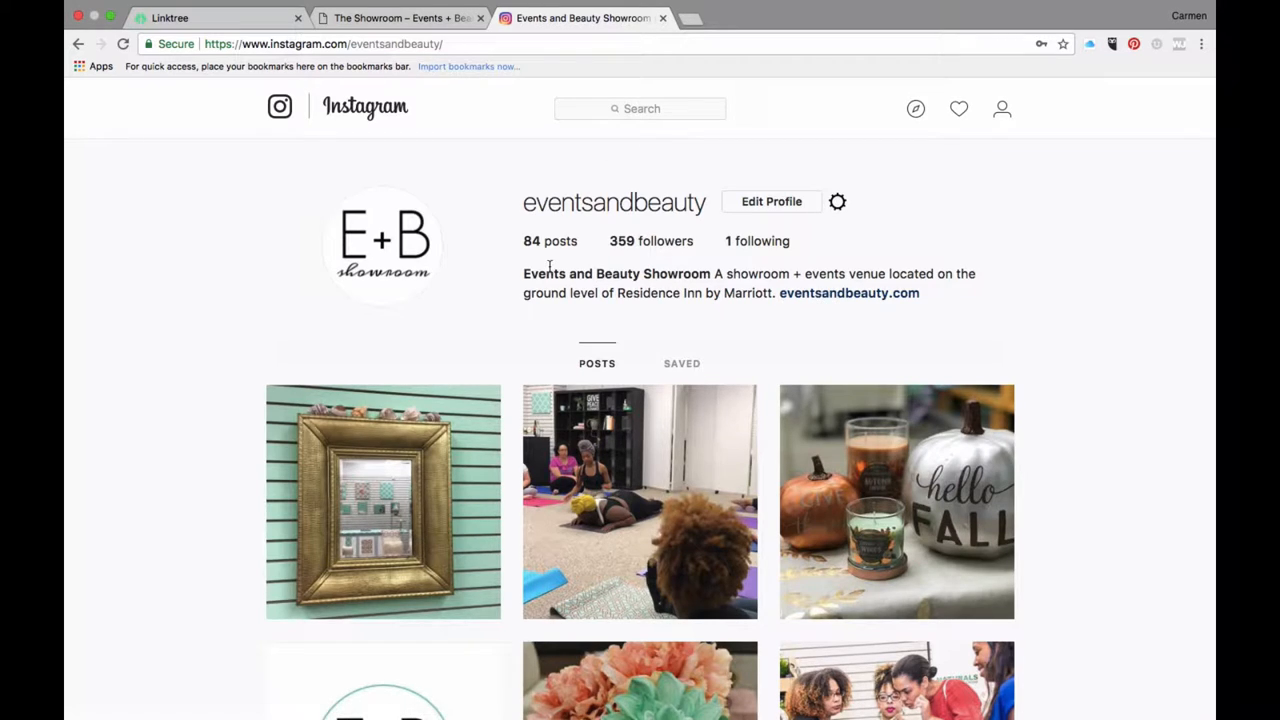
mouse_move(555, 260)
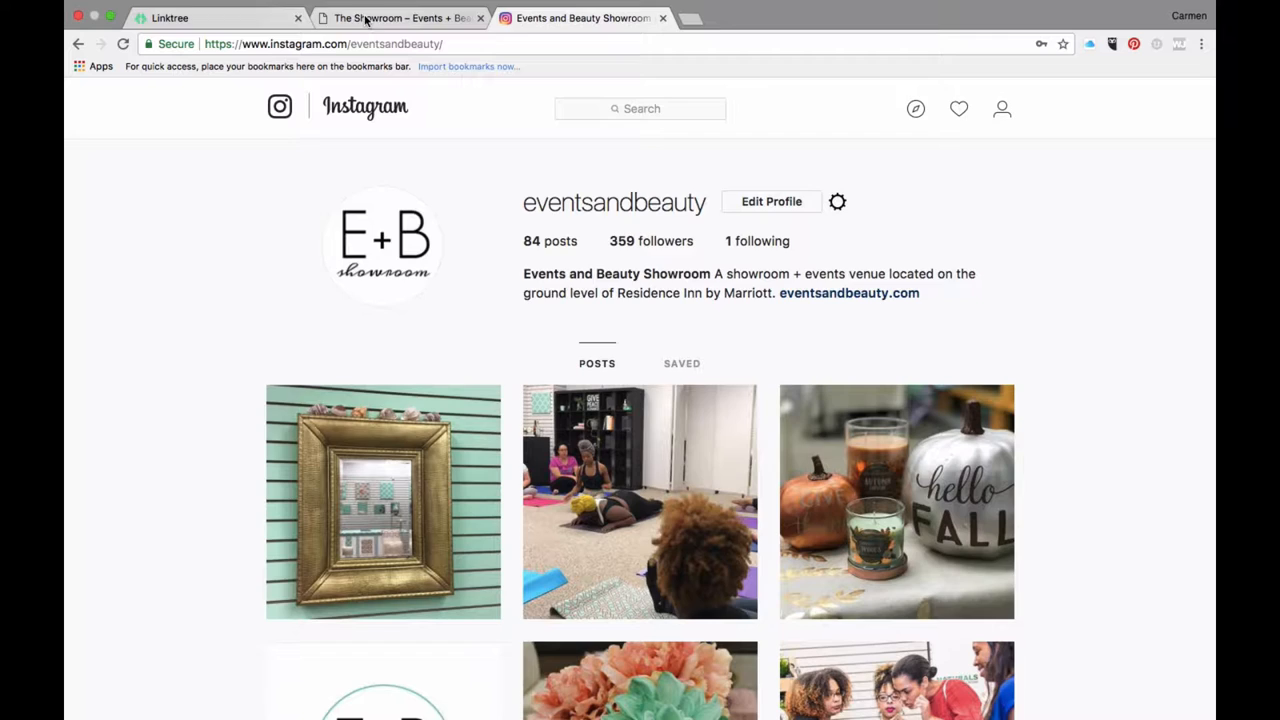
left_click(400, 18)
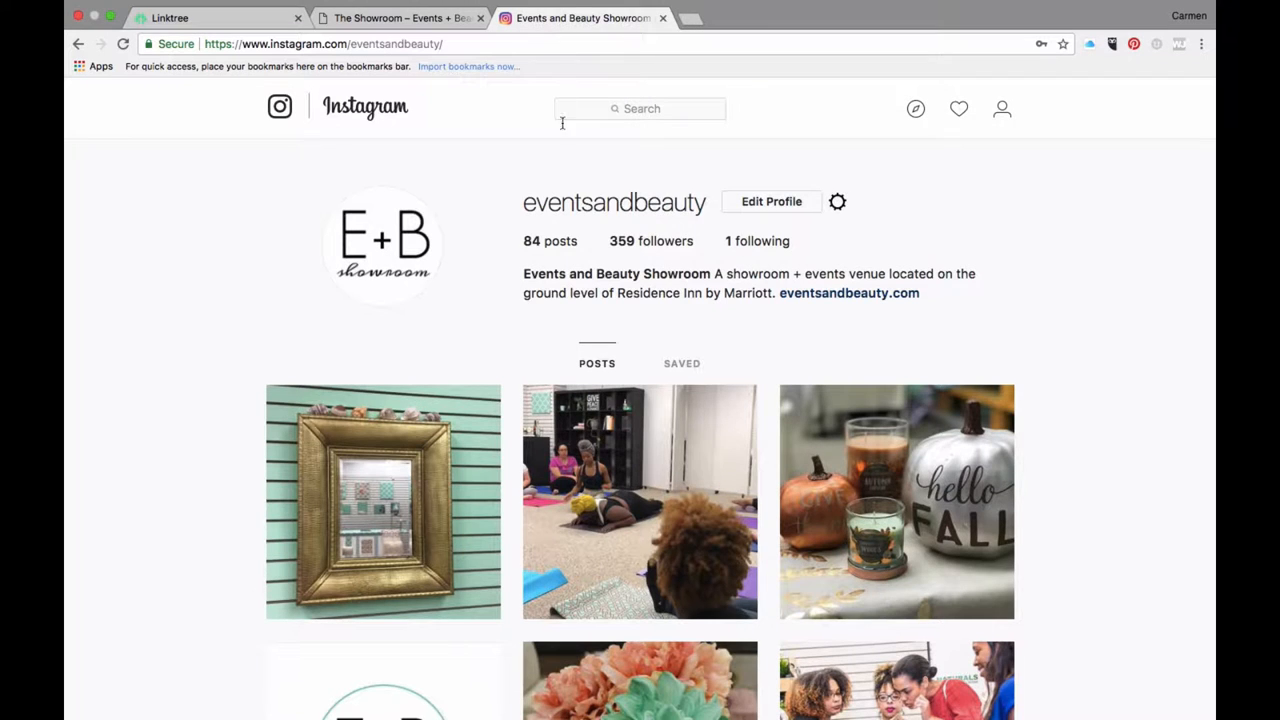
mouse_move(850, 260)
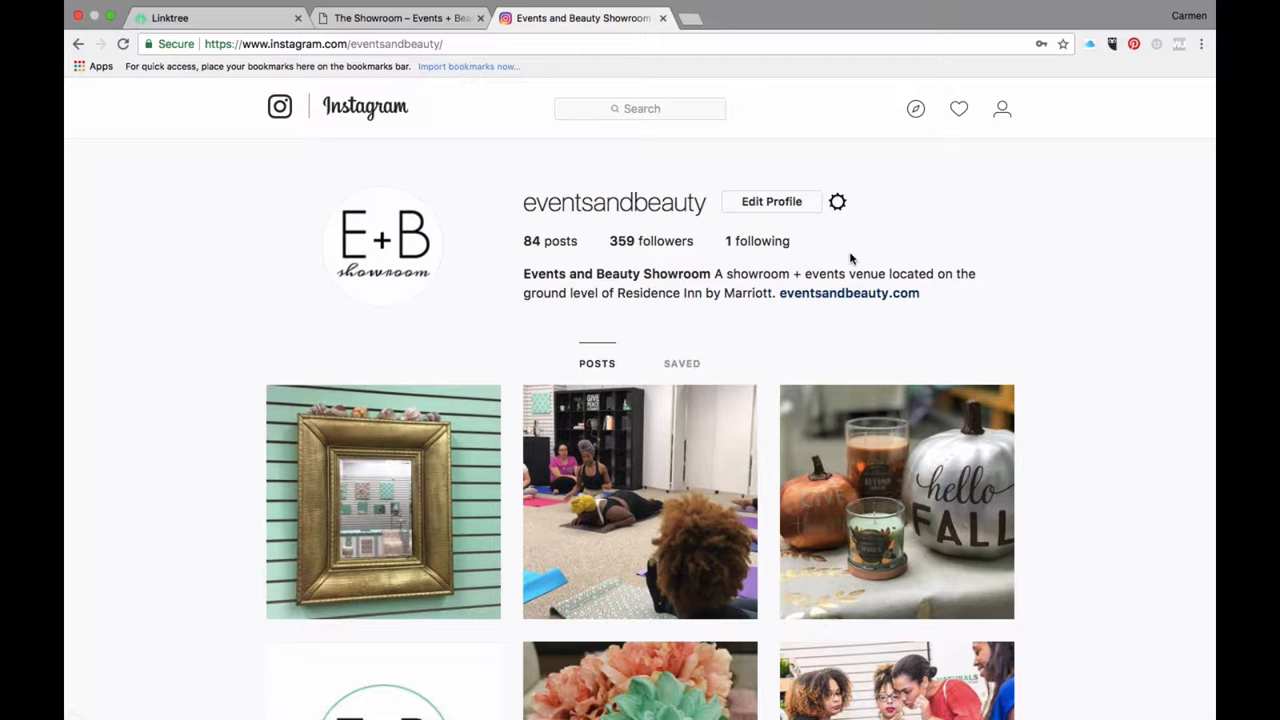
left_click(170, 18)
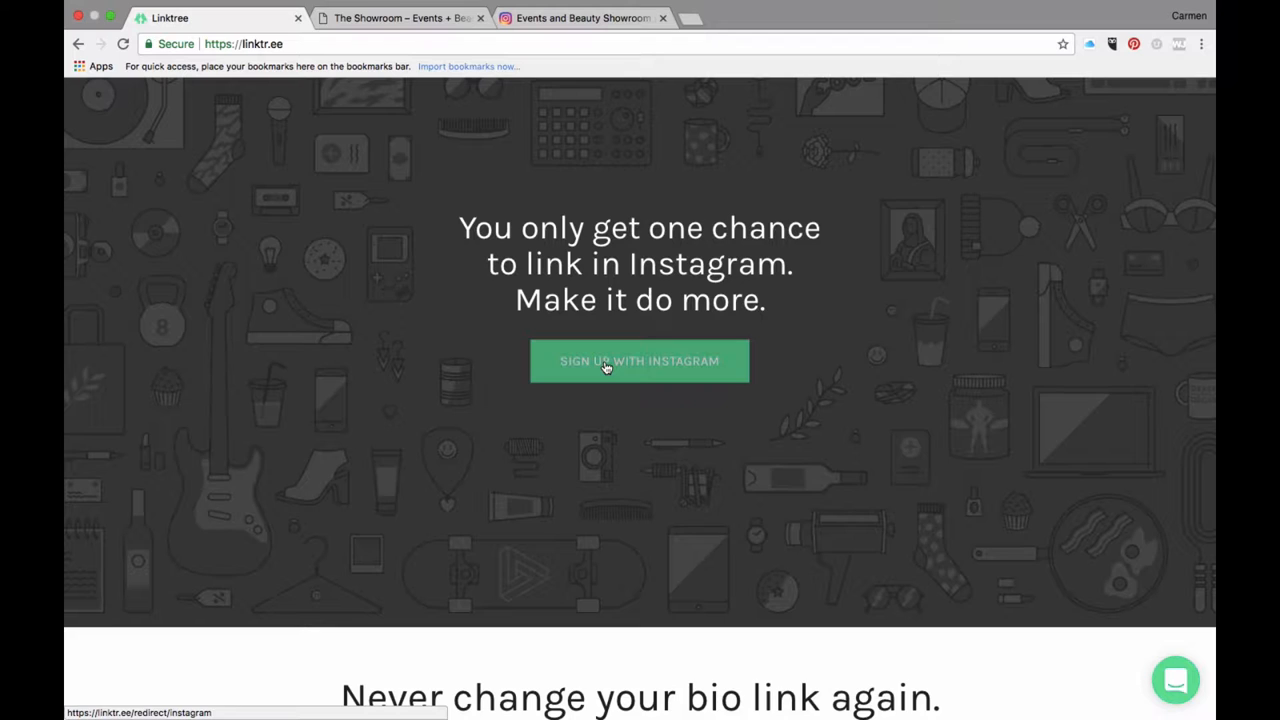
Sign up with the eventsandbeauty Instagram account and authorize Linktree's access request.
left_click(639, 361)
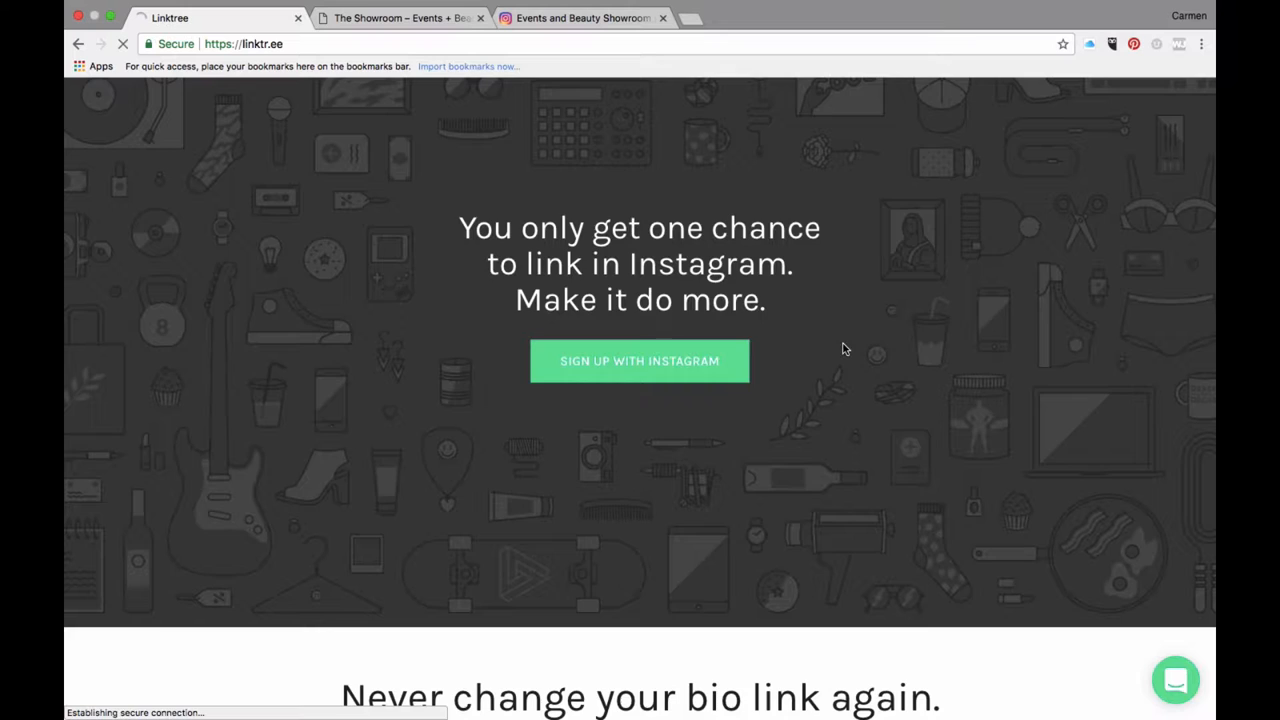
left_click(639, 361)
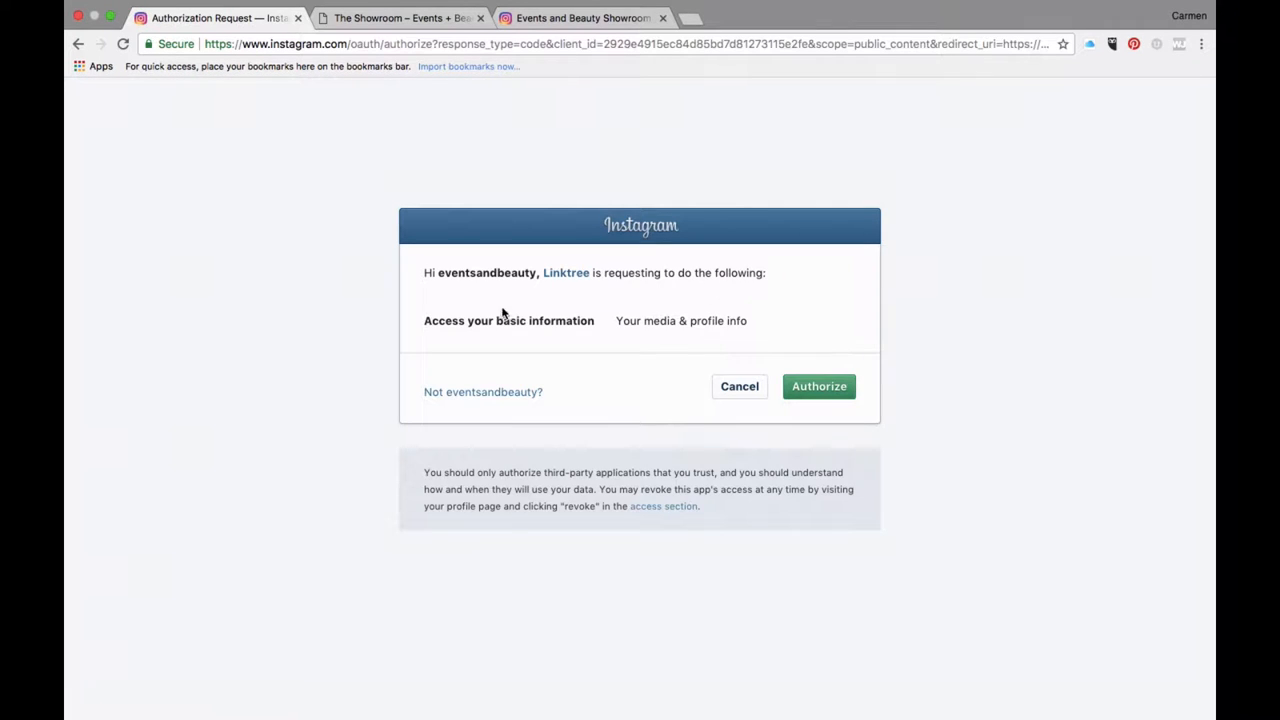
mouse_move(566, 297)
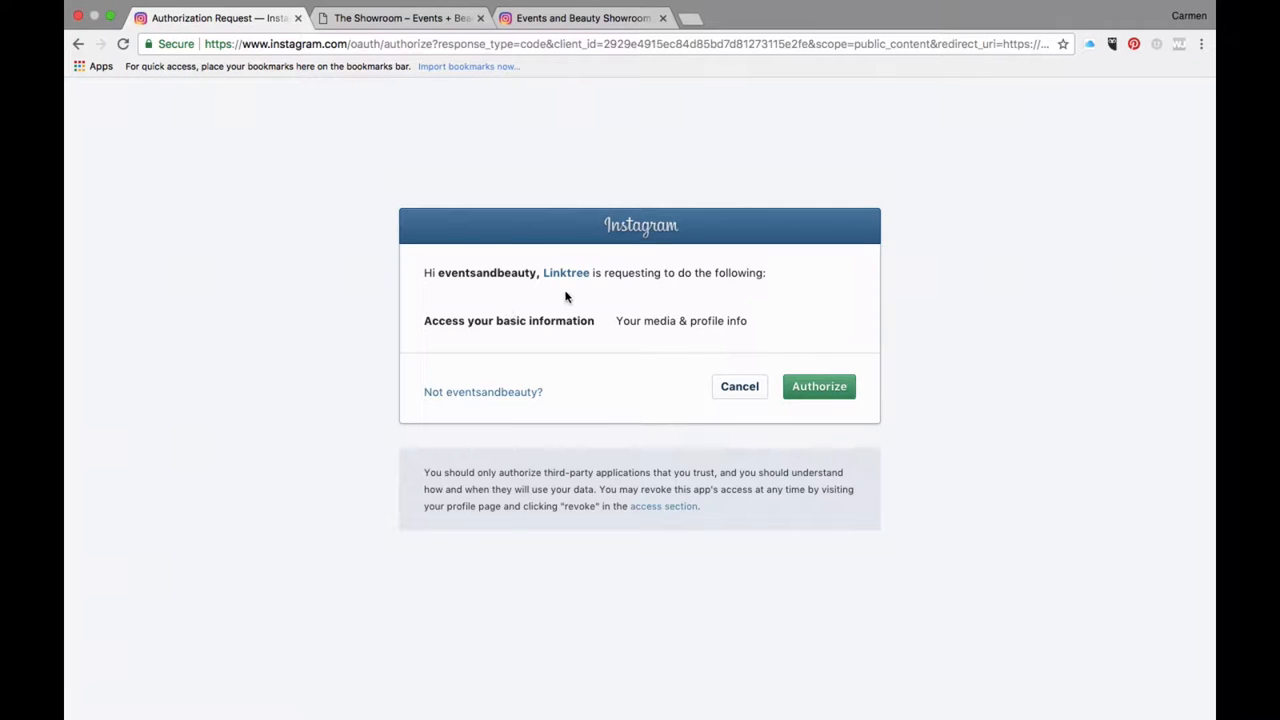
mouse_move(485, 287)
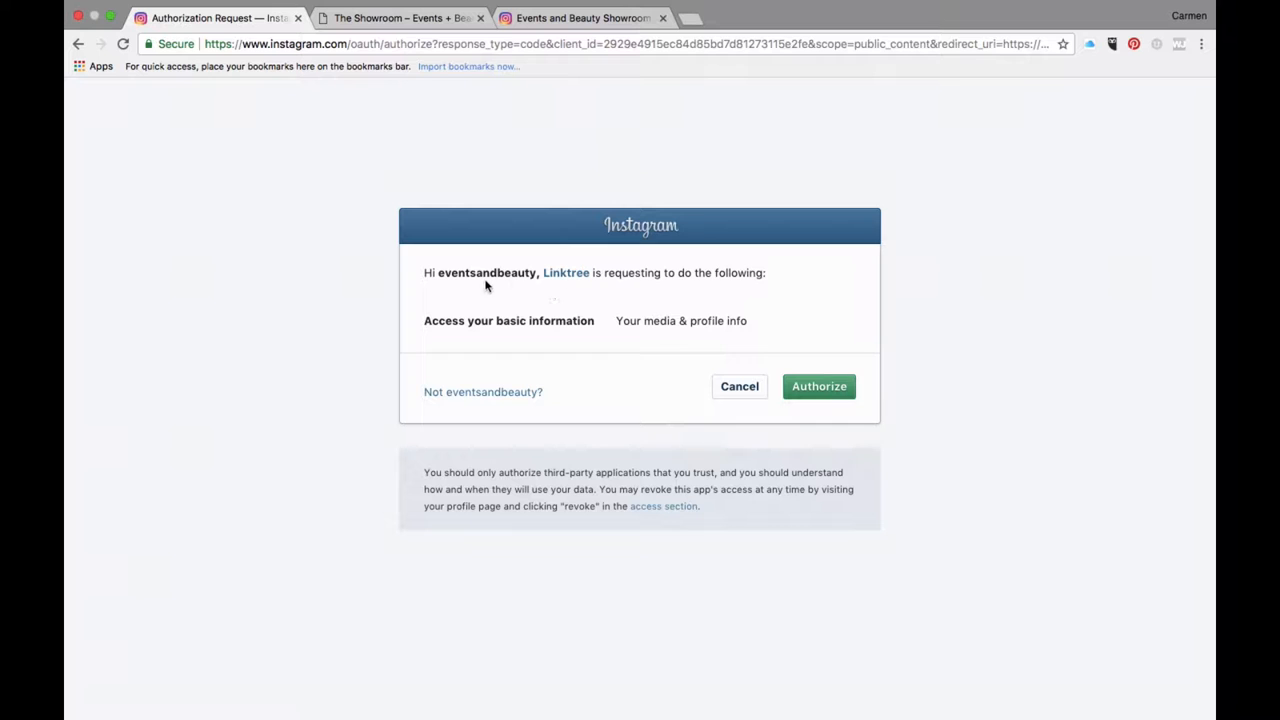
left_click(818, 386)
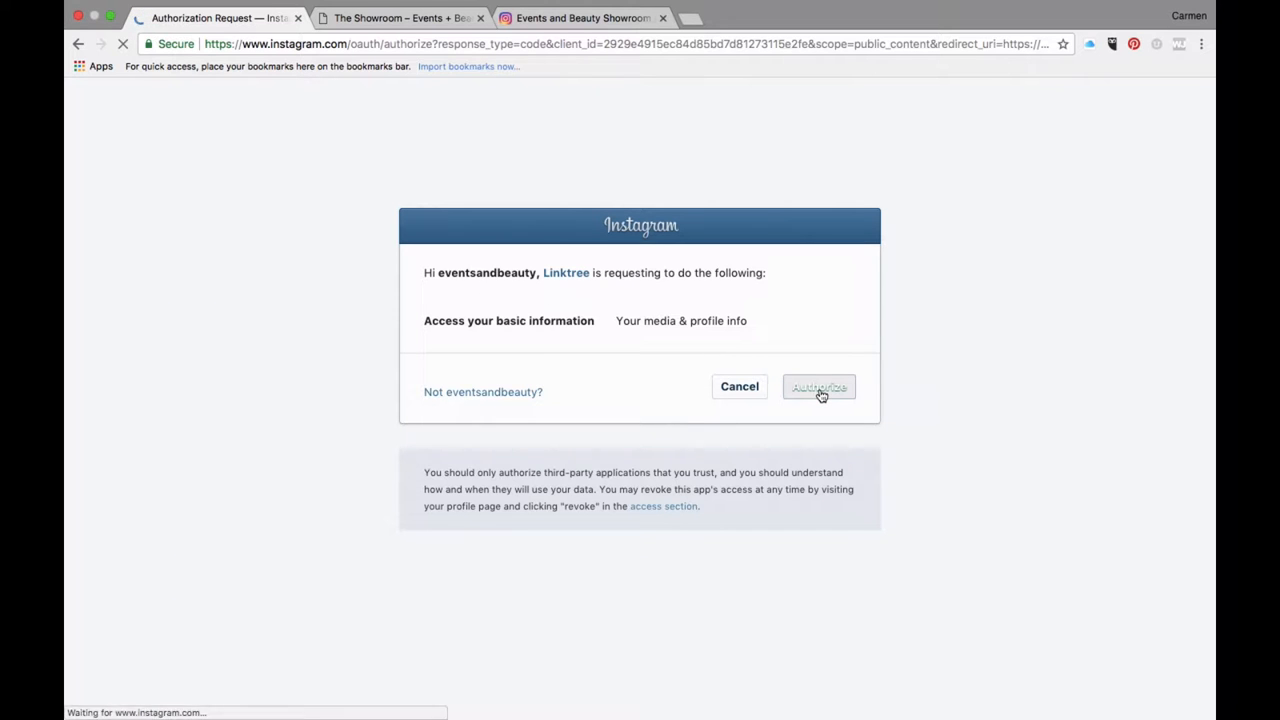
Choose 'Continue with Free' on the Select a plan page instead of the $6/month PRO plan.
left_click(819, 387)
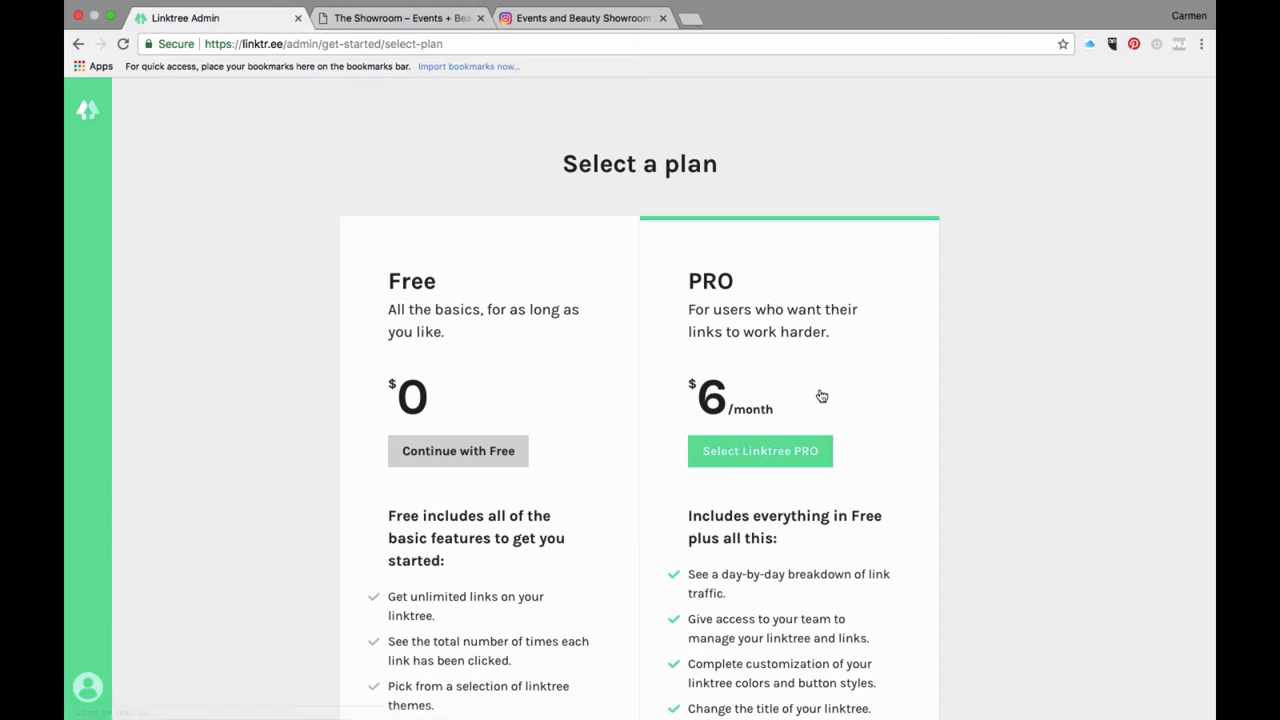
scroll("down", 3)
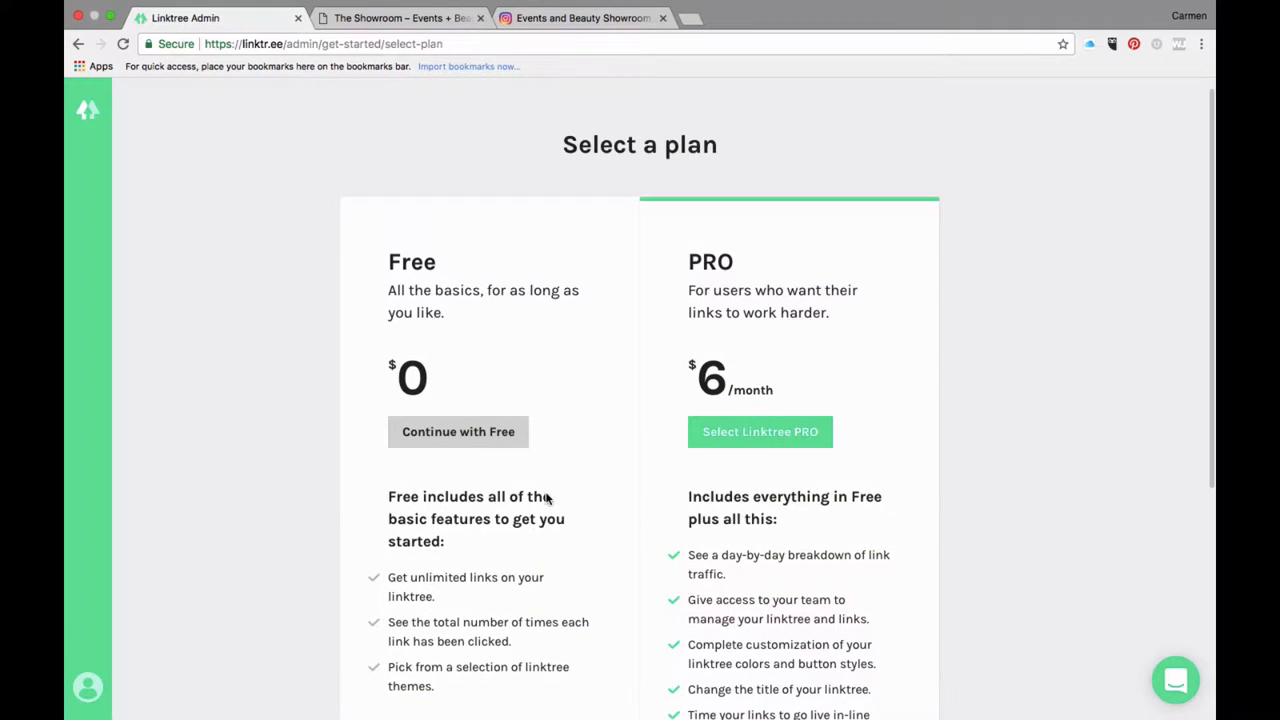
scroll("down", 3)
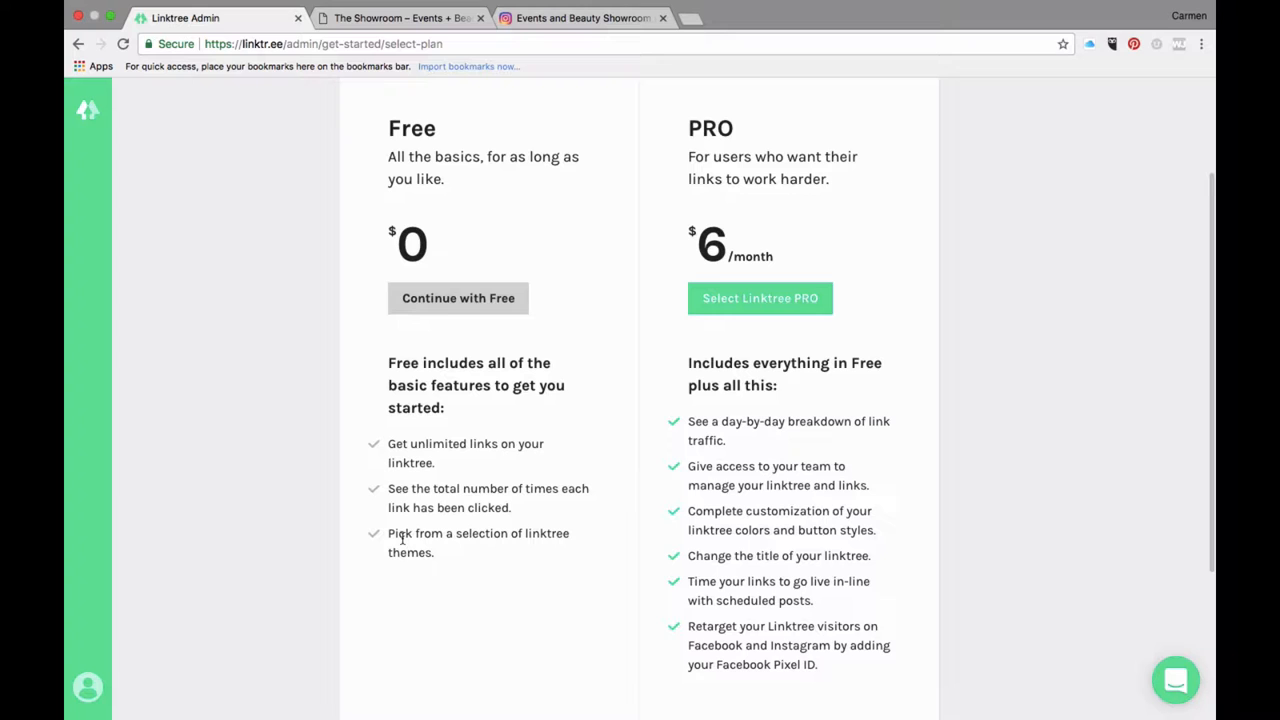
scroll("down", 3)
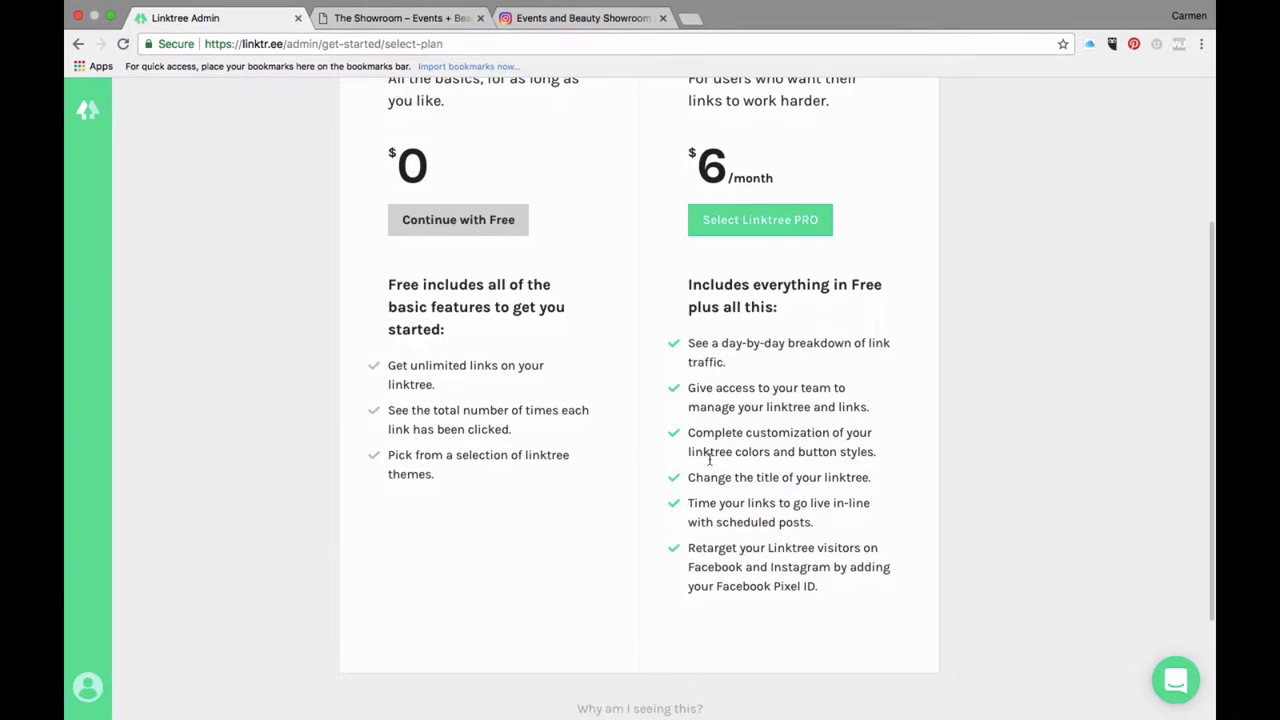
mouse_move(730, 367)
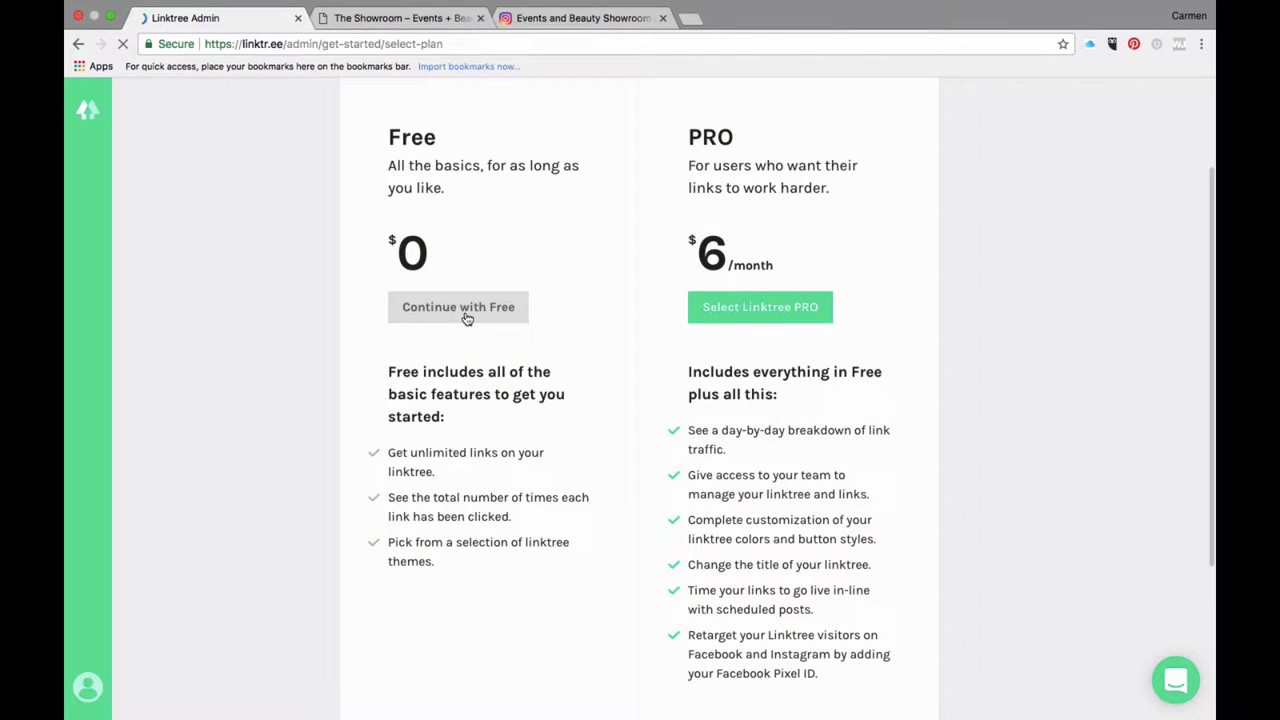
left_click(458, 306)
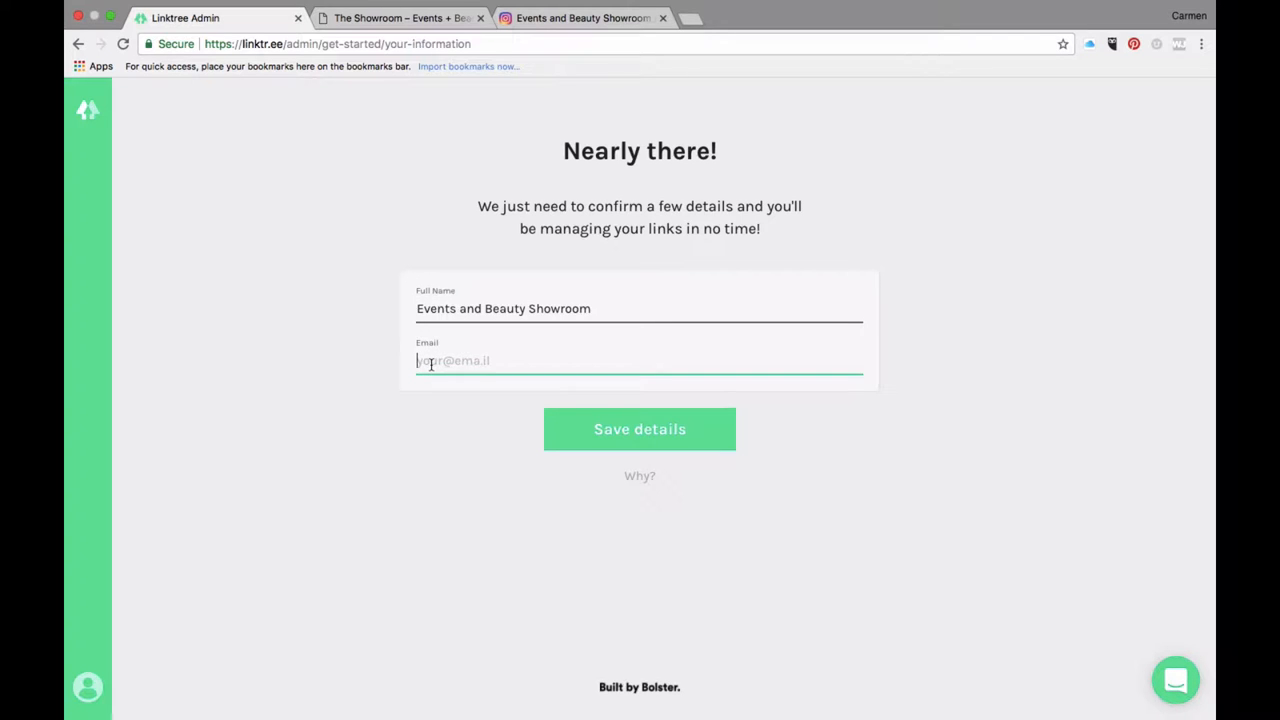
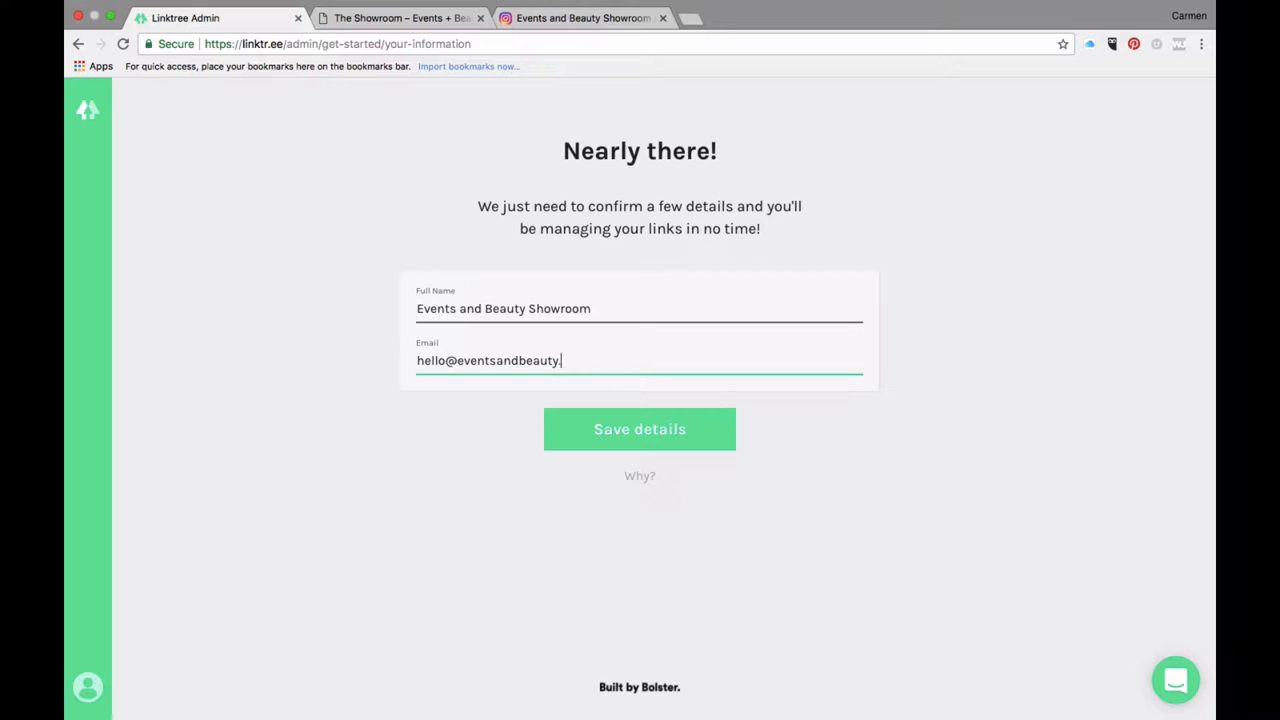
left_click(639, 429)
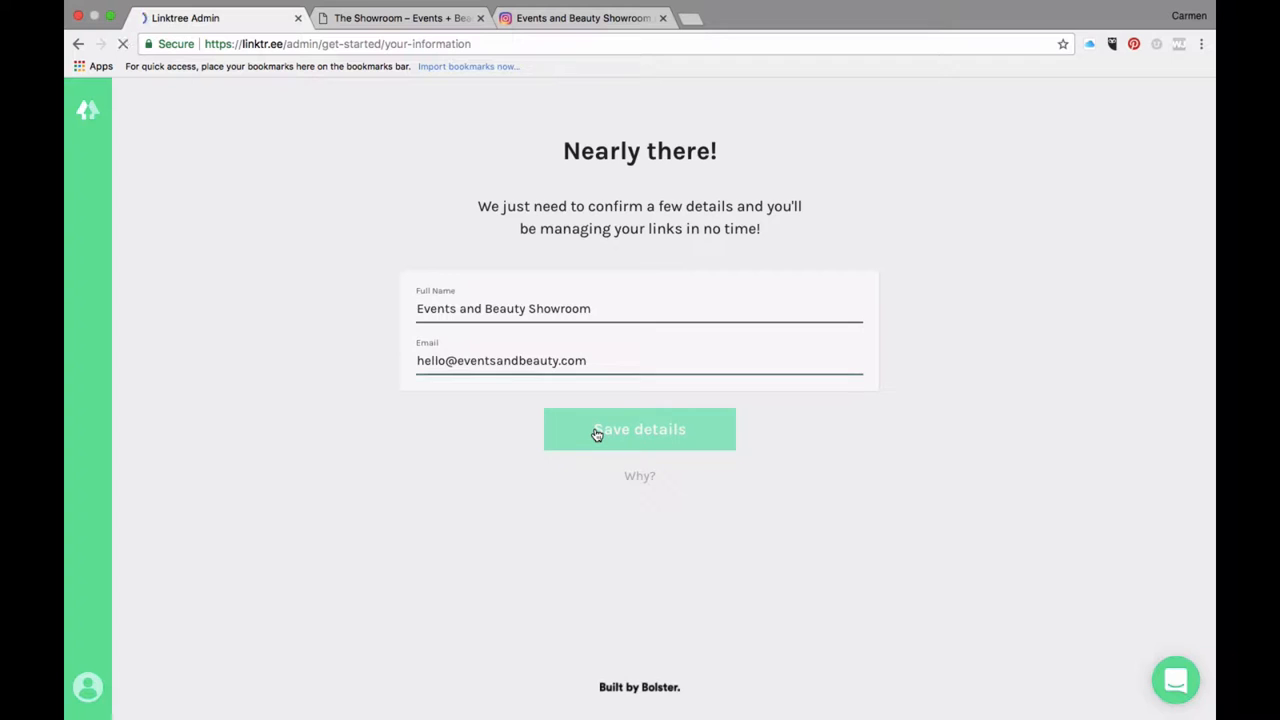
left_click(639, 429)
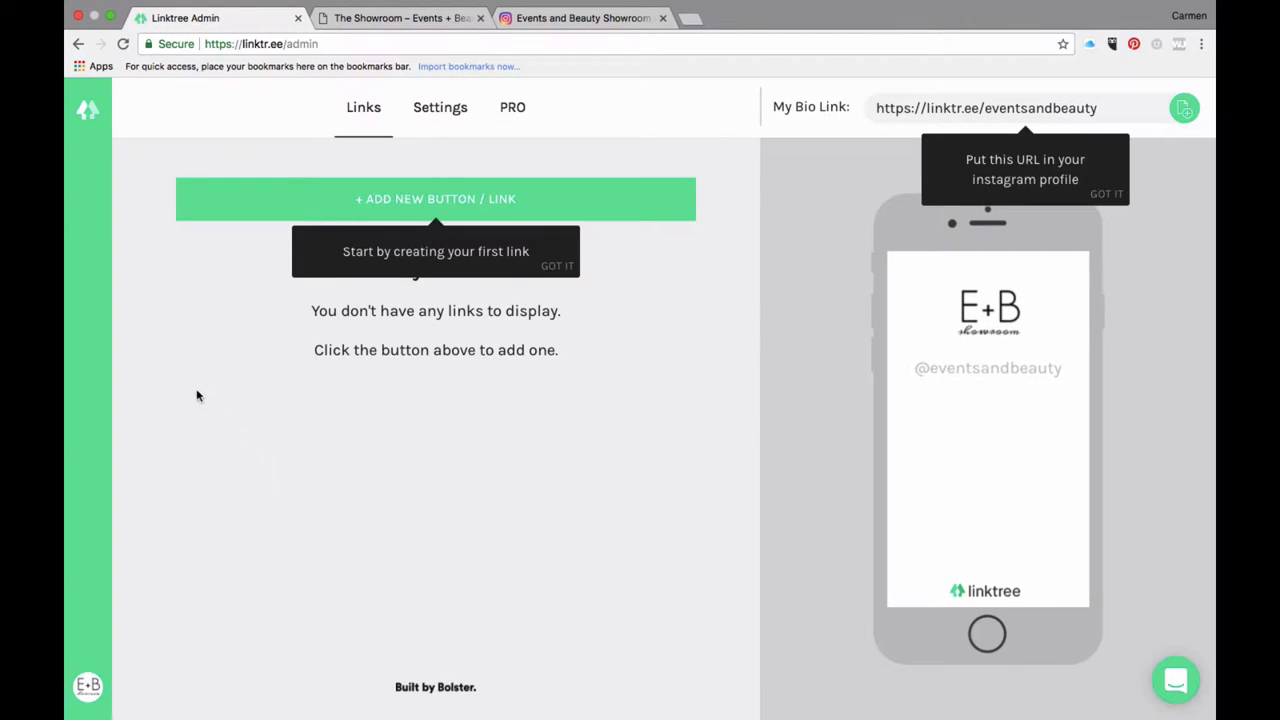
mouse_move(88, 110)
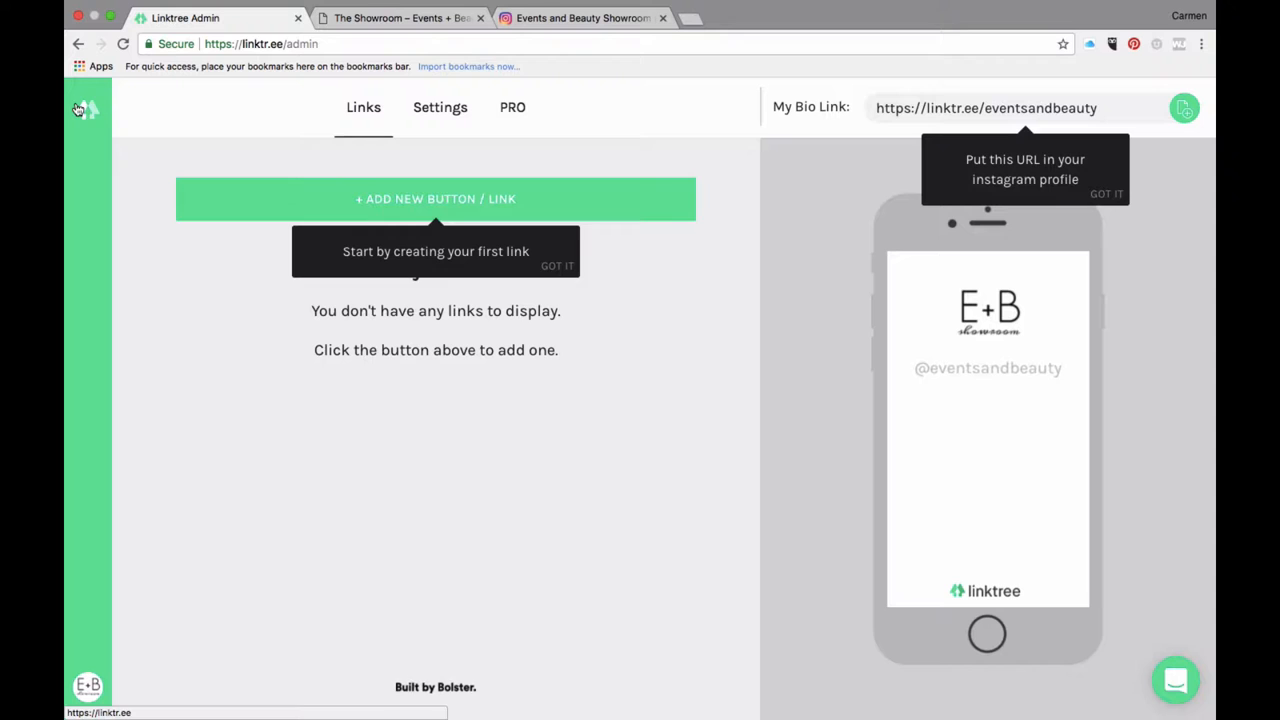
Look over the account menu, the appearance Settings themes and the PRO upgrade offer.
left_click(87, 686)
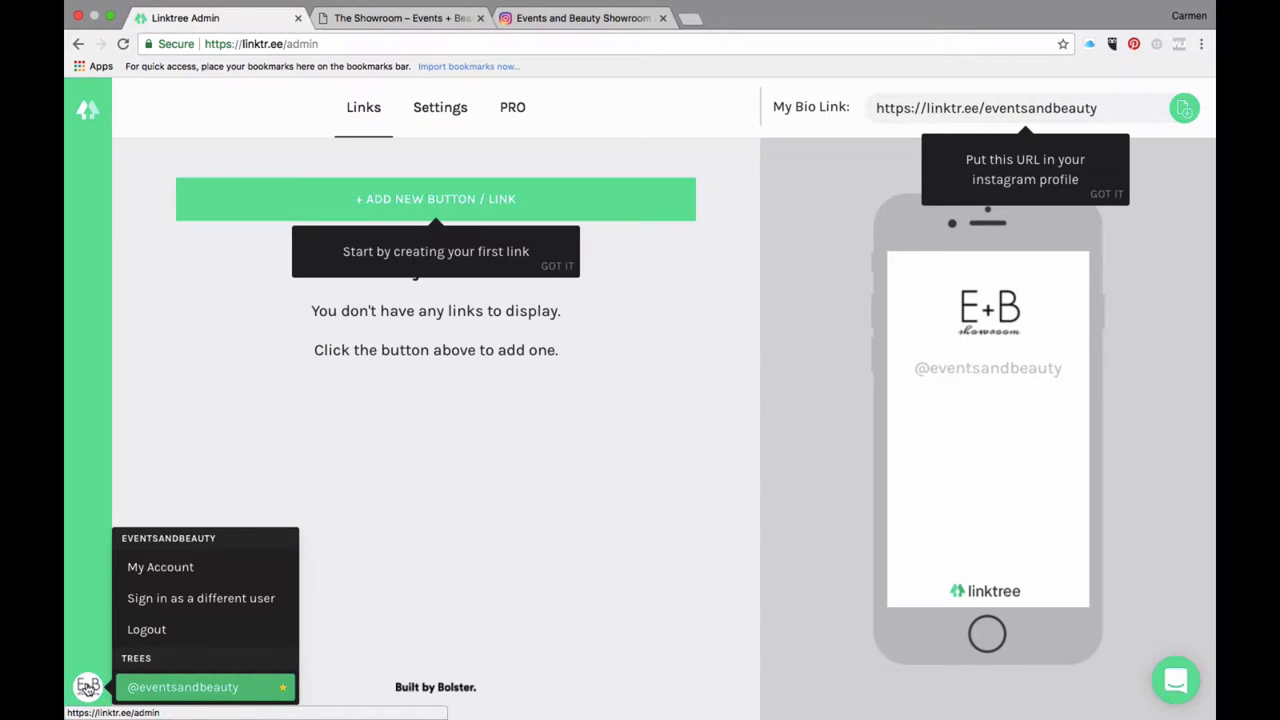
mouse_move(160, 567)
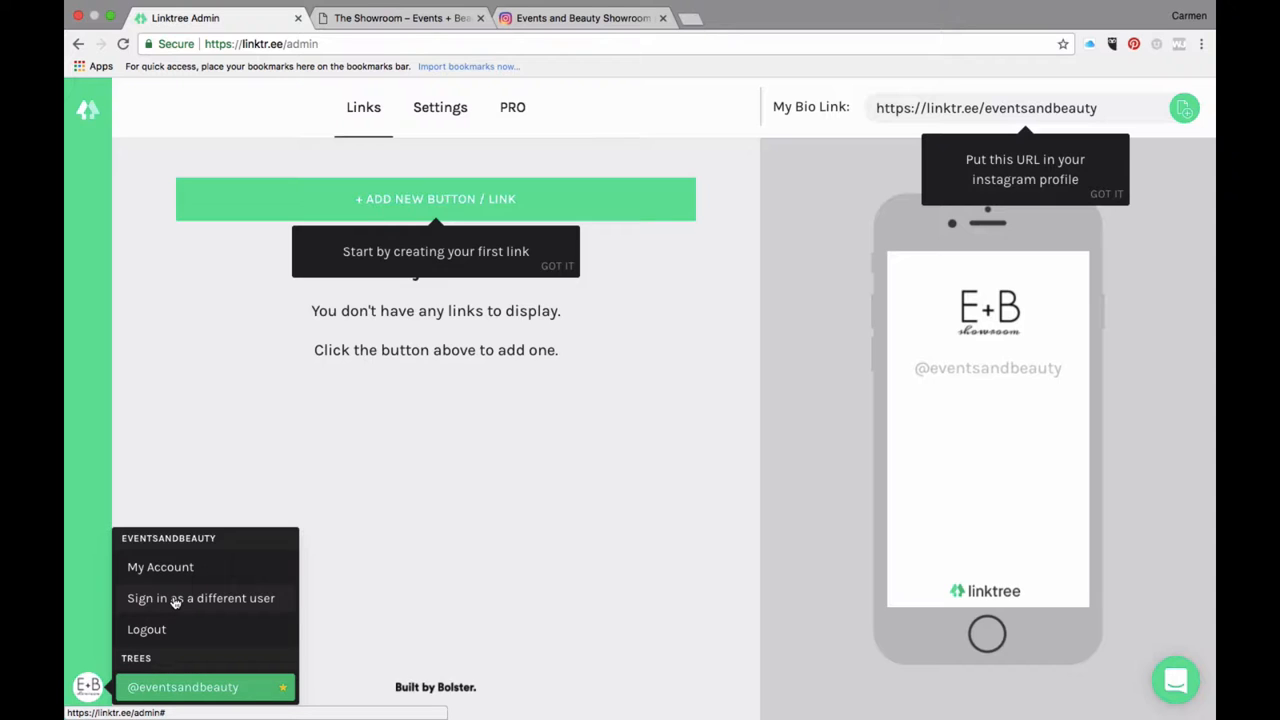
left_click(407, 550)
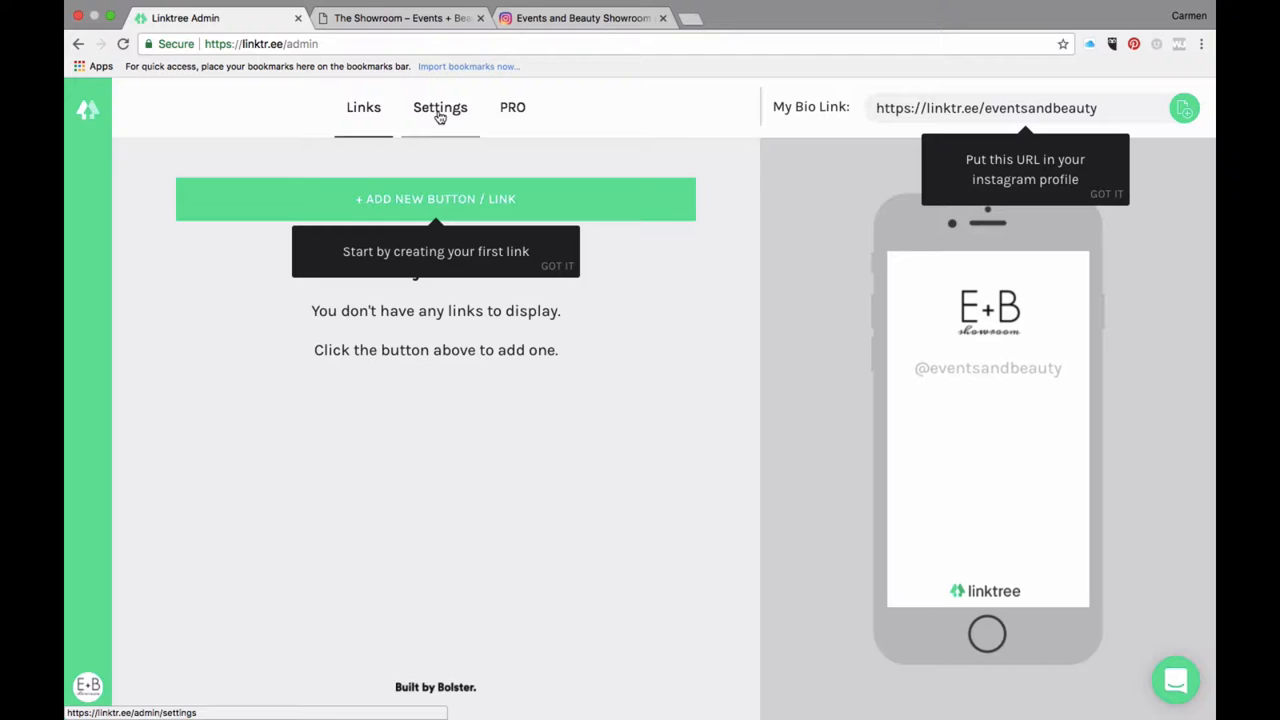
left_click(440, 107)
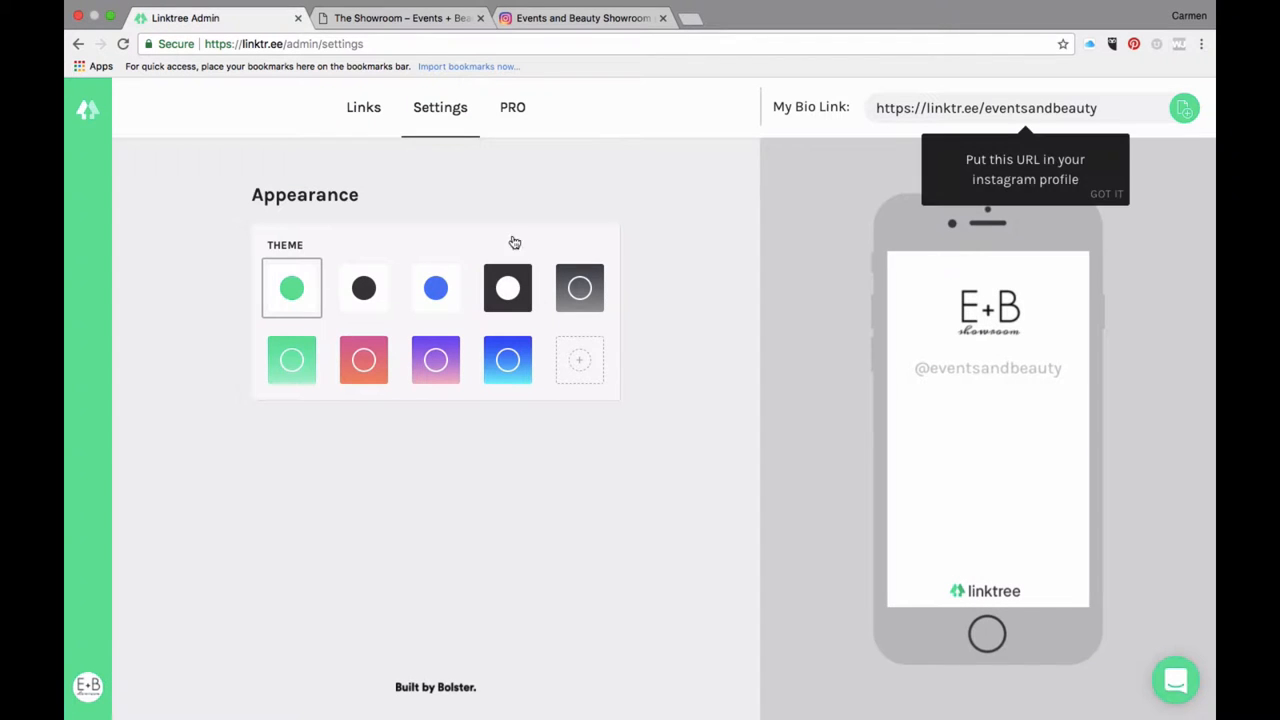
mouse_move(512, 115)
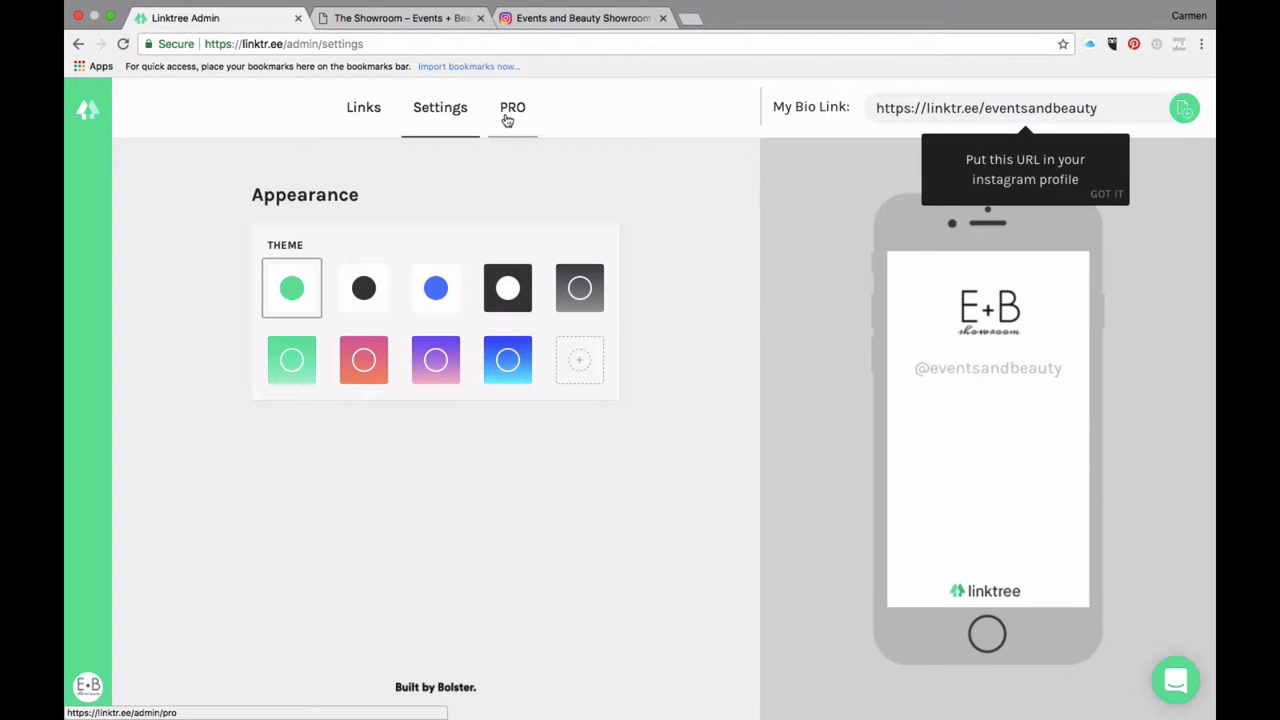
left_click(512, 107)
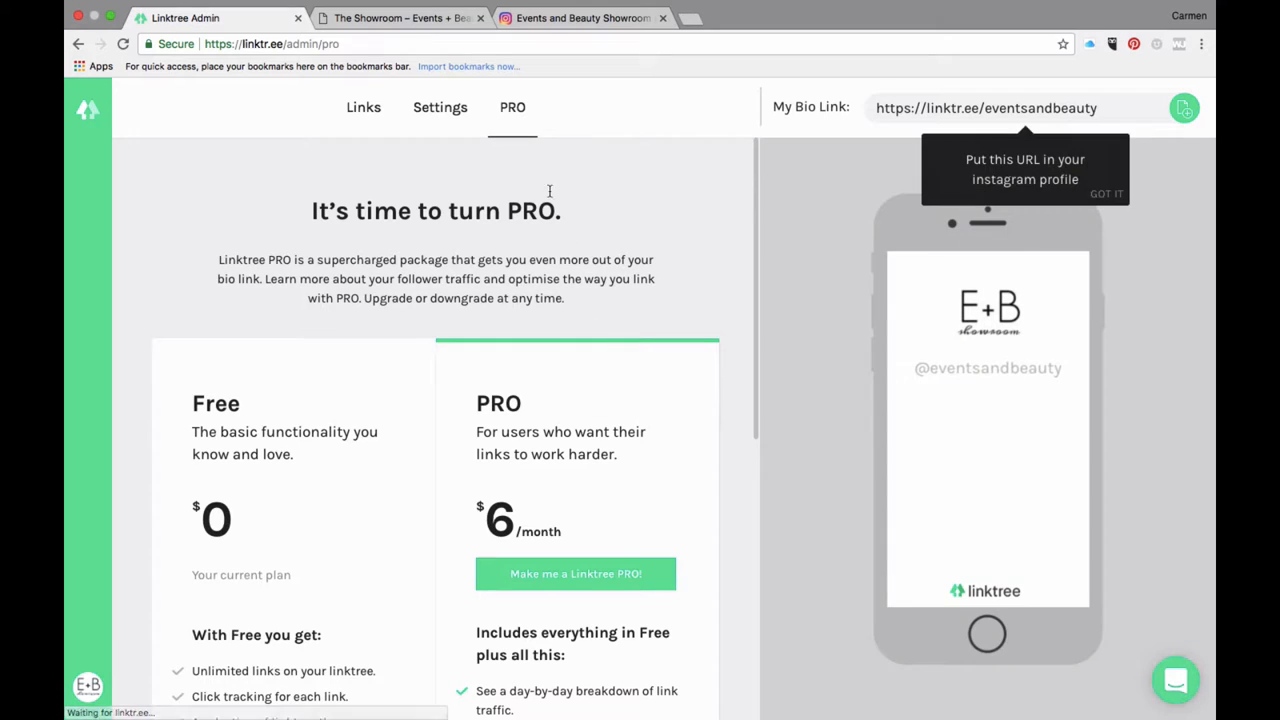
Return to the Links list and dismiss the bio-link tip with 'GOT IT'.
left_click(363, 107)
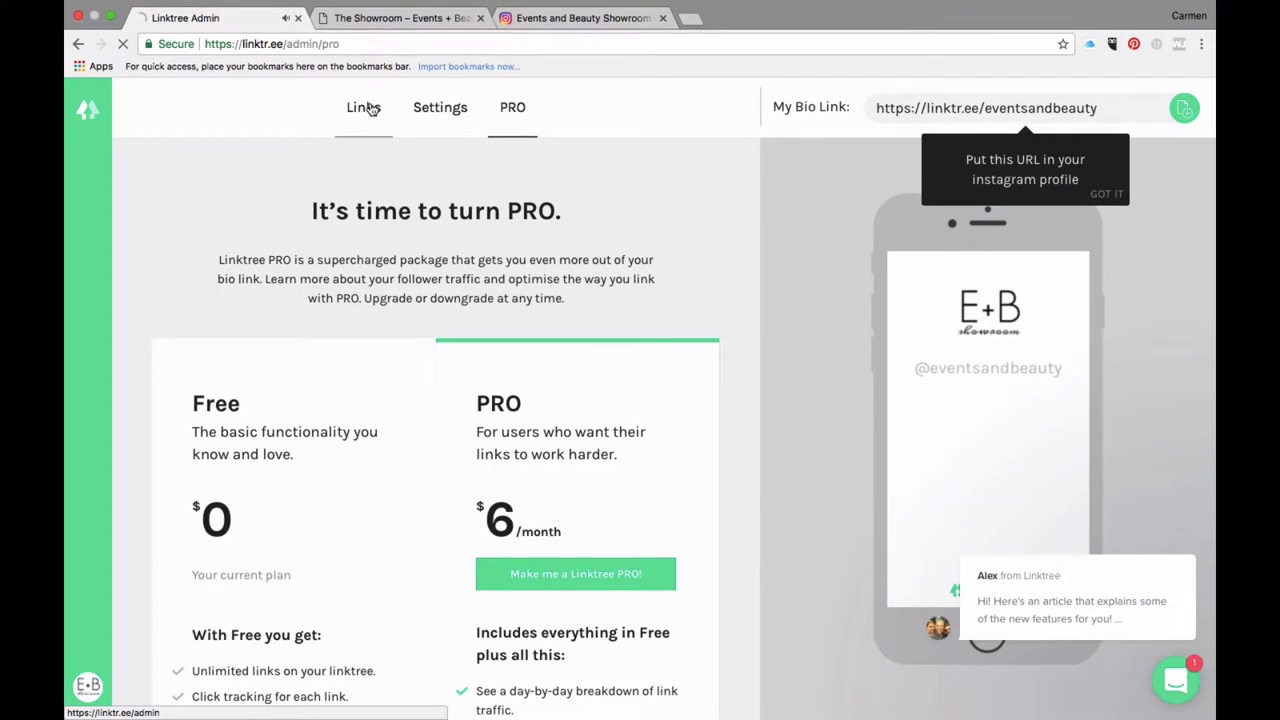
left_click(363, 107)
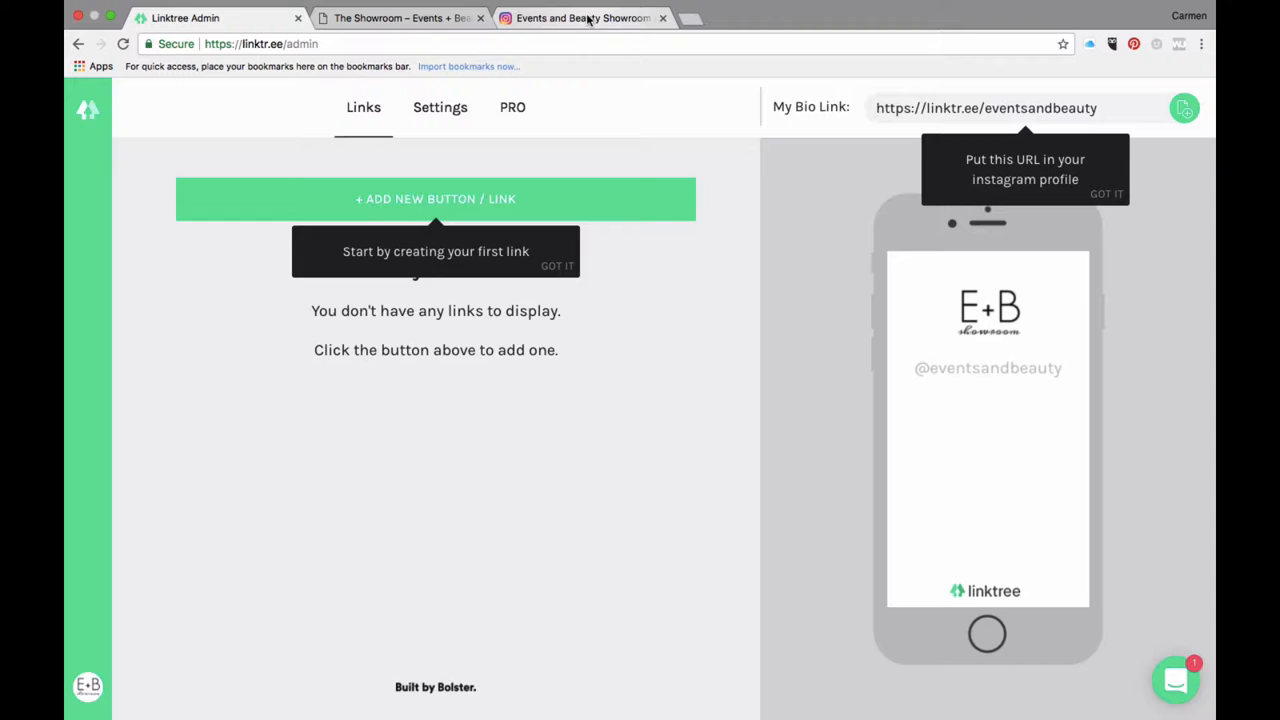
mouse_move(1138, 353)
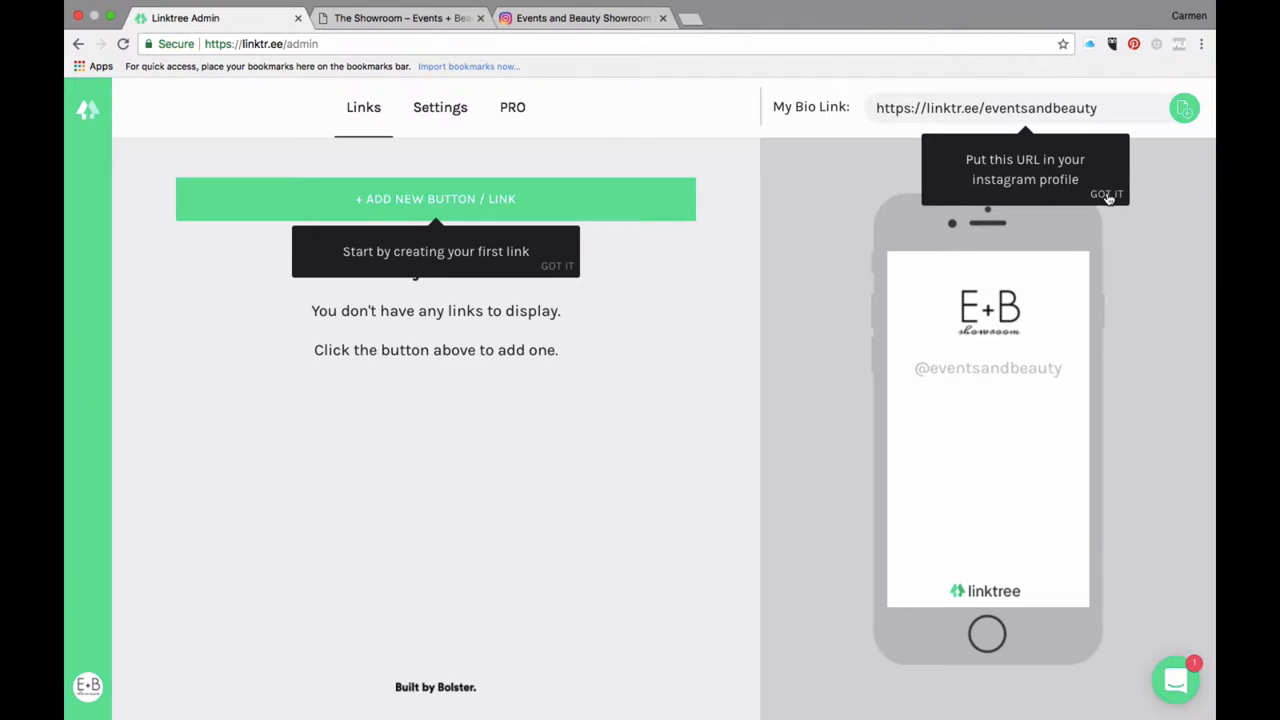
left_click(1106, 194)
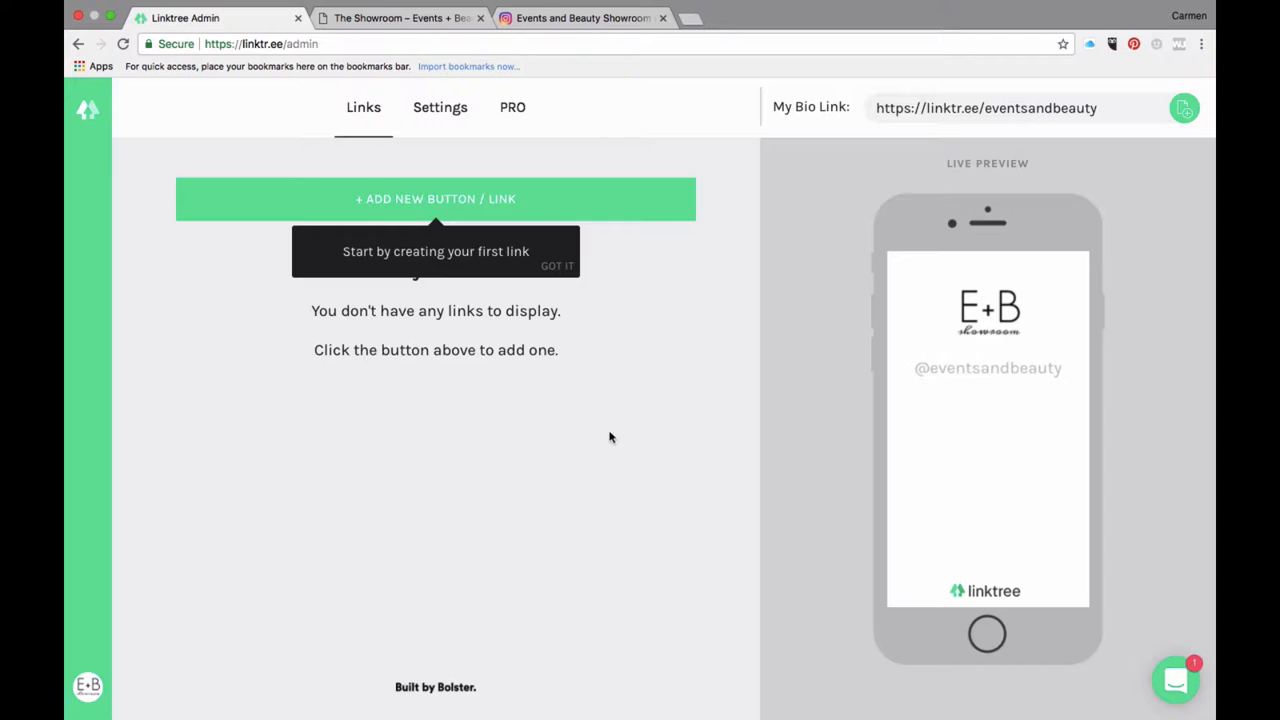
mouse_move(435, 198)
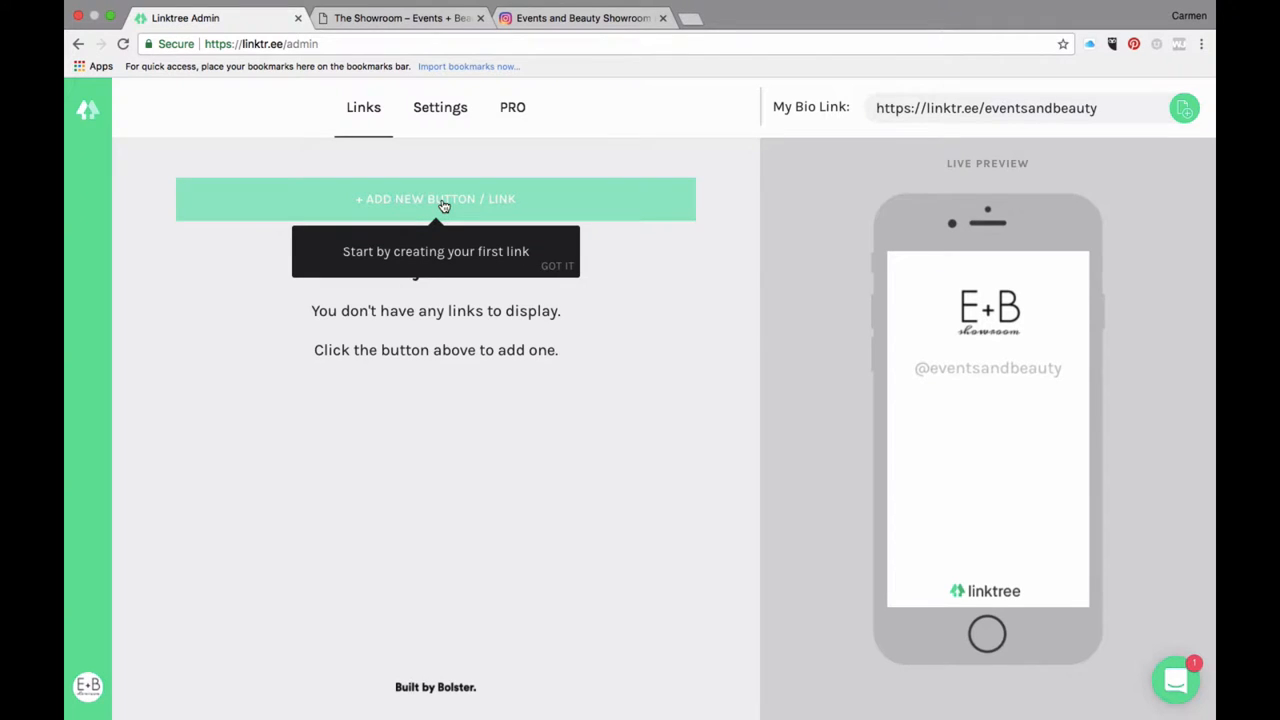
Add a first blank link card and switch to the showroom website tab for its address.
left_click(435, 198)
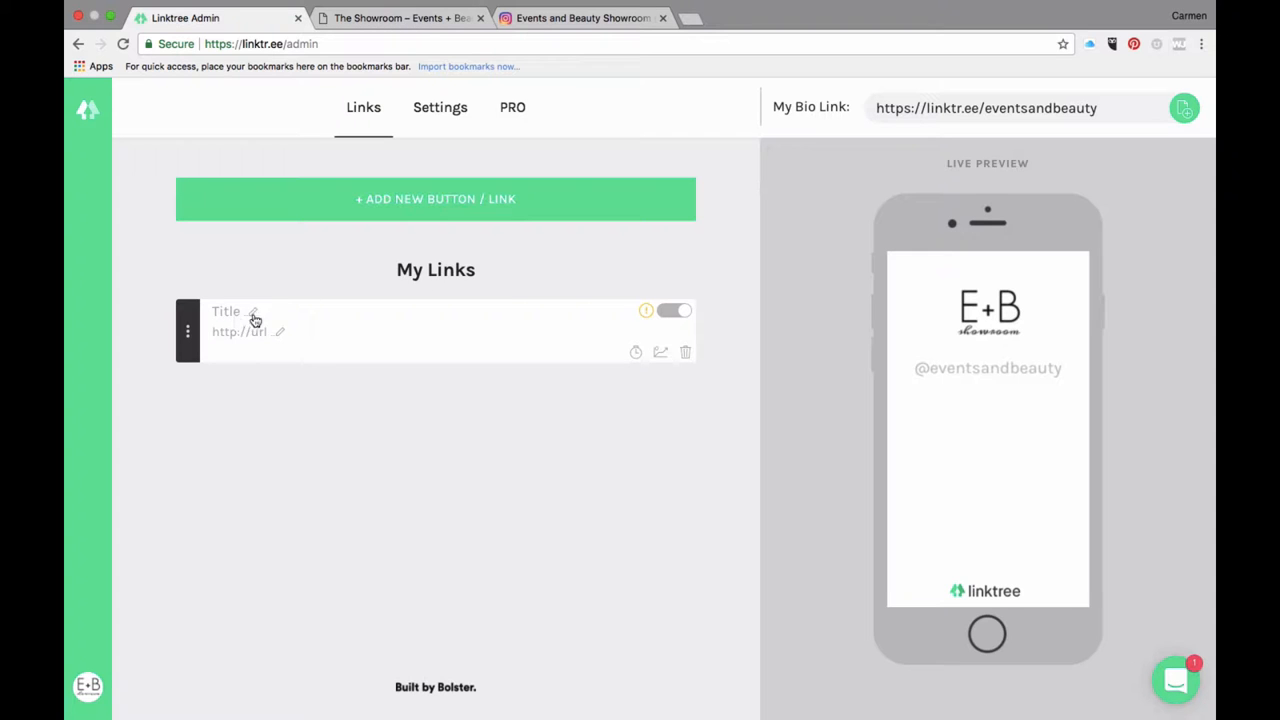
mouse_move(277, 298)
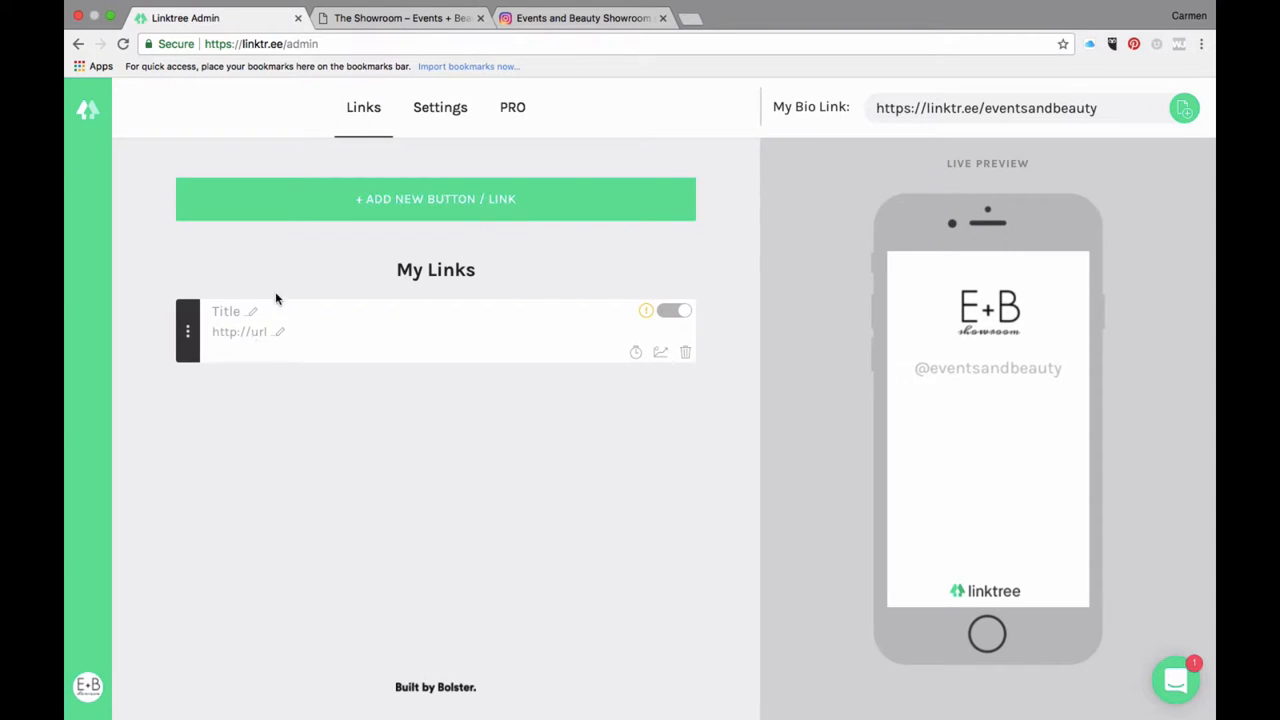
left_click(400, 18)
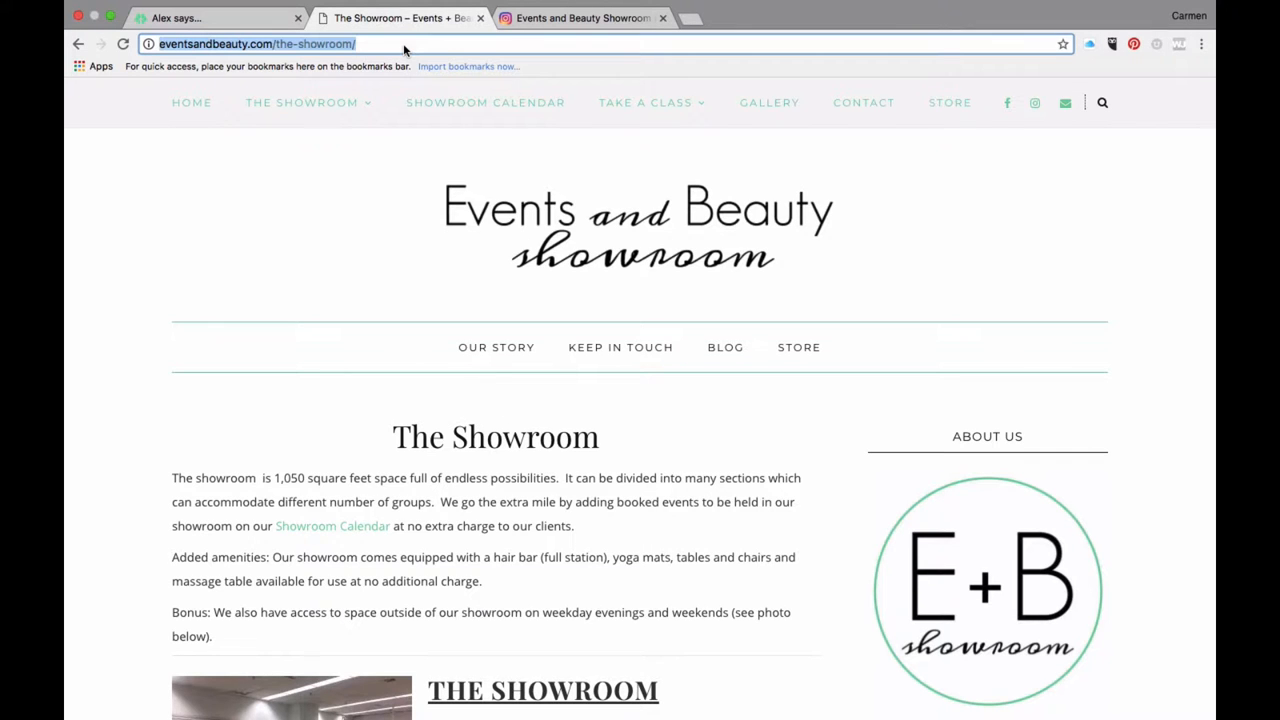
mouse_move(301, 102)
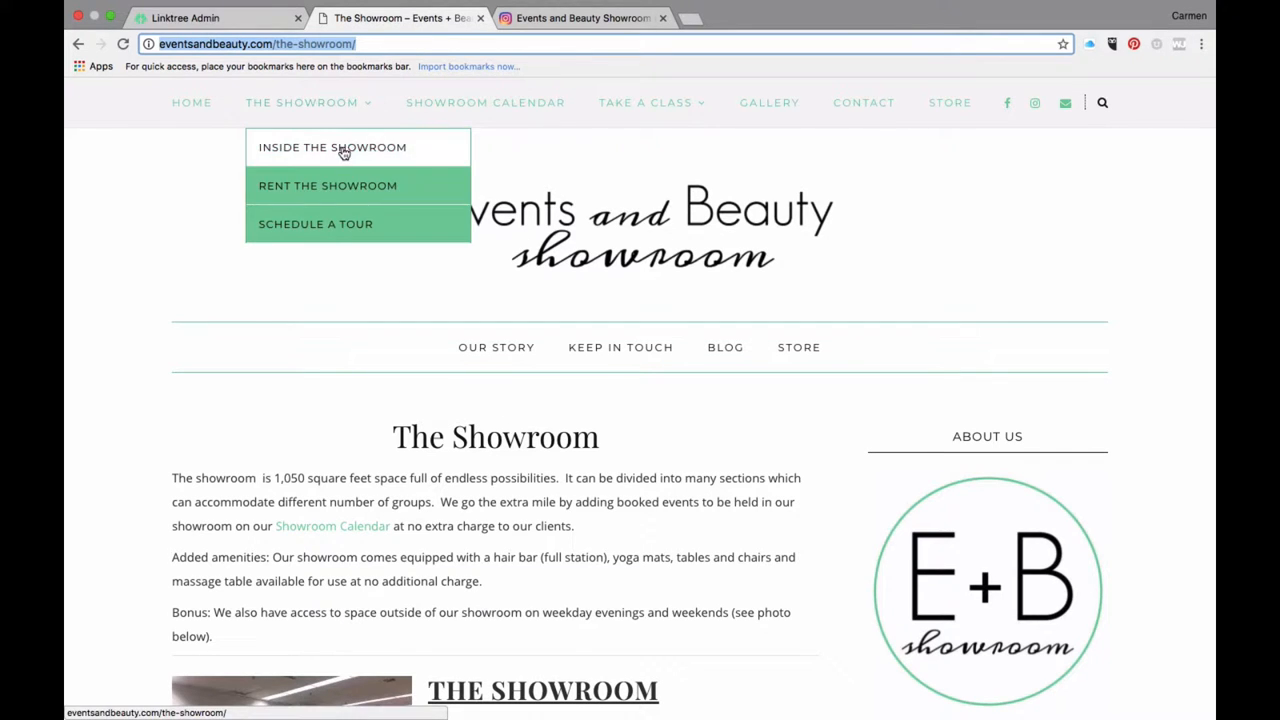
left_click(185, 17)
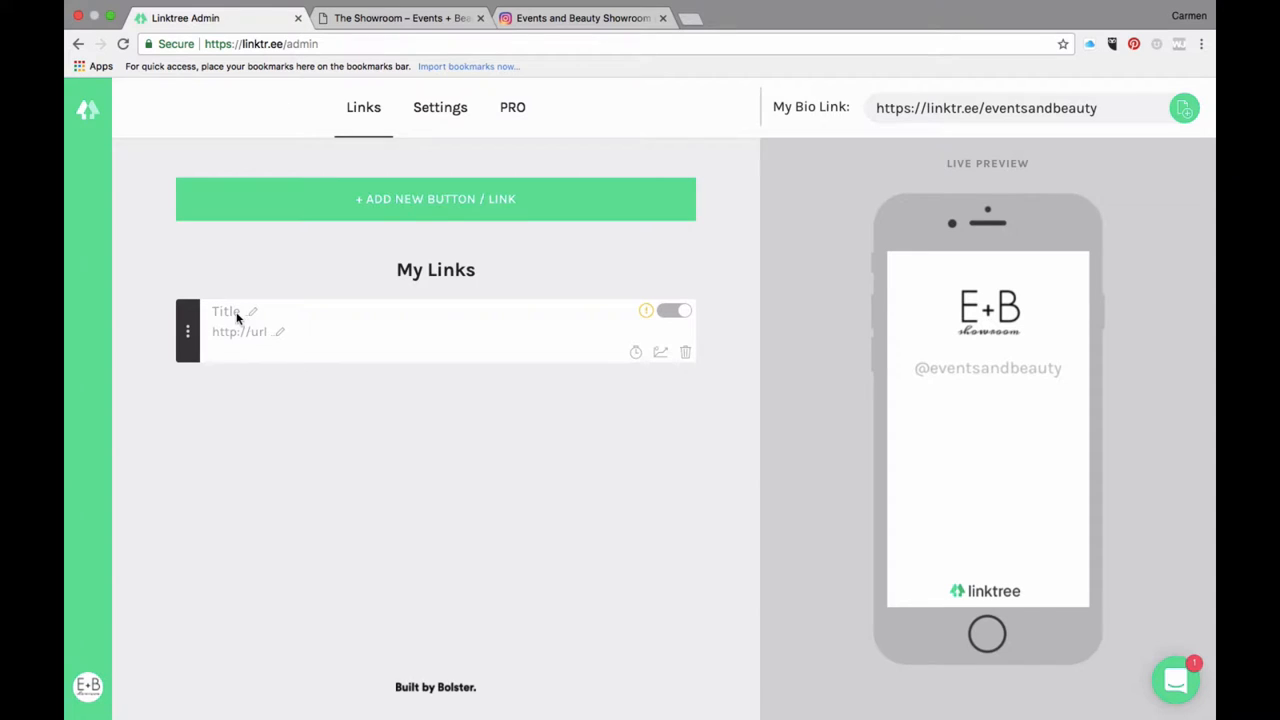
type("Inside")
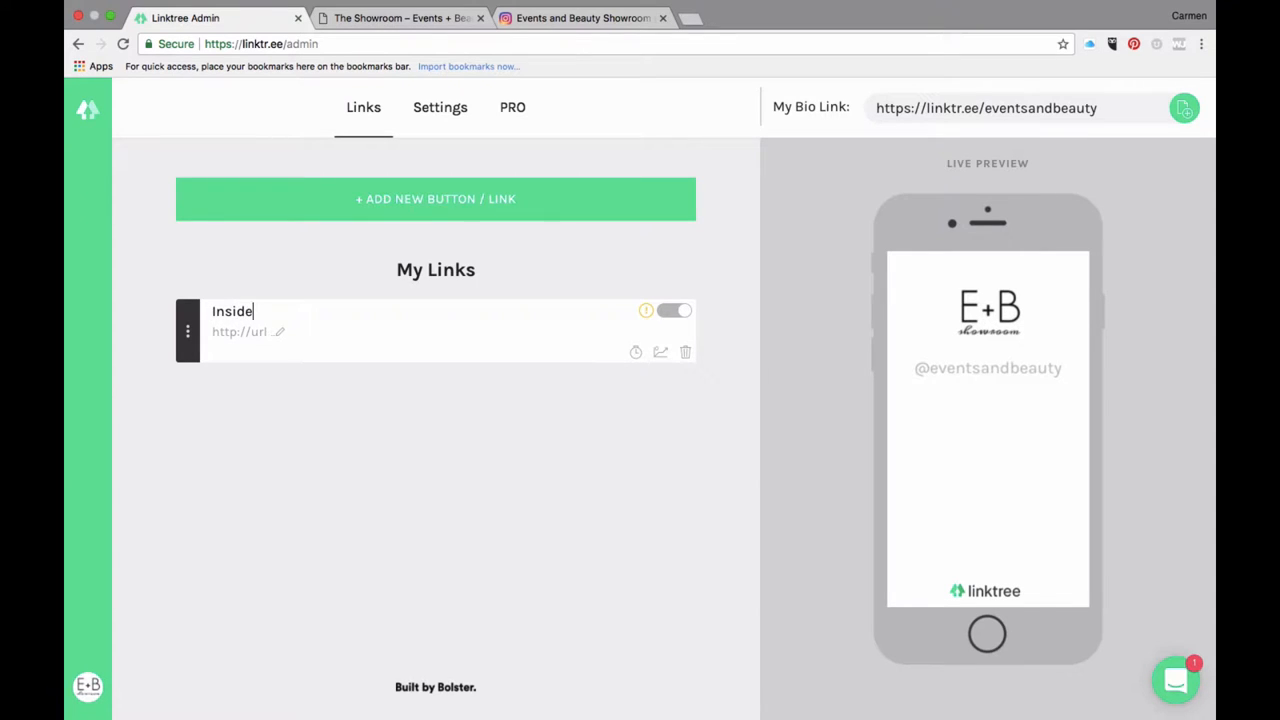
type("The Showroom")
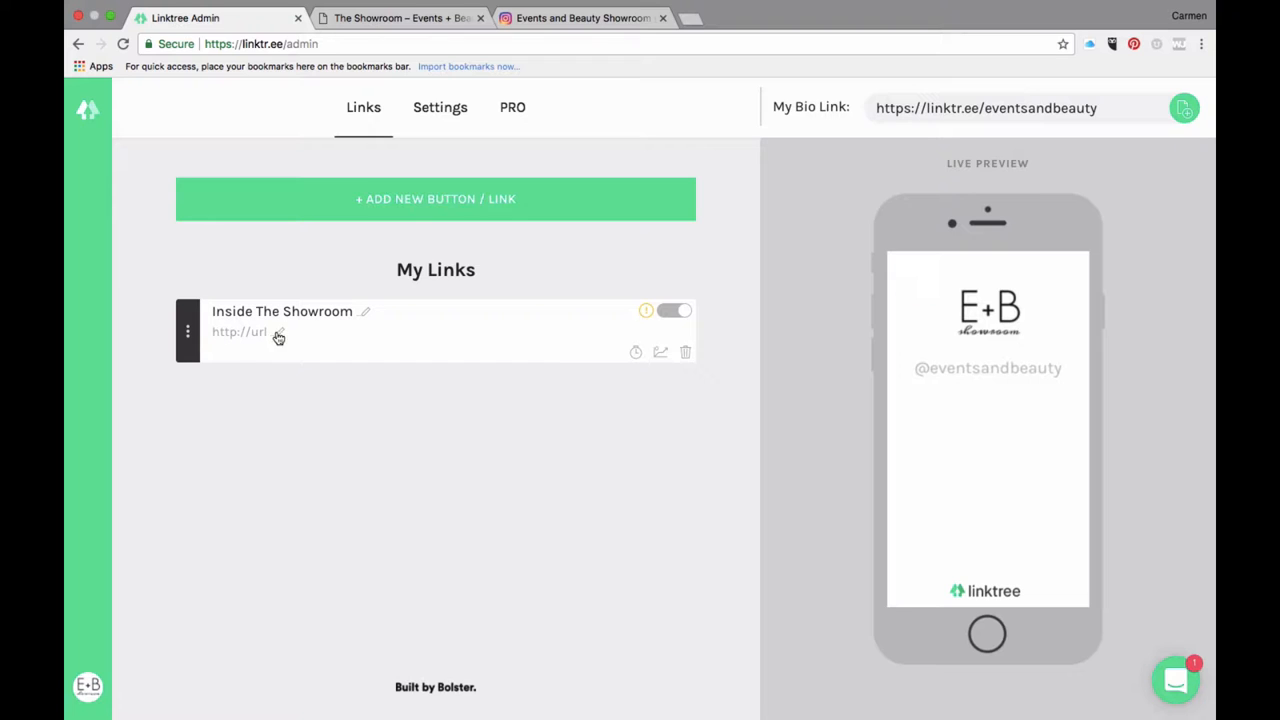
type("http://eventsandbeauty.com/the-showroom/")
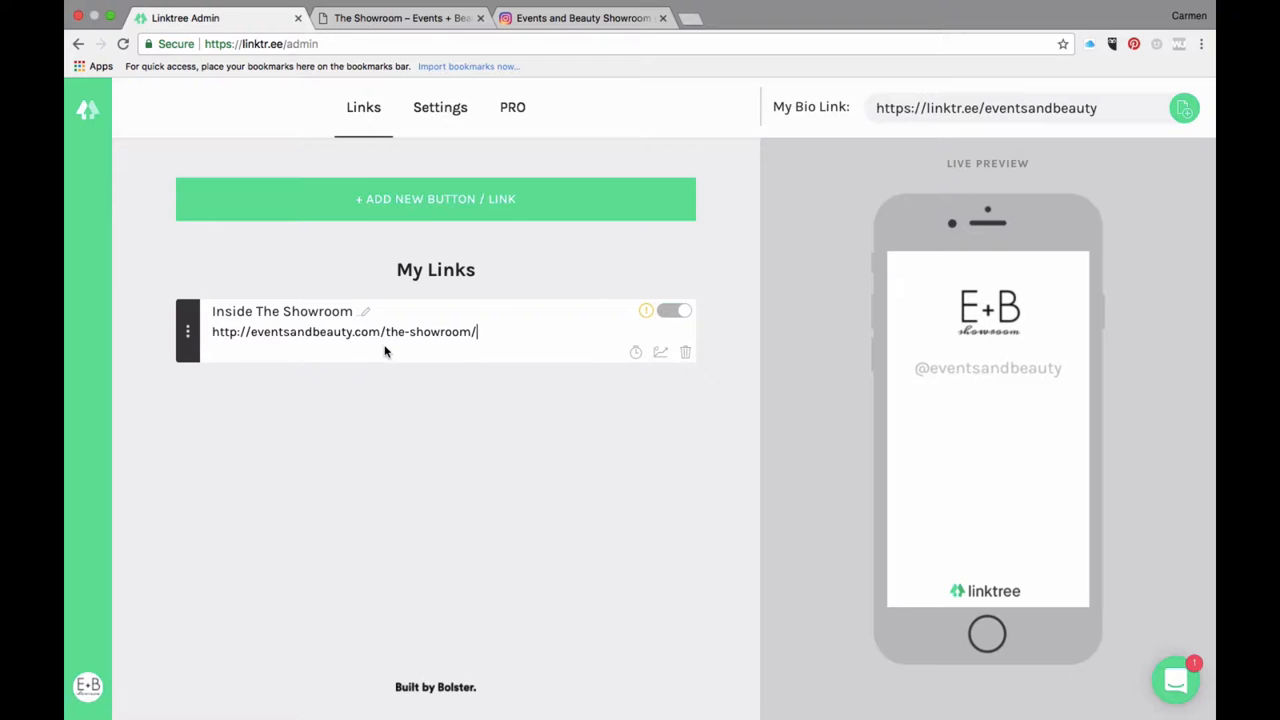
left_click(675, 310)
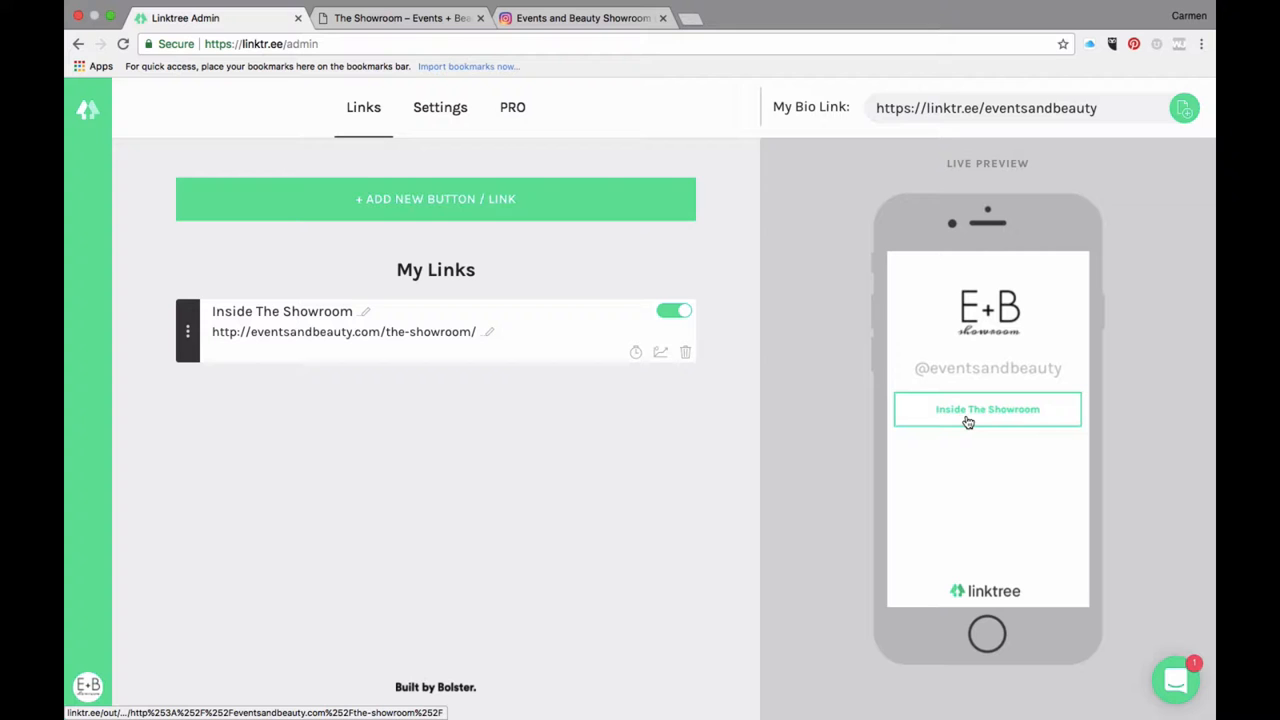
left_click(435, 198)
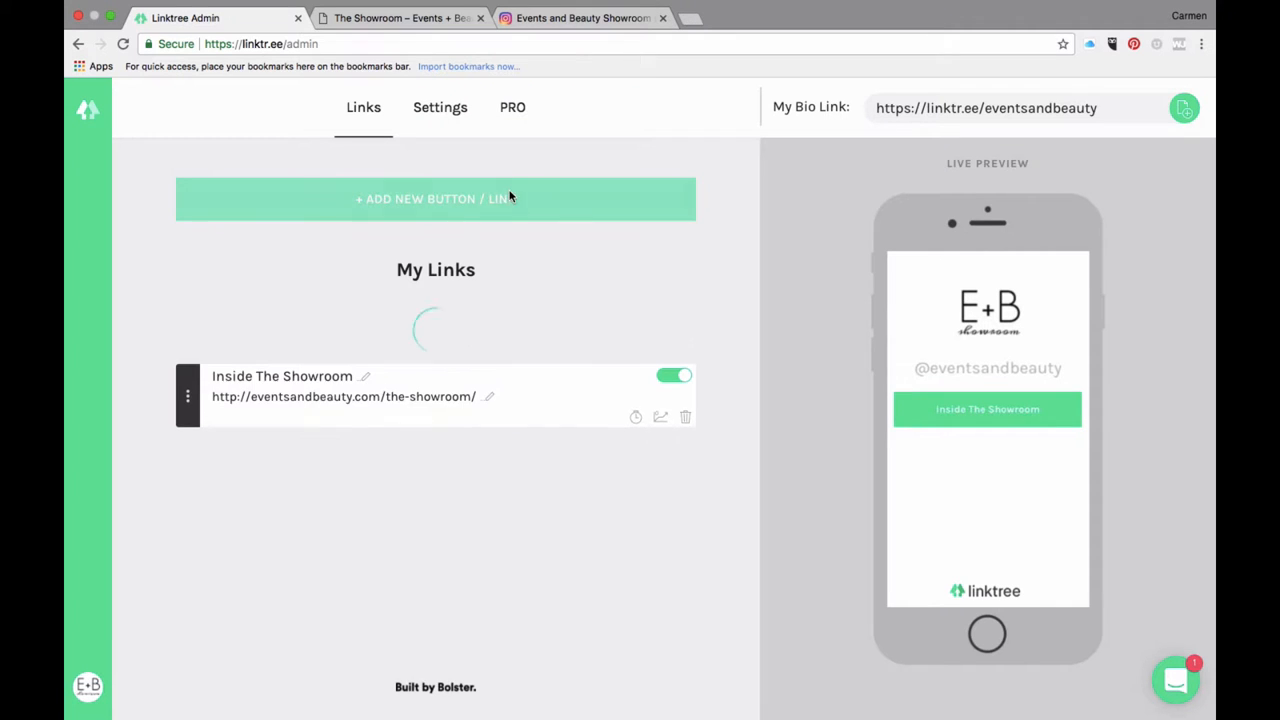
left_click(400, 17)
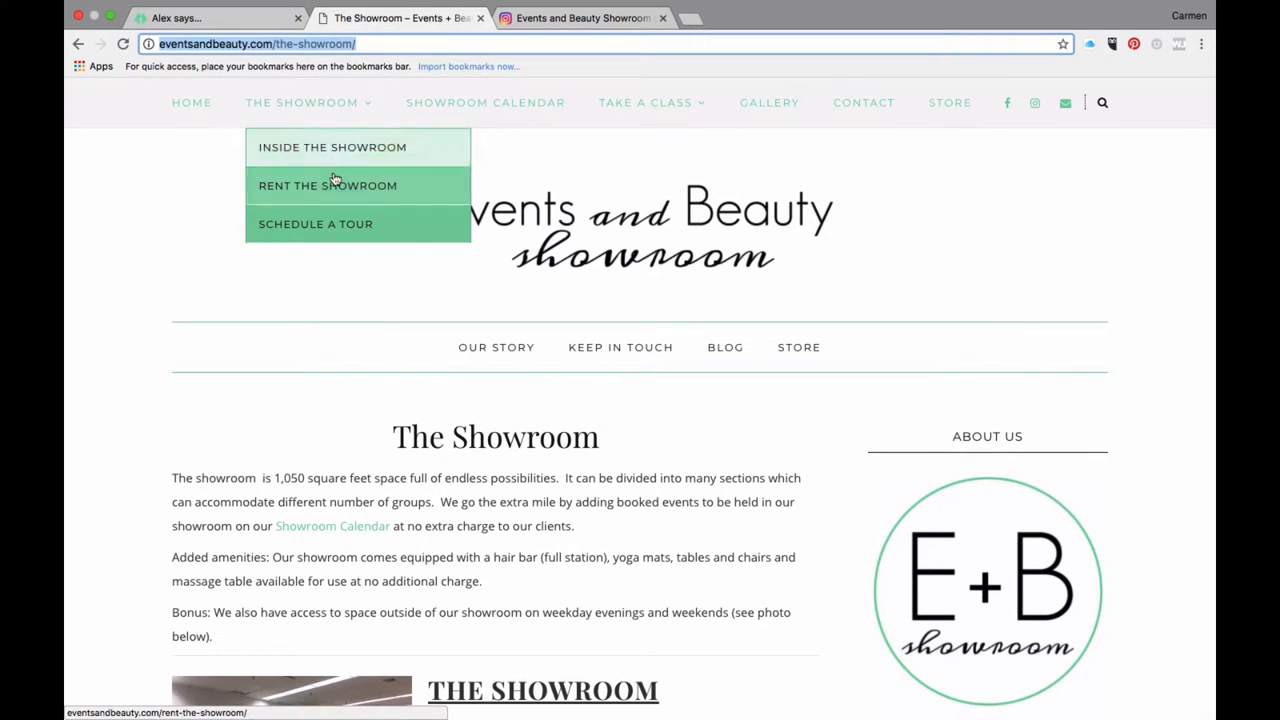
left_click(328, 185)
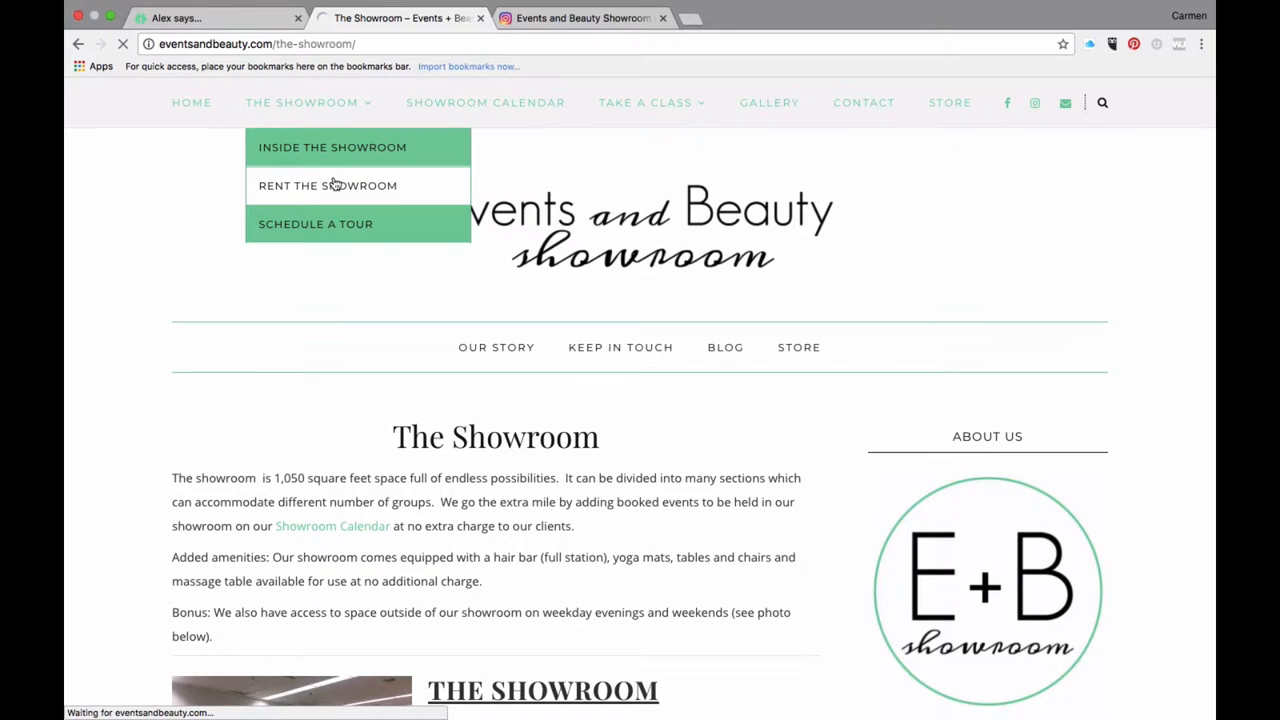
left_click(328, 185)
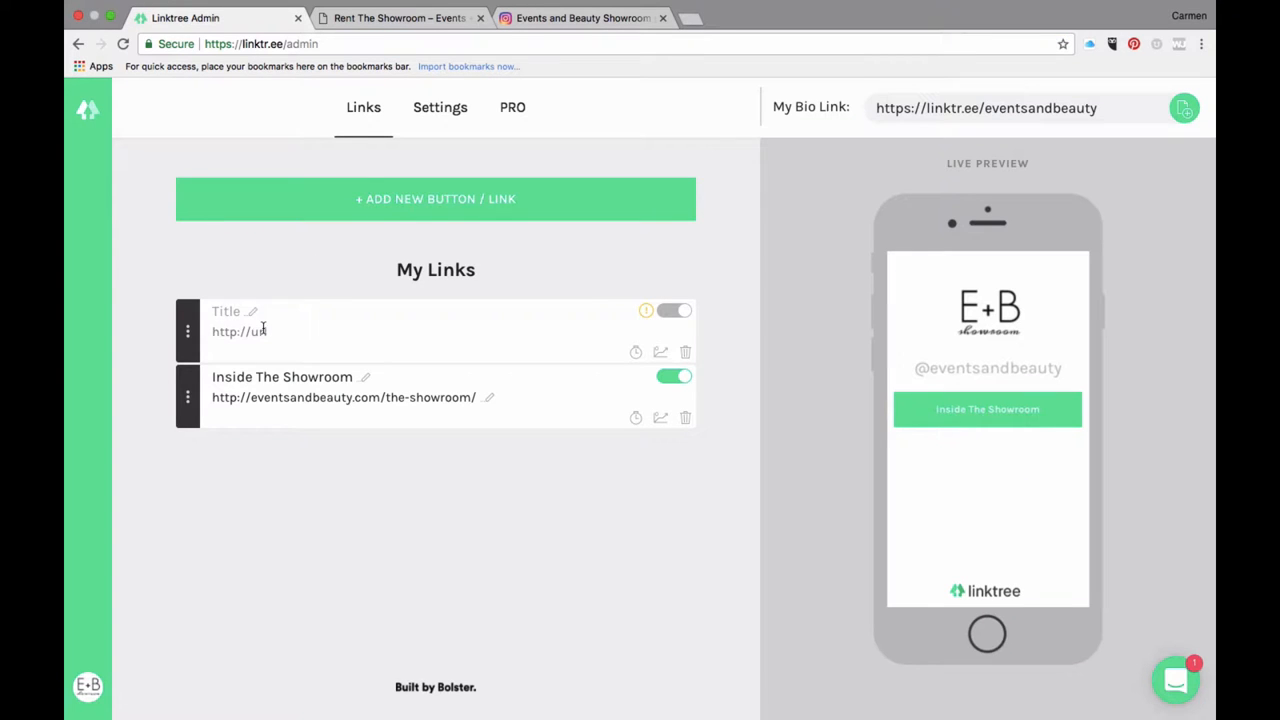
type("http://eventsandbeauty.com/rent-the-showroom/")
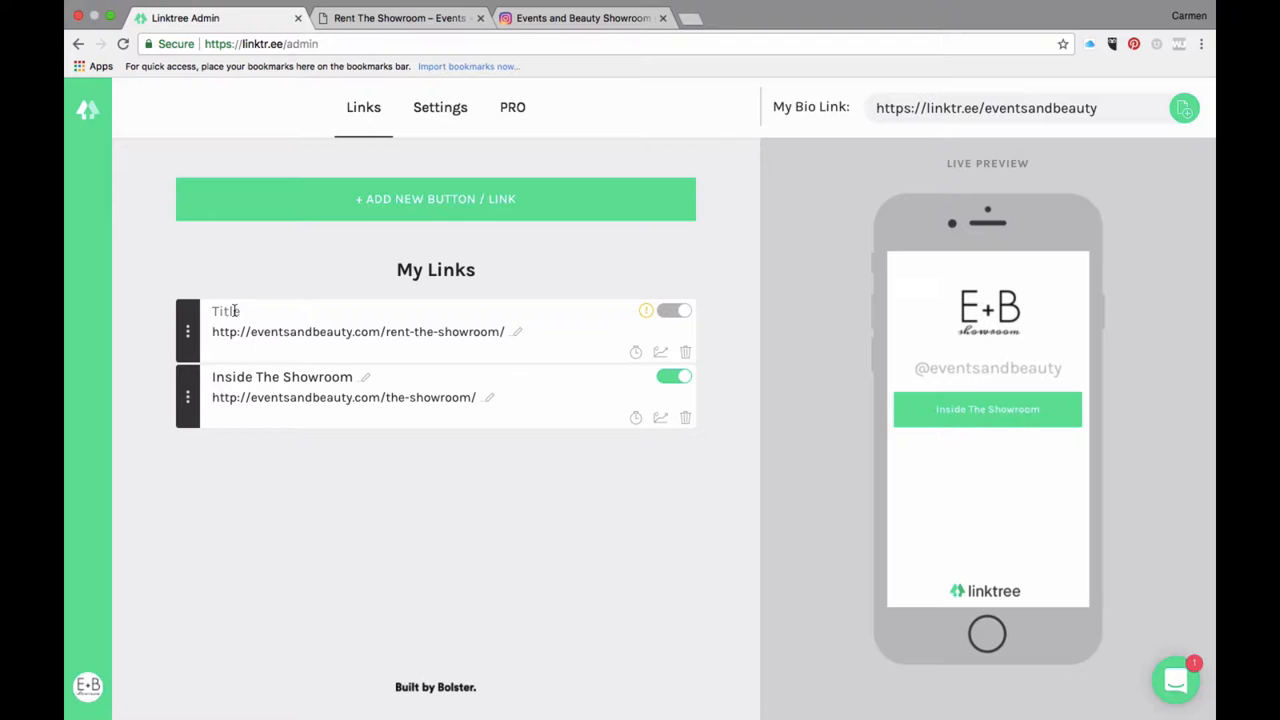
type("Rent The Show")
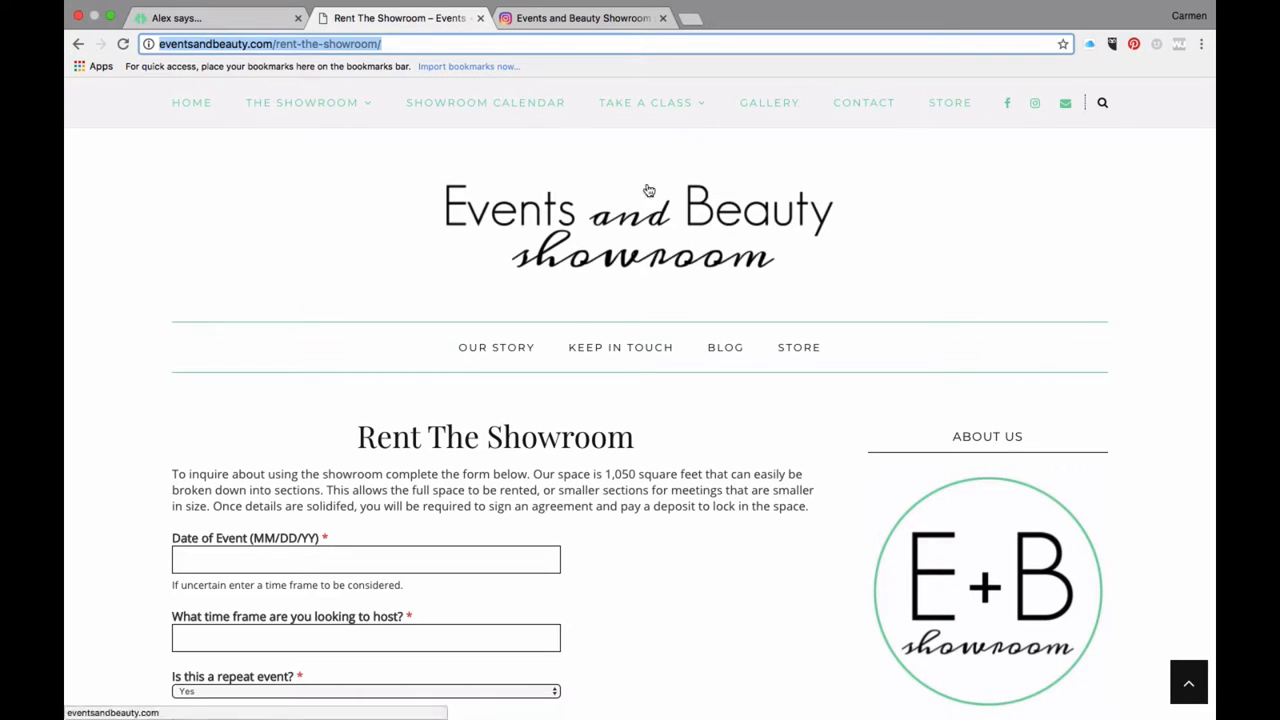
mouse_move(769, 102)
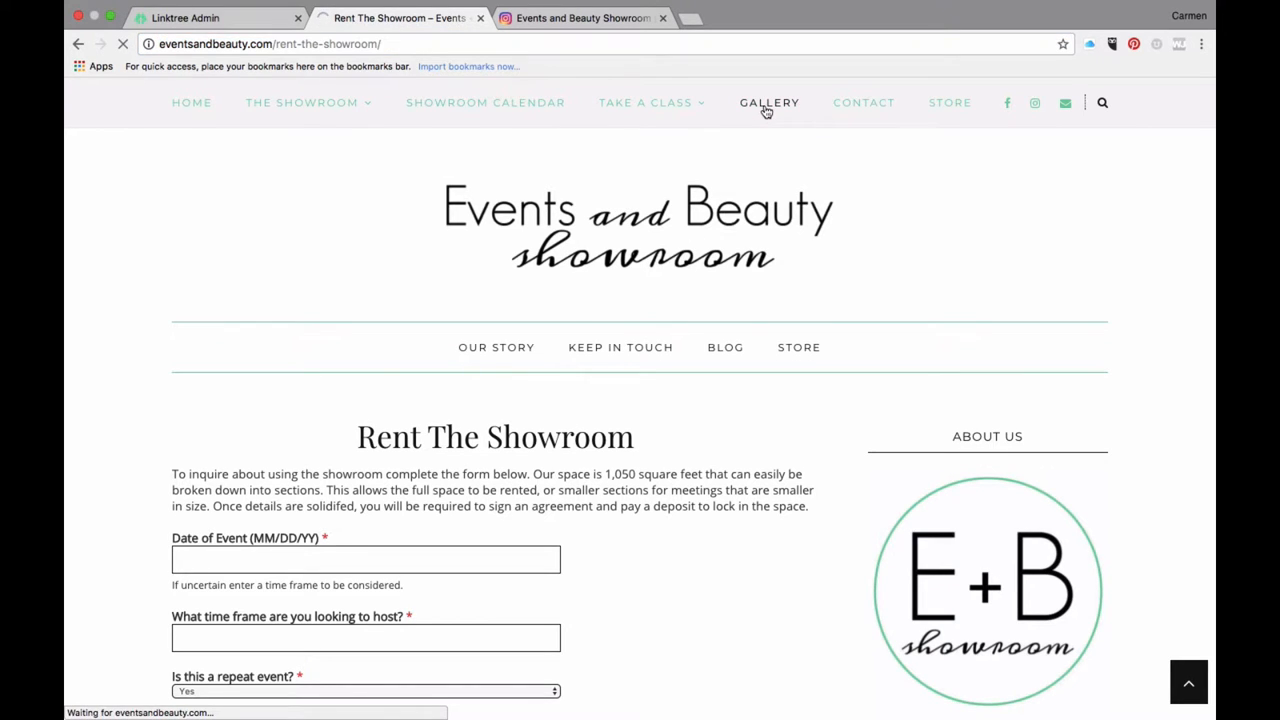
Grab the Gallery page address from the website and start a third link in Linktree.
left_click(769, 102)
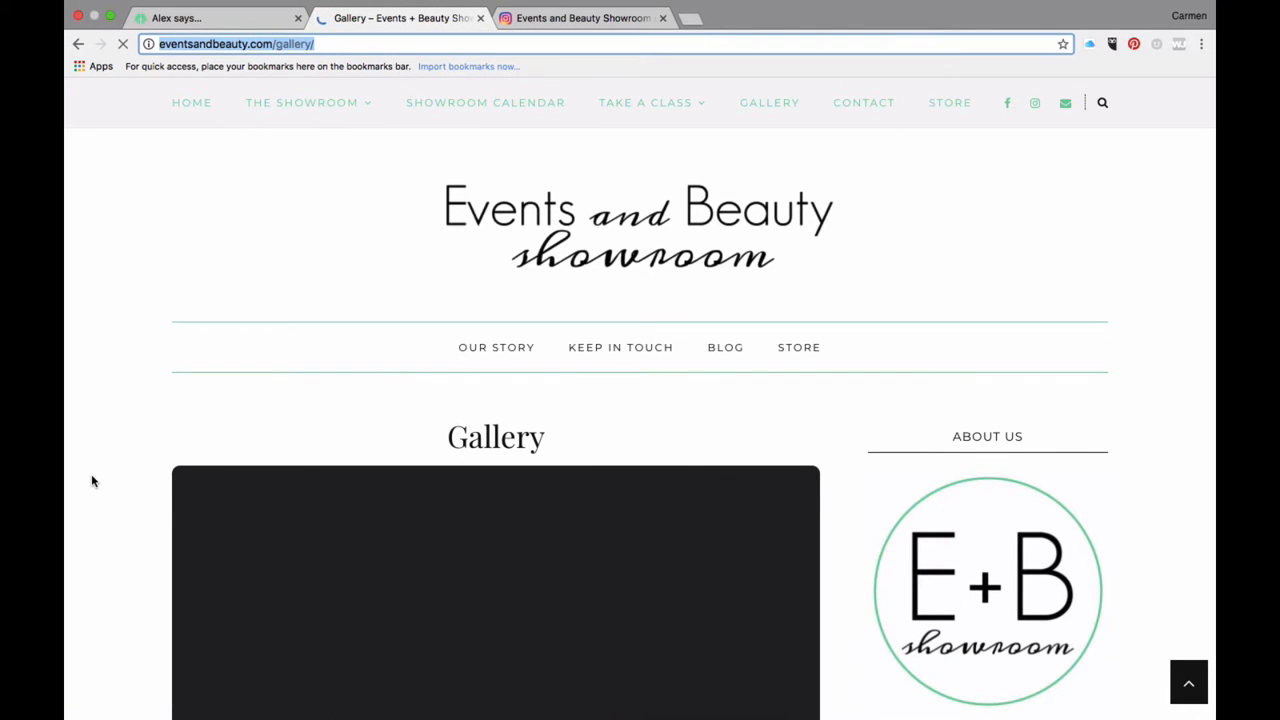
scroll("down", 3)
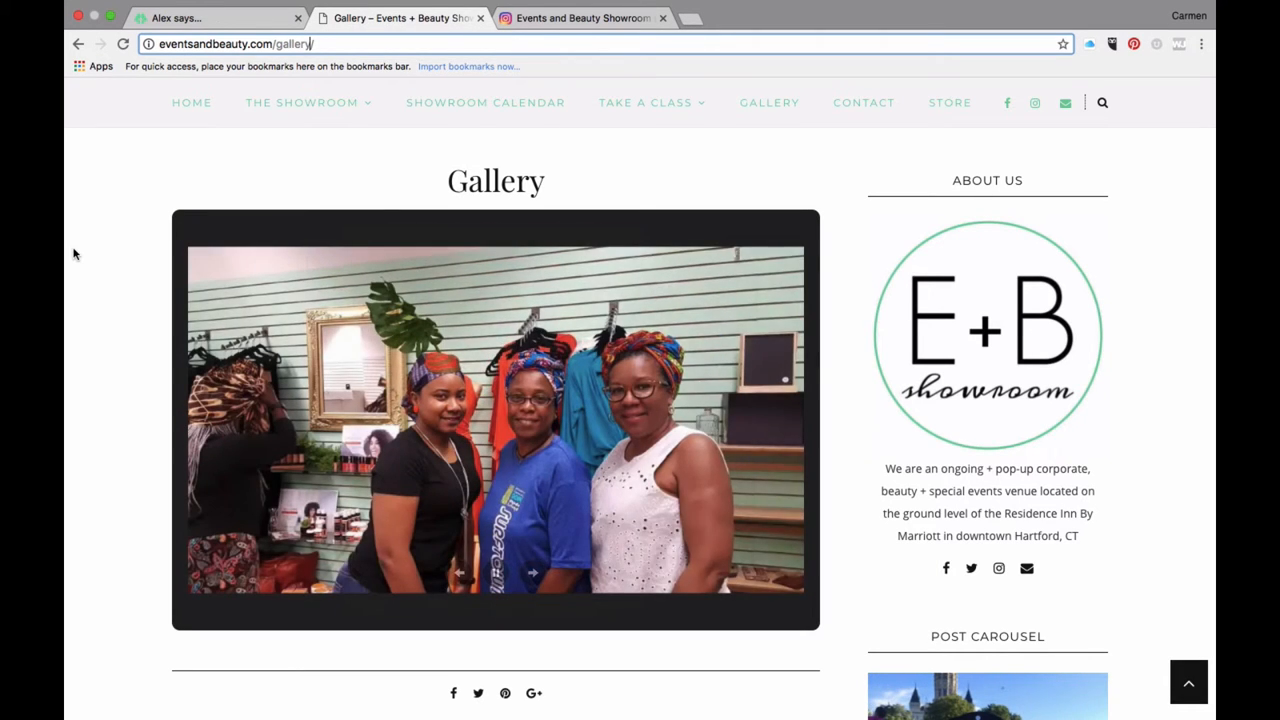
left_click(210, 18)
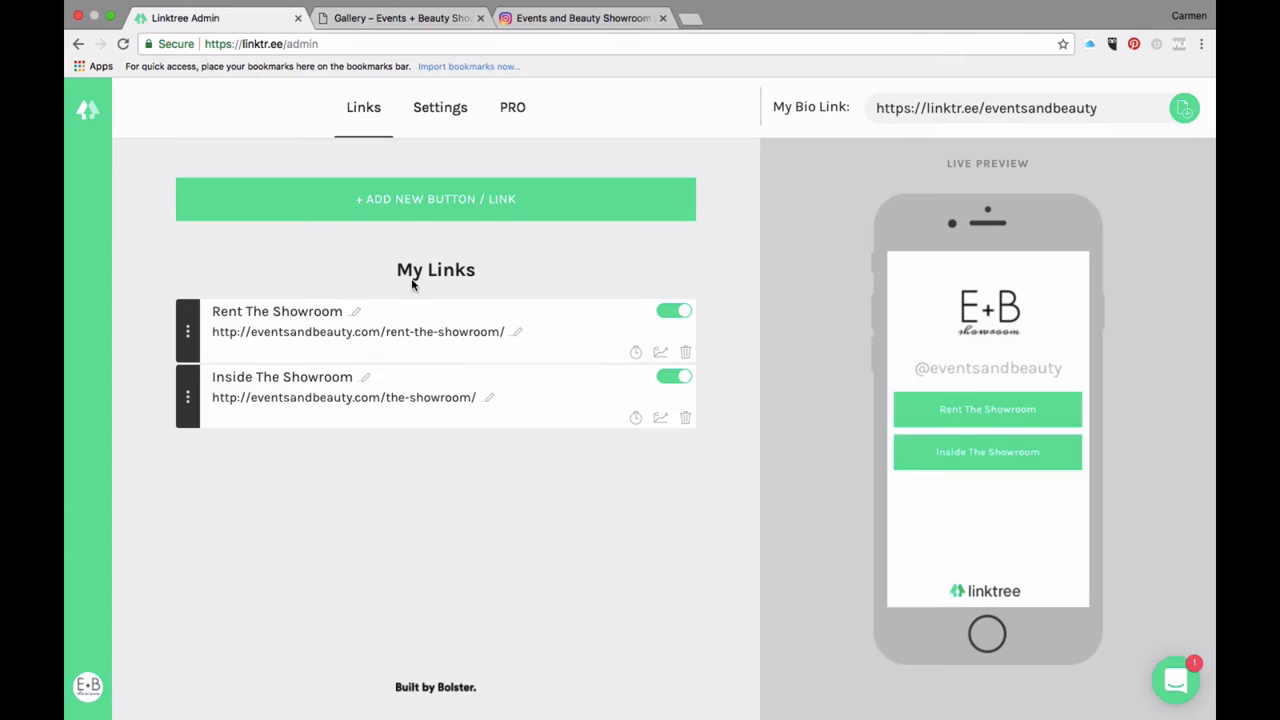
left_click(435, 198)
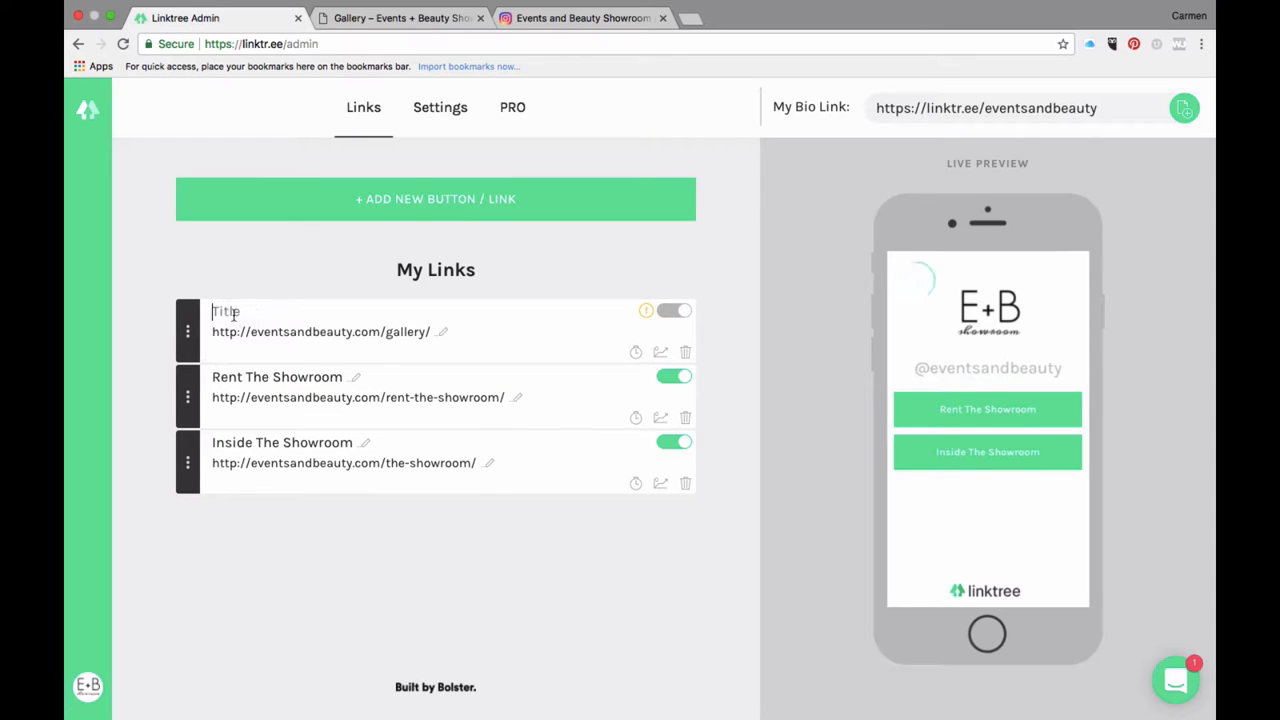
Title the third link 'Gallery', activate it, and move Inside The Showroom to the top.
type("Gallery")
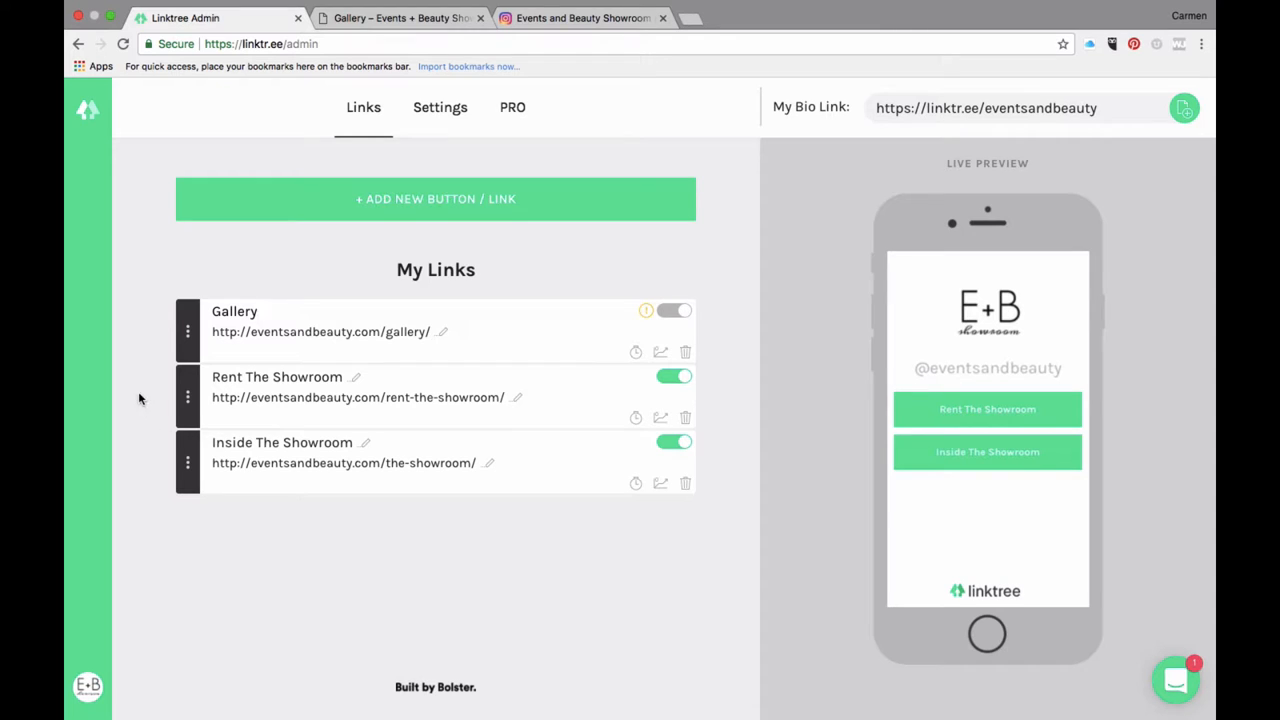
left_click(674, 310)
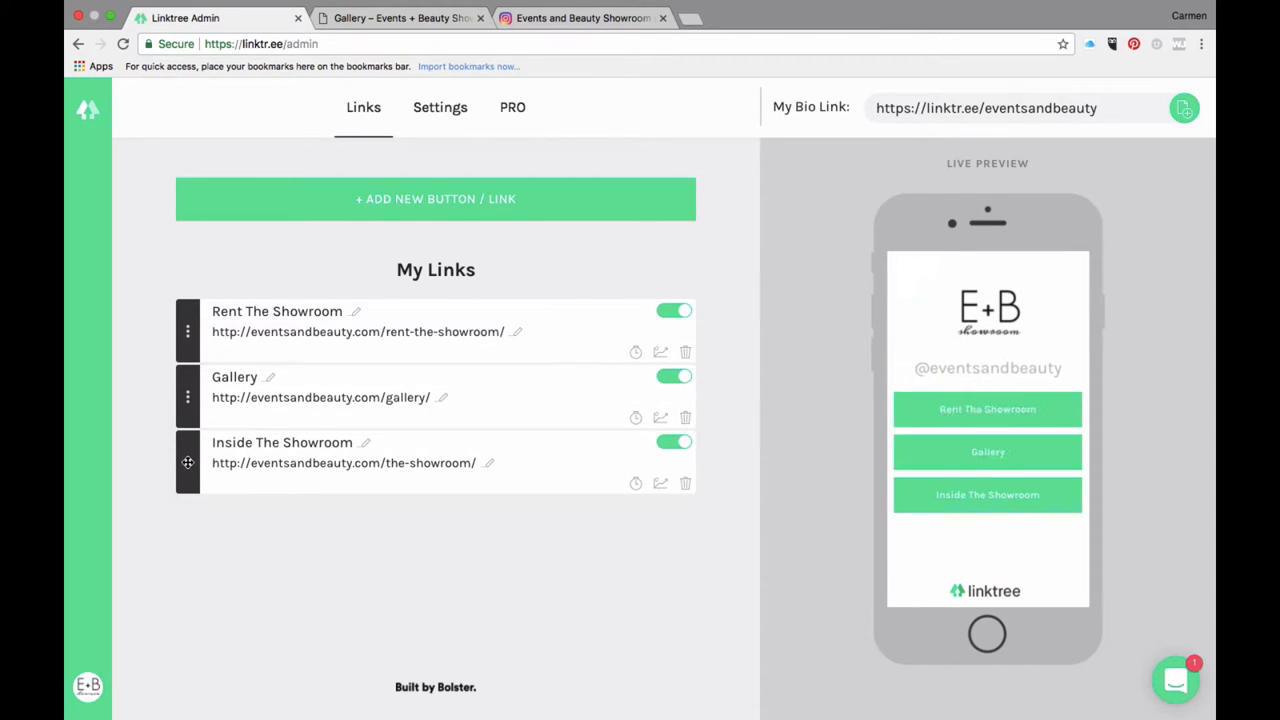
left_click_drag(187, 462, 187, 397)
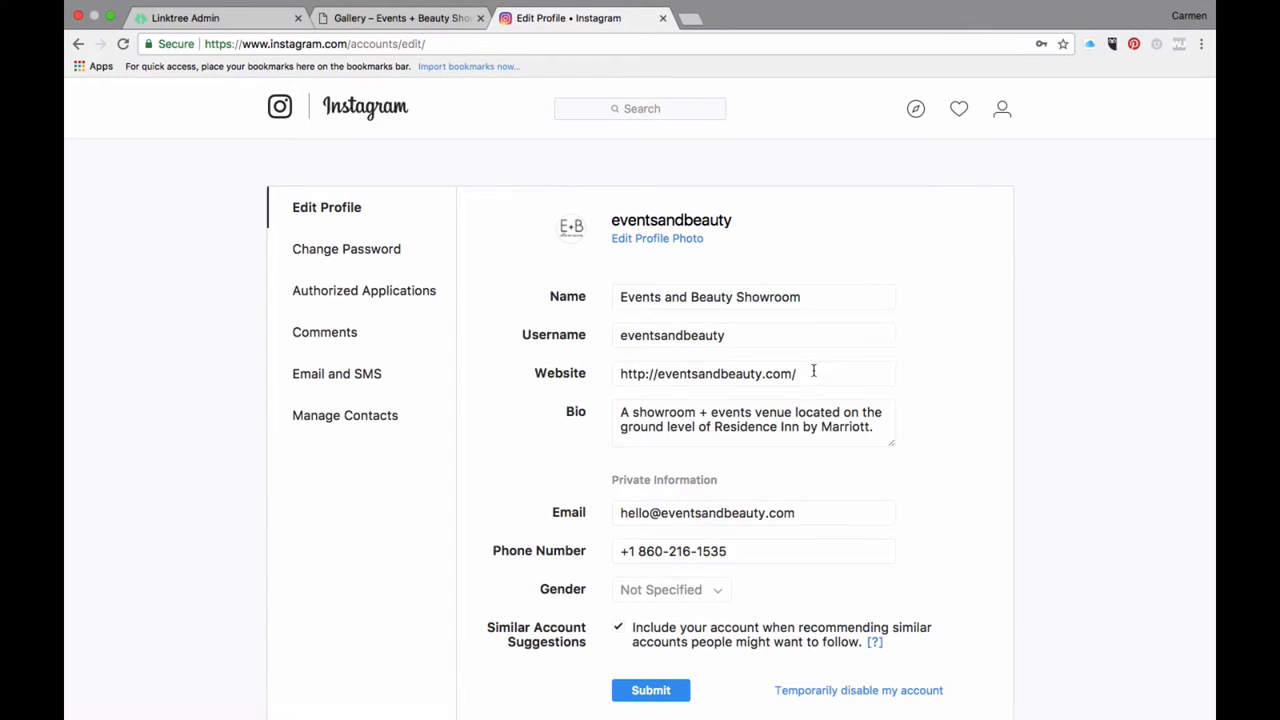
type("https://linktr.ee/eventsandbeauty")
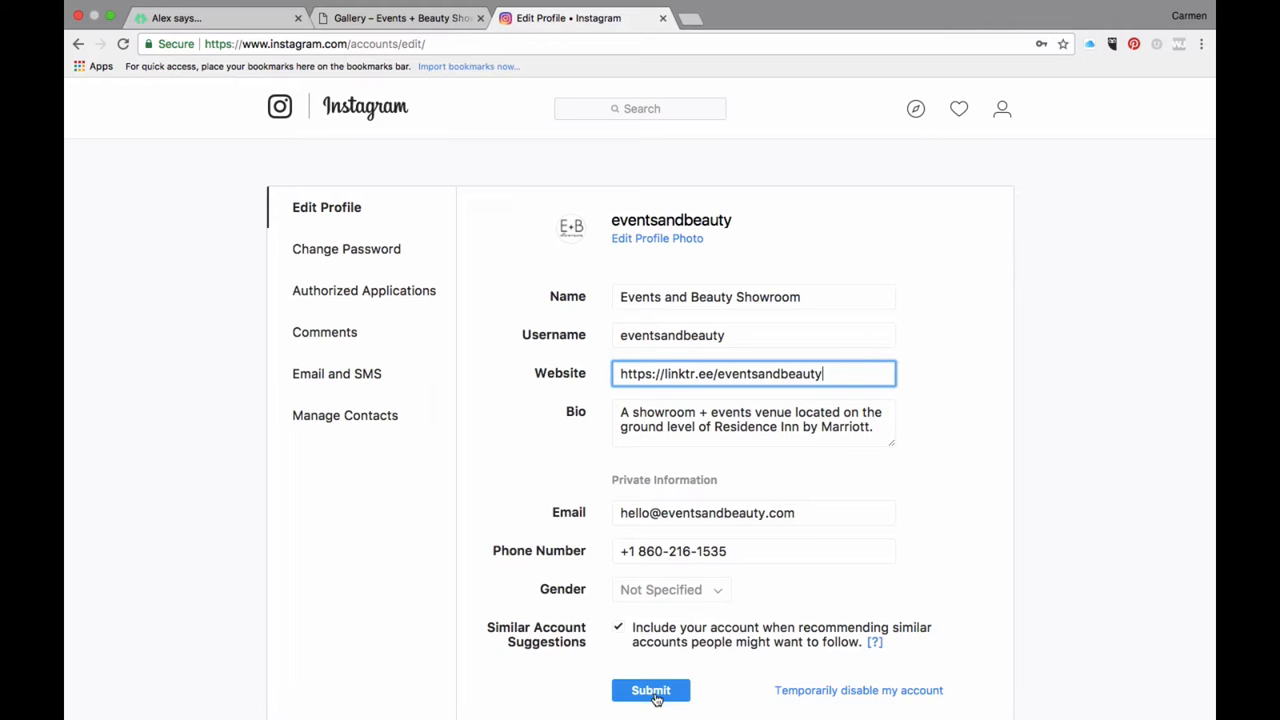
left_click(650, 690)
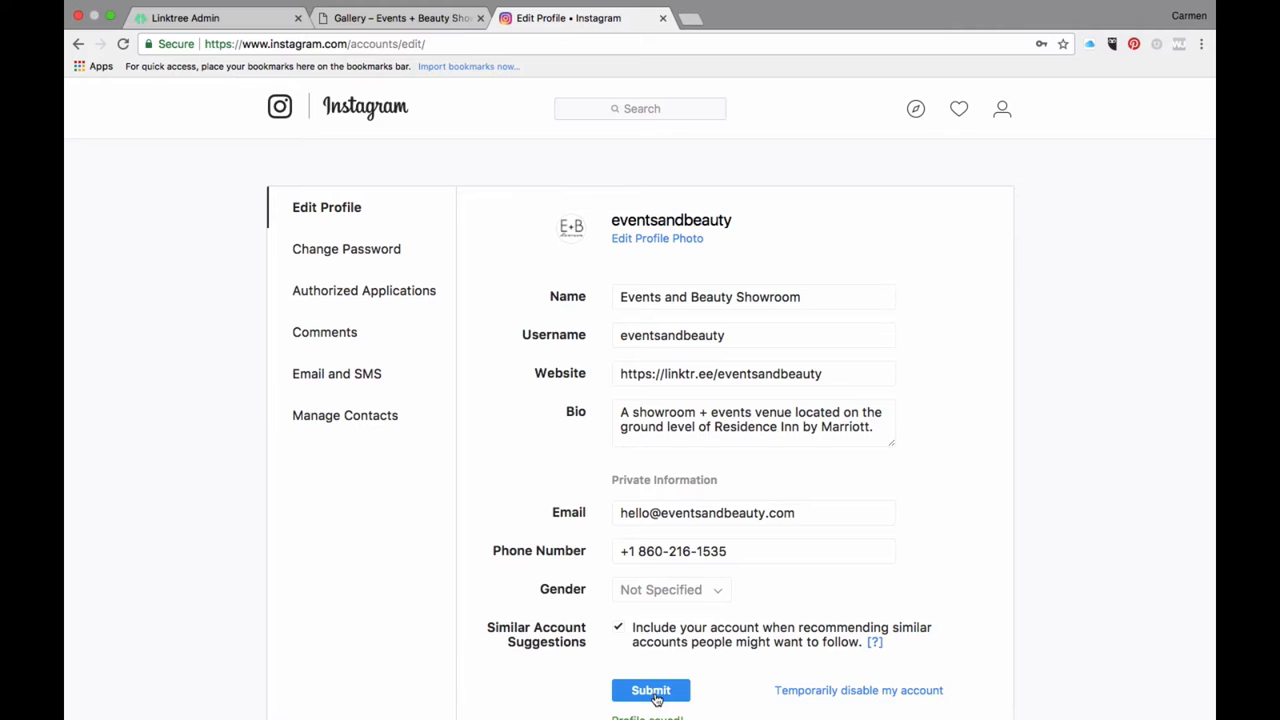
left_click(650, 690)
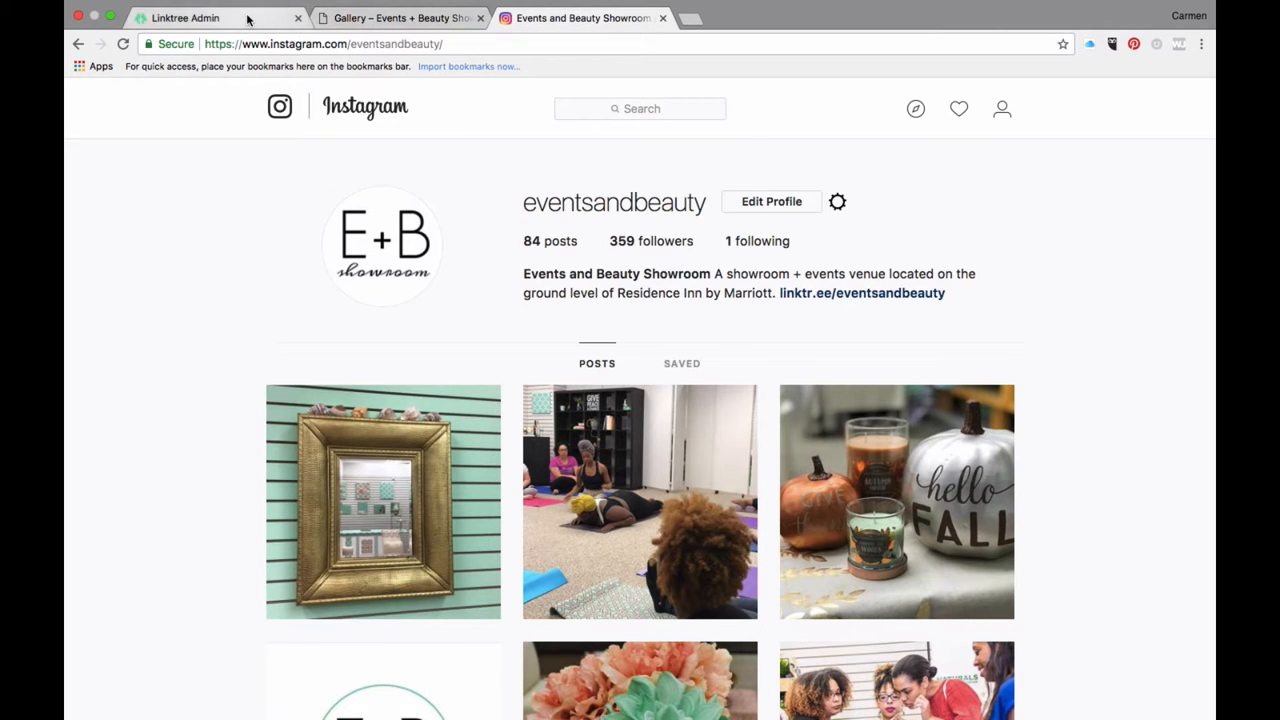
From Linktree Admin, view the live public page listing all three showroom links.
left_click(185, 17)
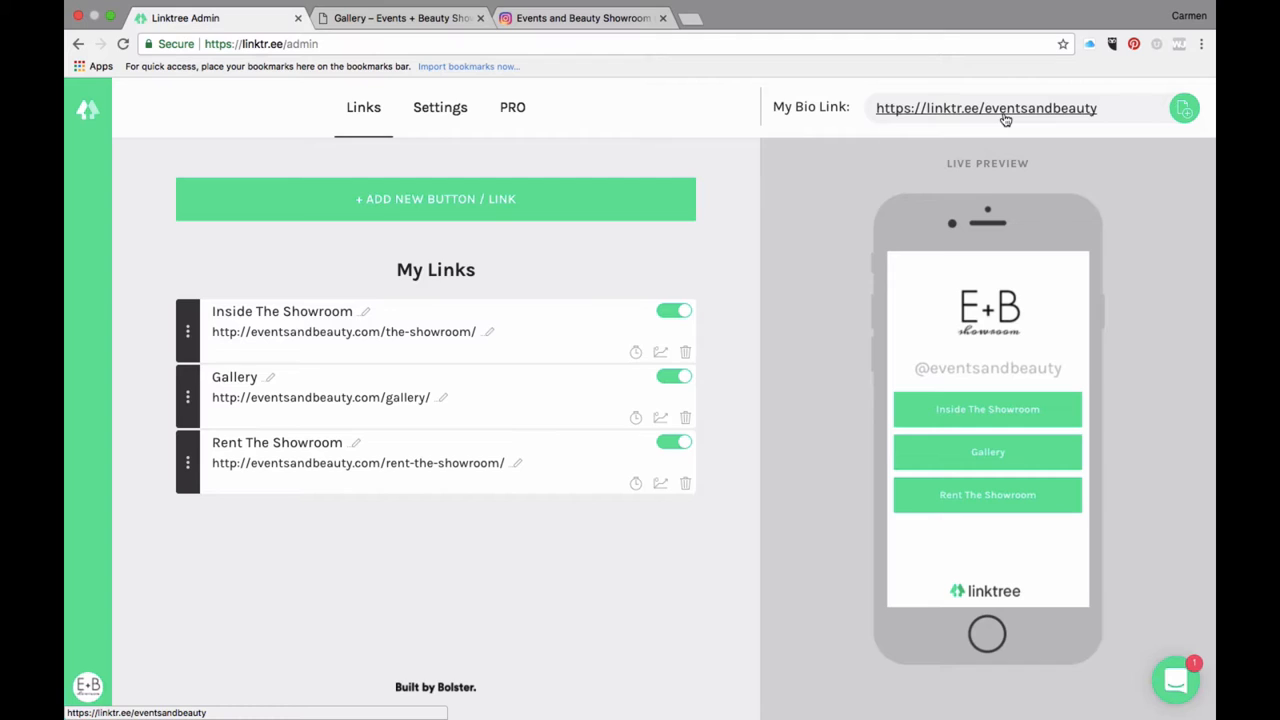
left_click(985, 108)
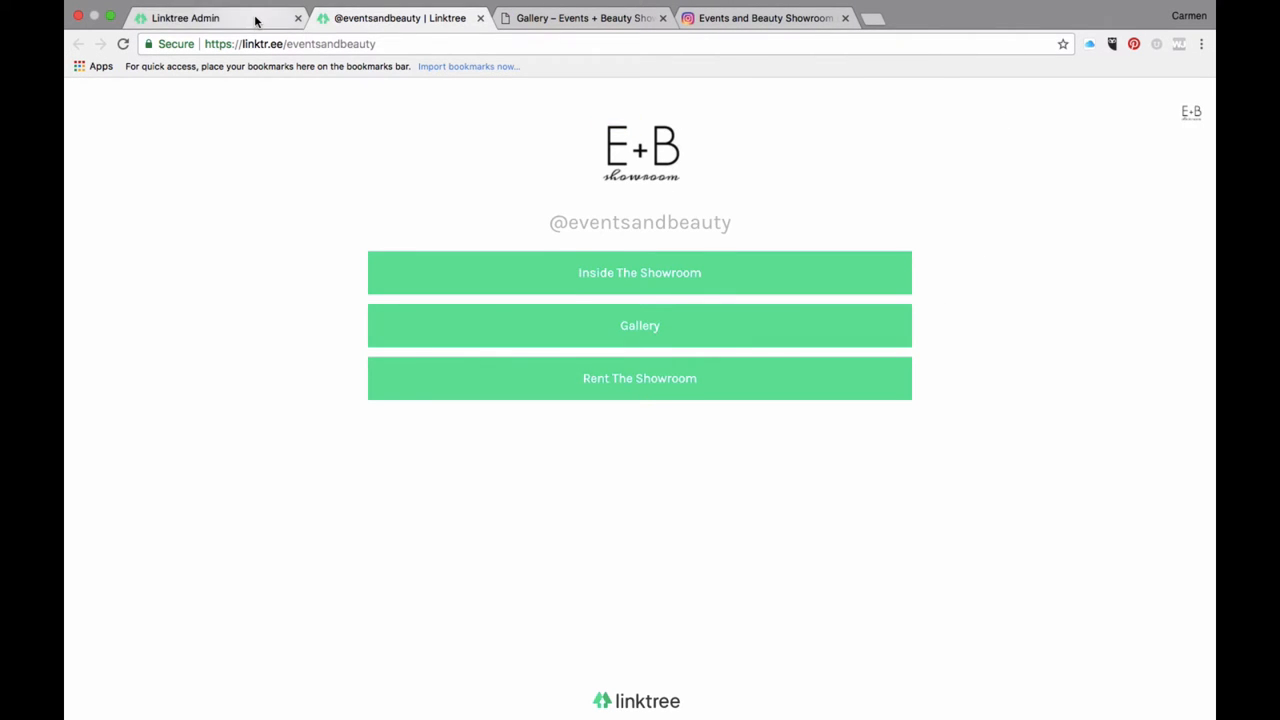
left_click(185, 18)
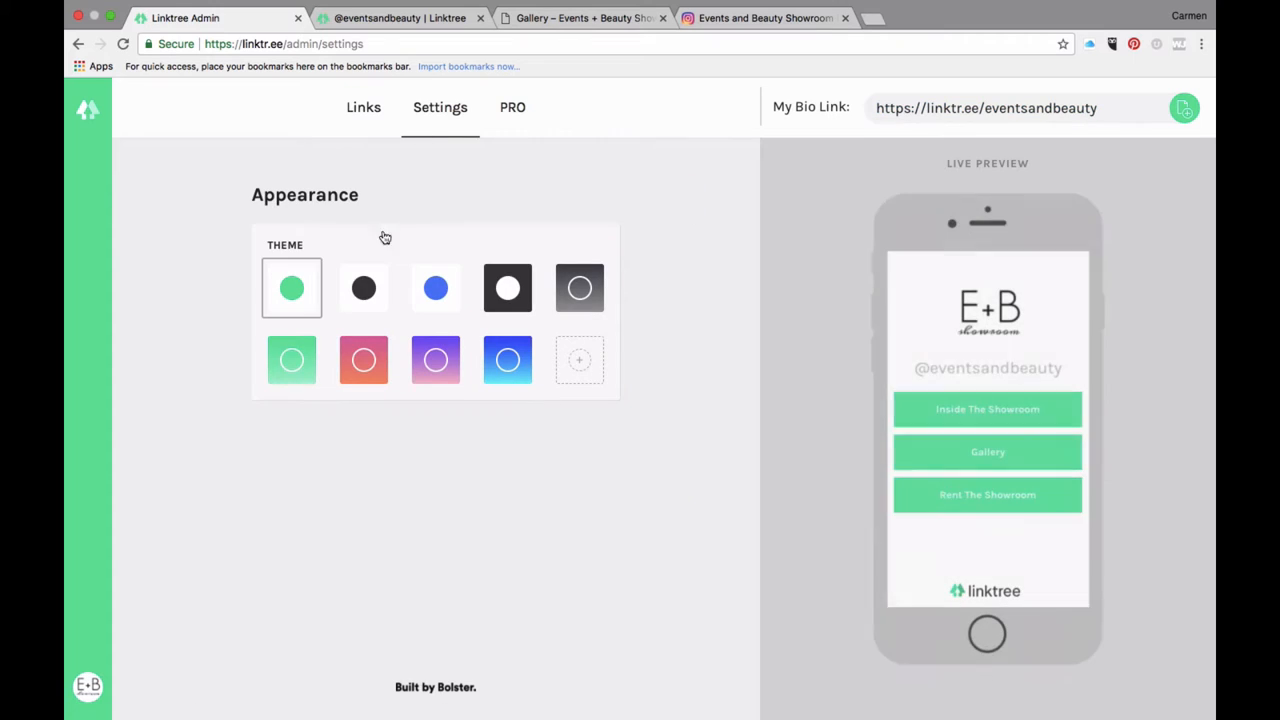
Preview the black-button, dark, green, pink-orange and blue themes, then apply the mint green gradient.
left_click(363, 288)
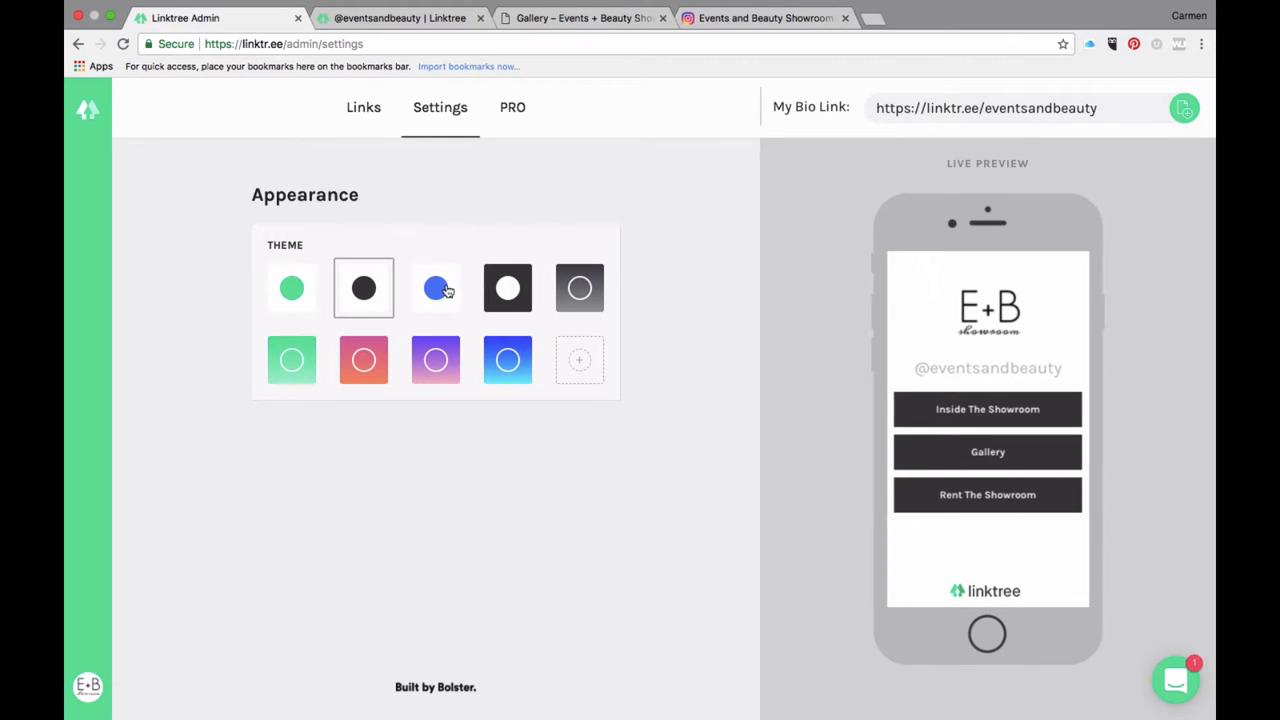
left_click(507, 288)
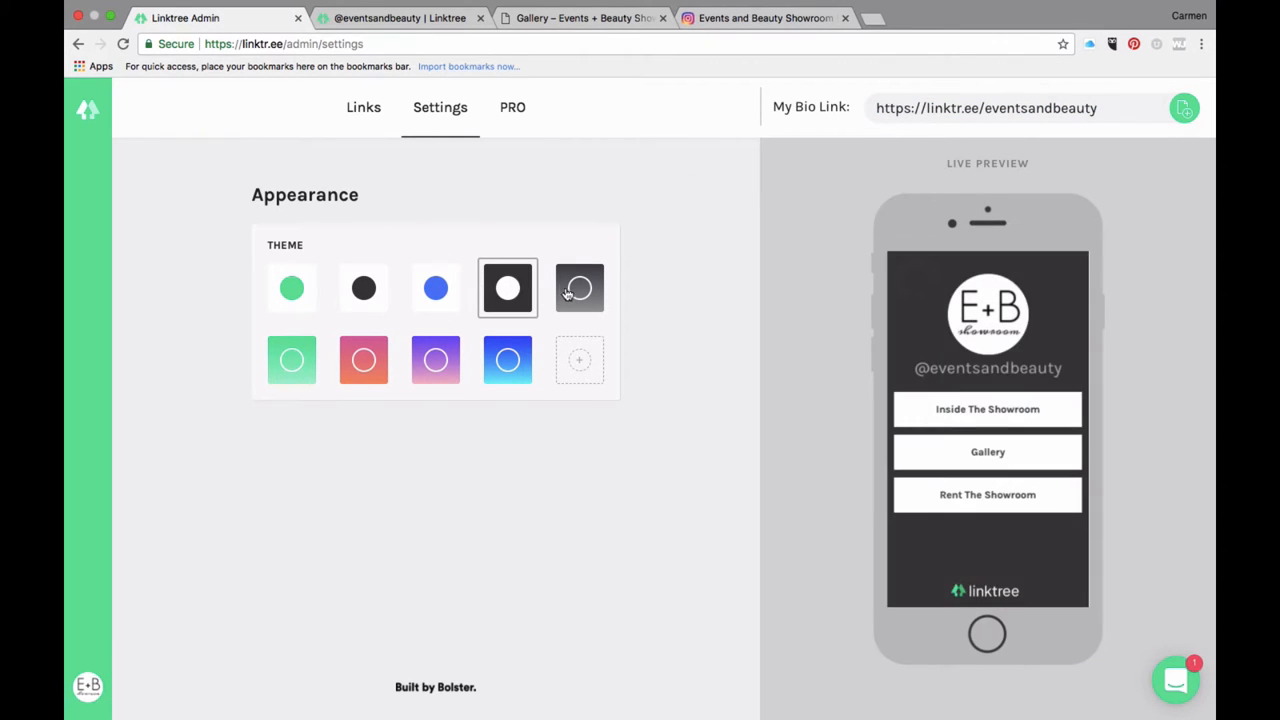
left_click(291, 359)
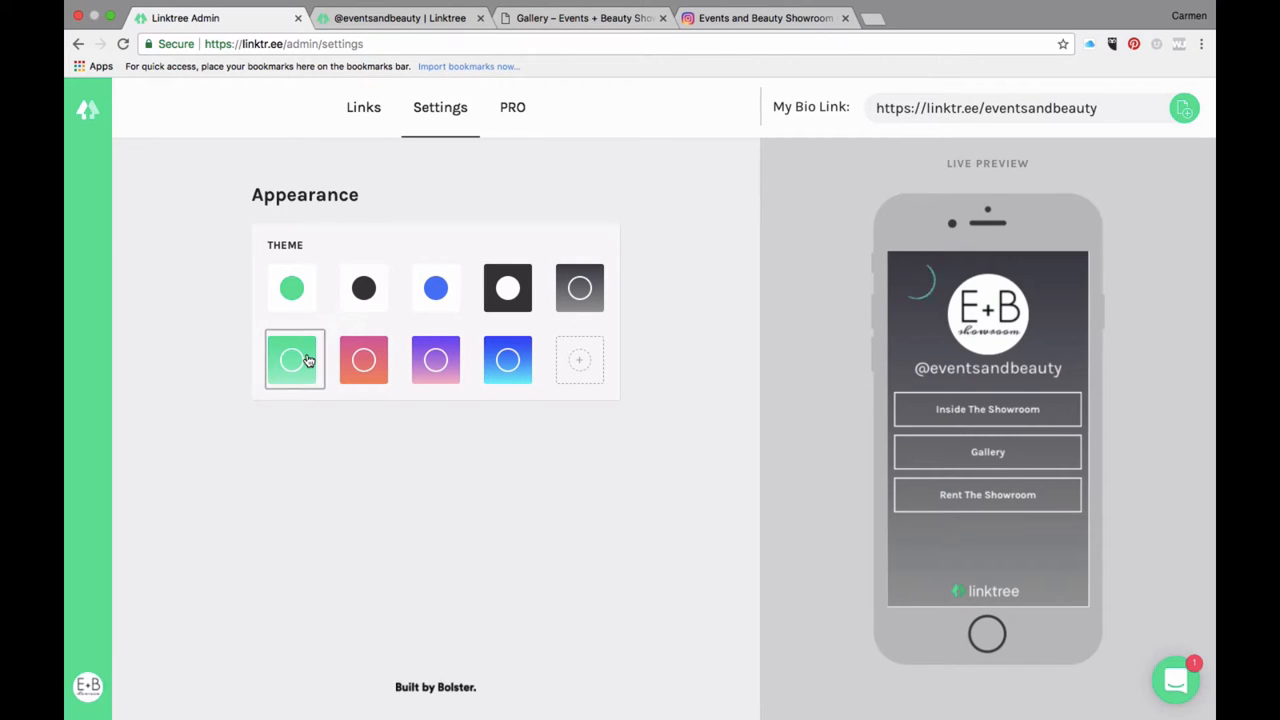
left_click(363, 359)
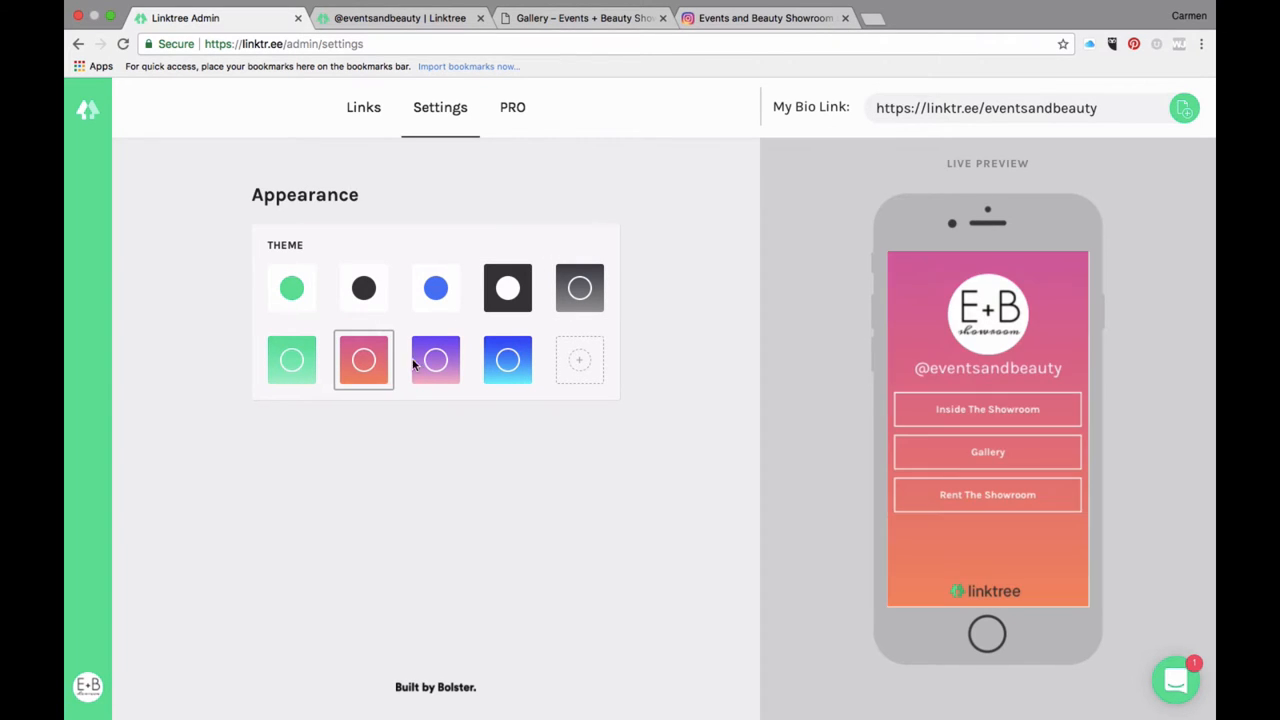
left_click(507, 360)
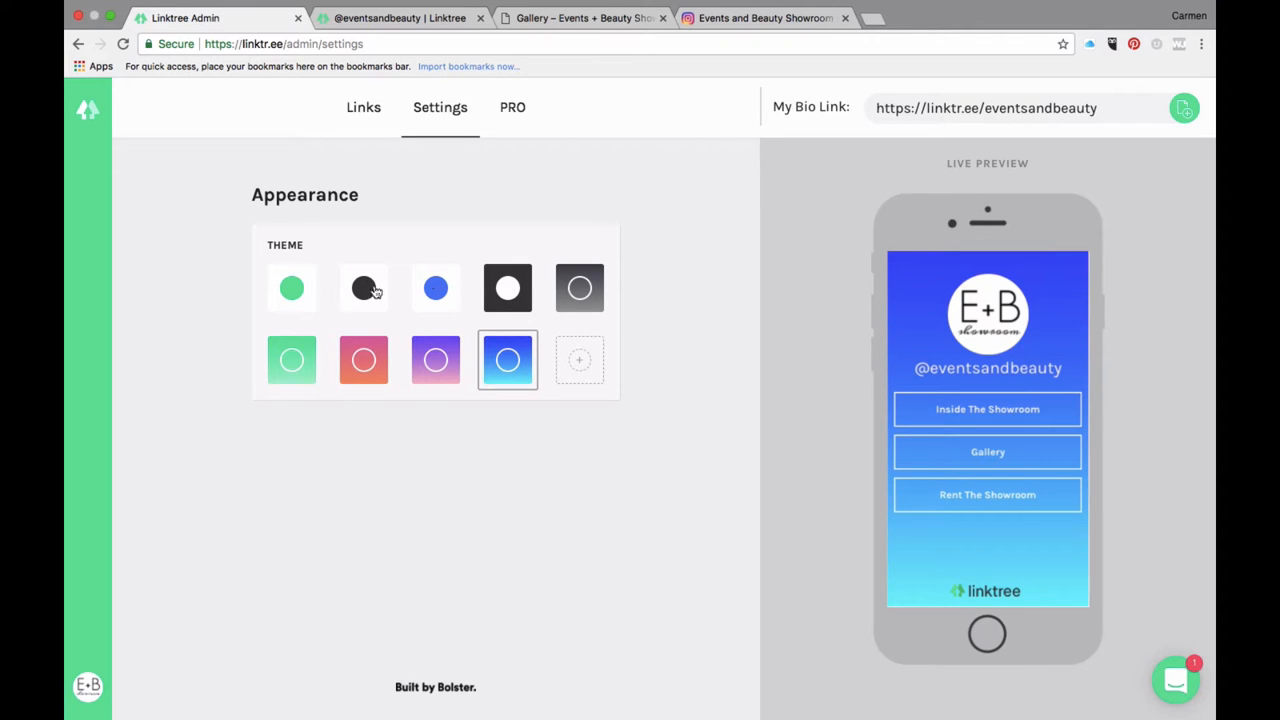
mouse_move(375, 370)
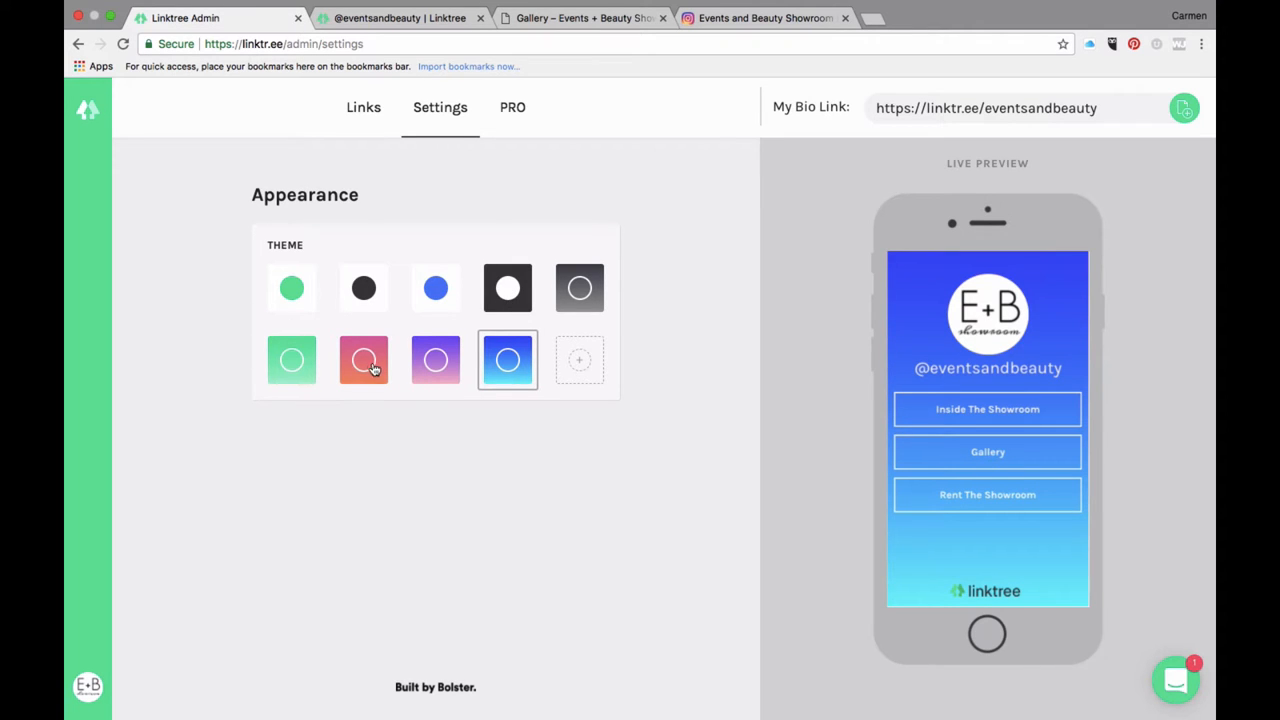
mouse_move(579, 360)
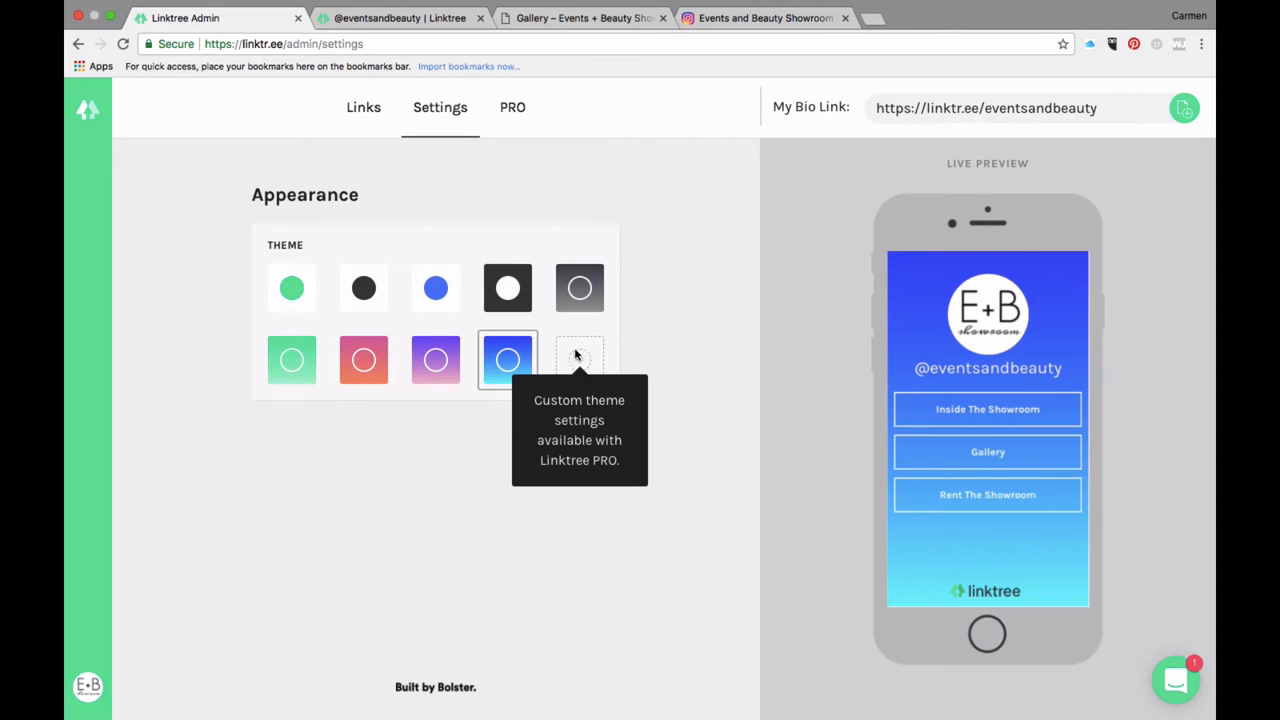
mouse_move(596, 476)
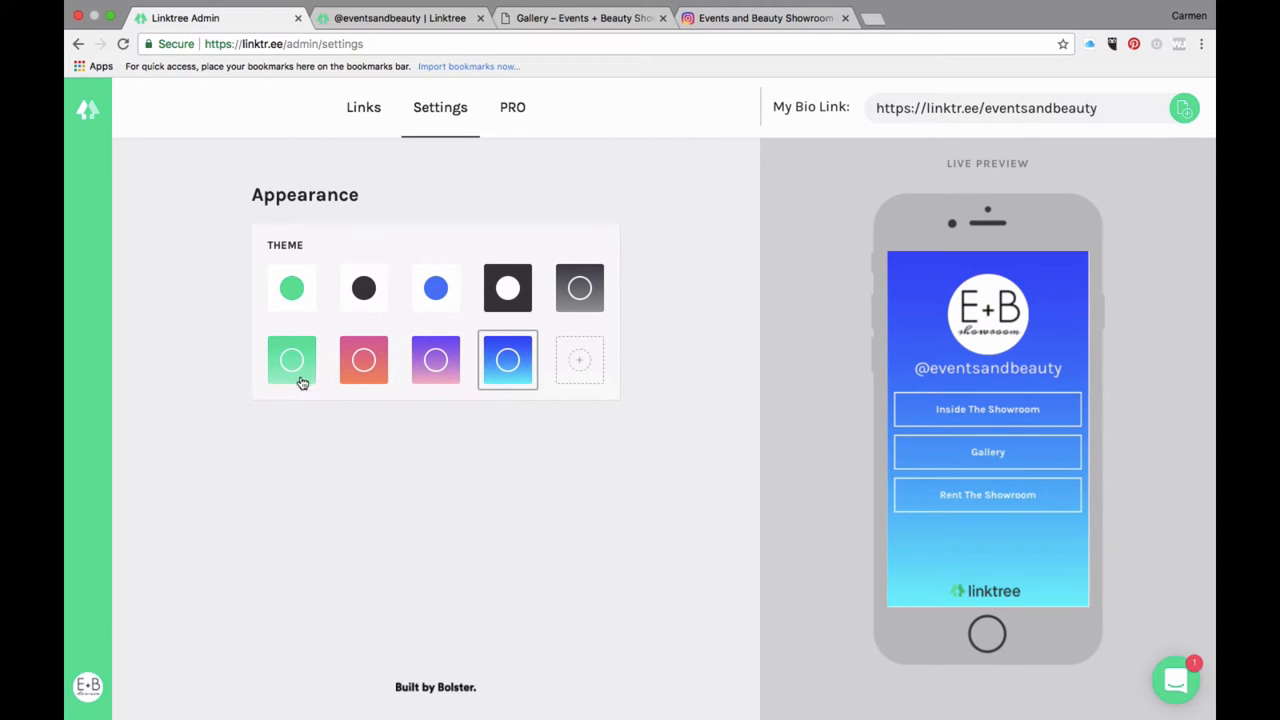
left_click(291, 360)
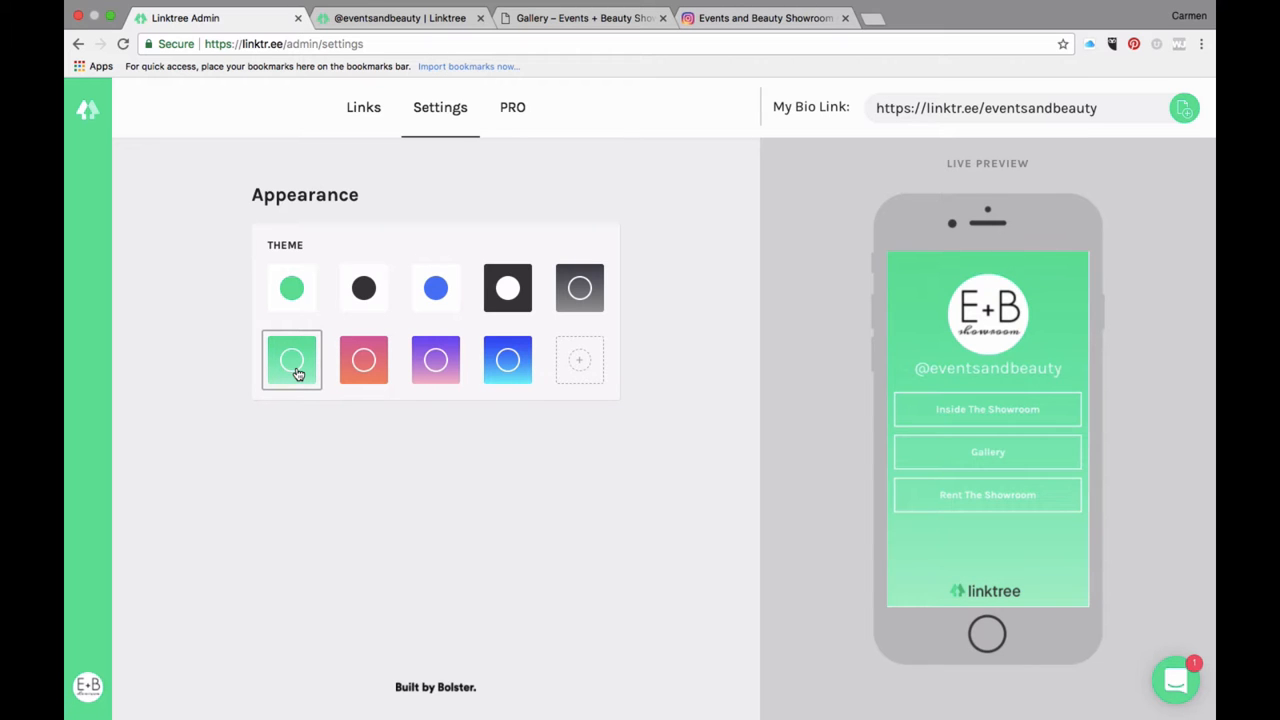
Check the showroom gallery site, retry solid mint, and settle on the mint green gradient theme.
left_click(585, 18)
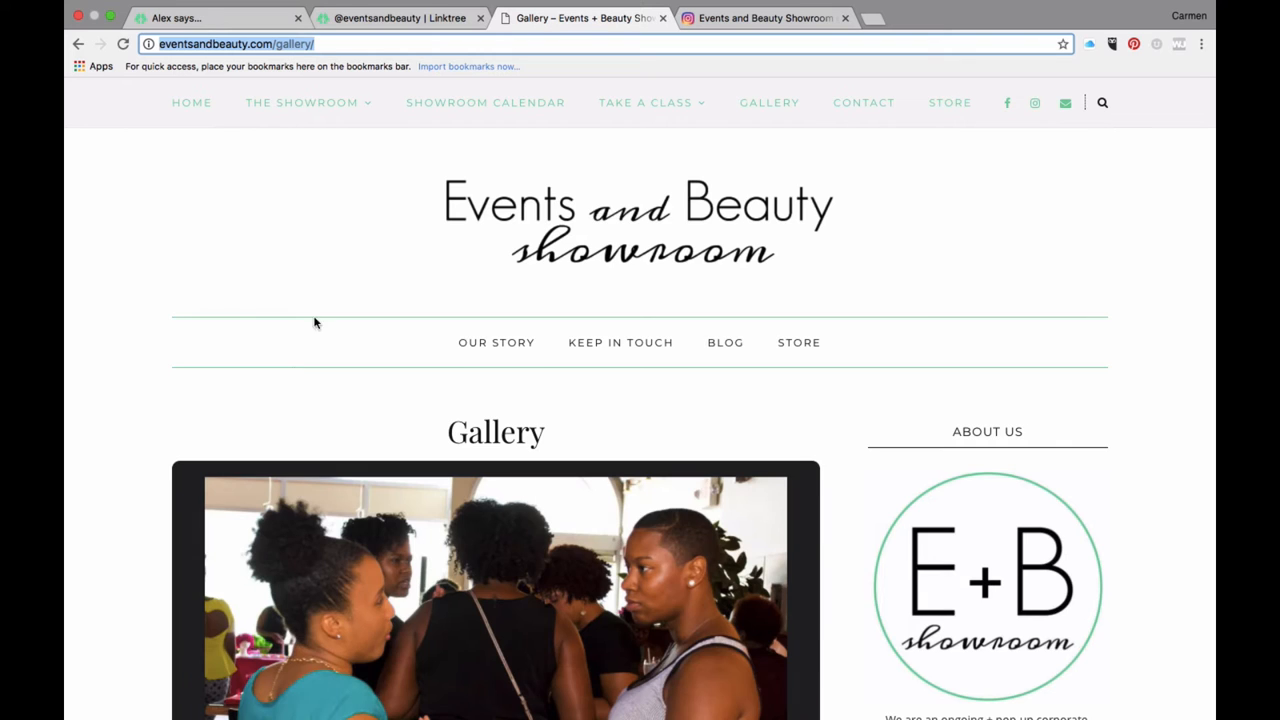
scroll("down", 3)
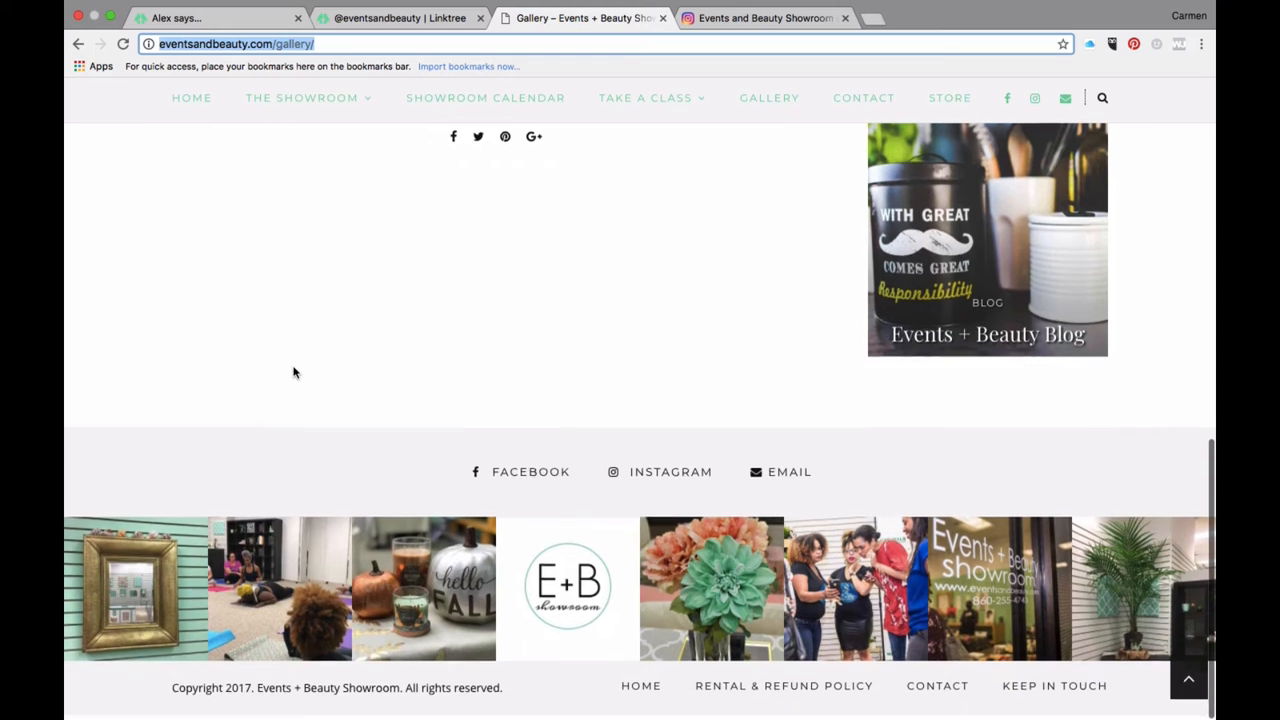
left_click(215, 35)
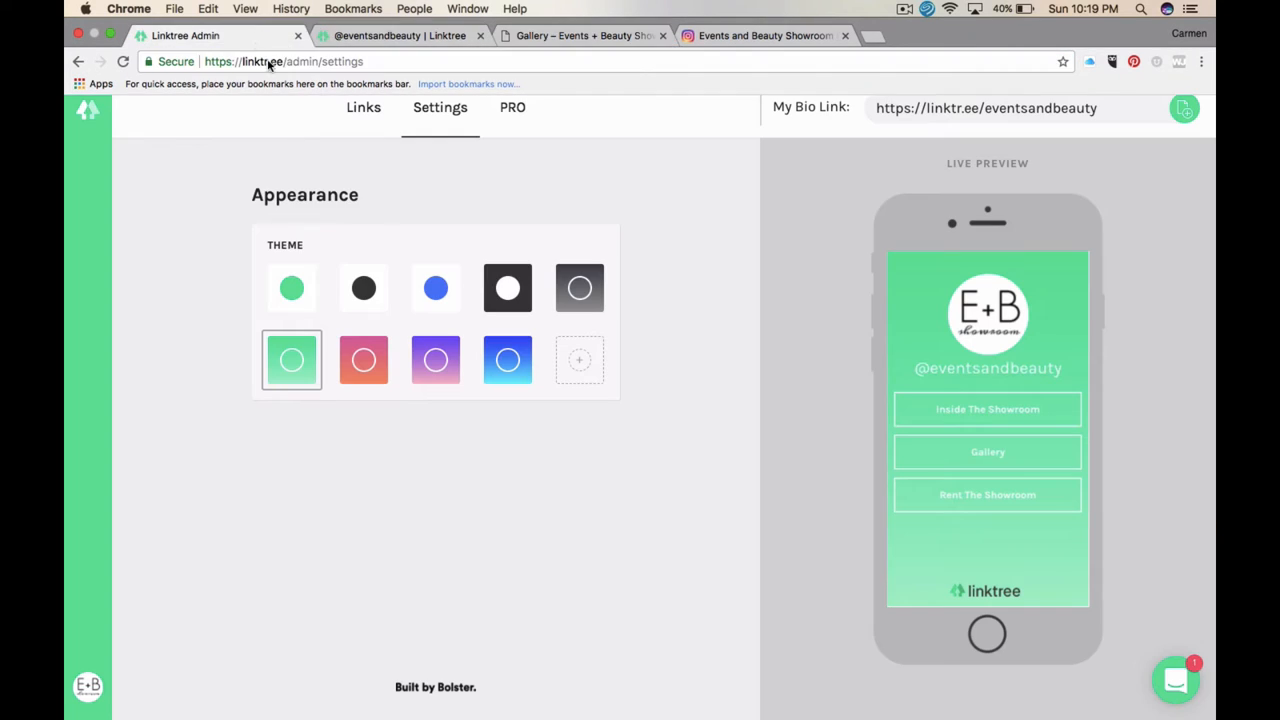
left_click(291, 288)
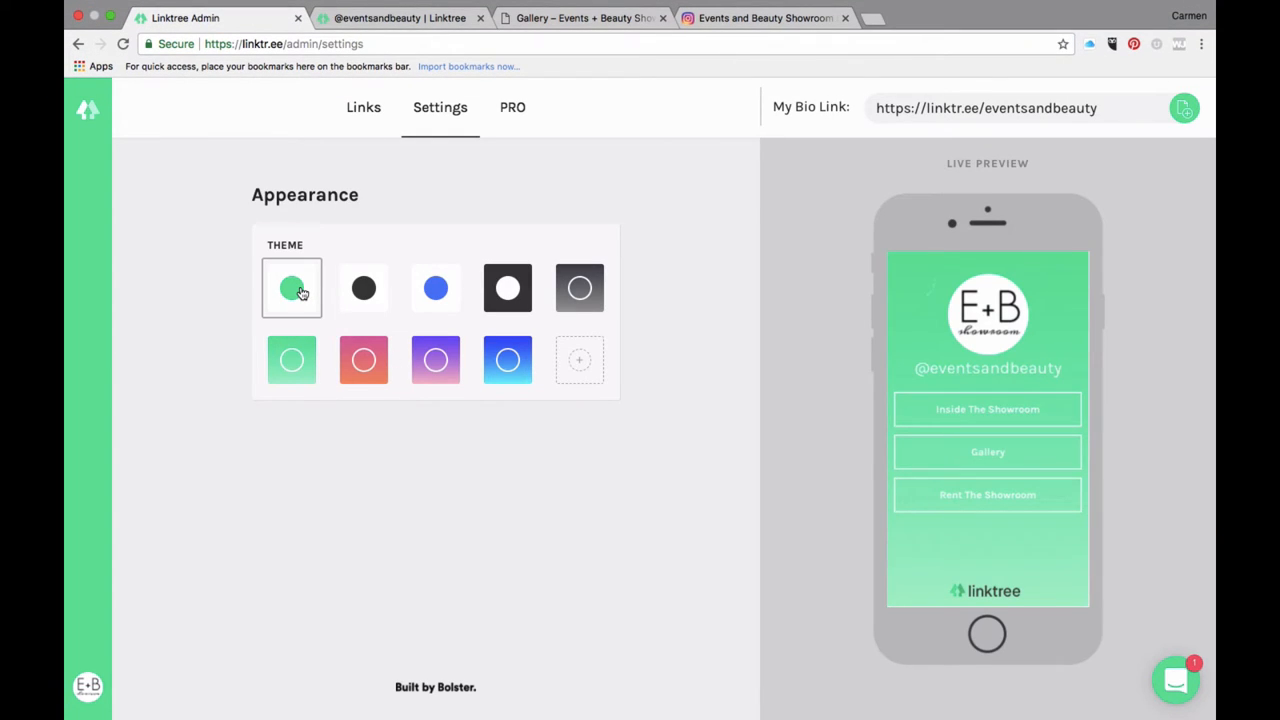
left_click(291, 360)
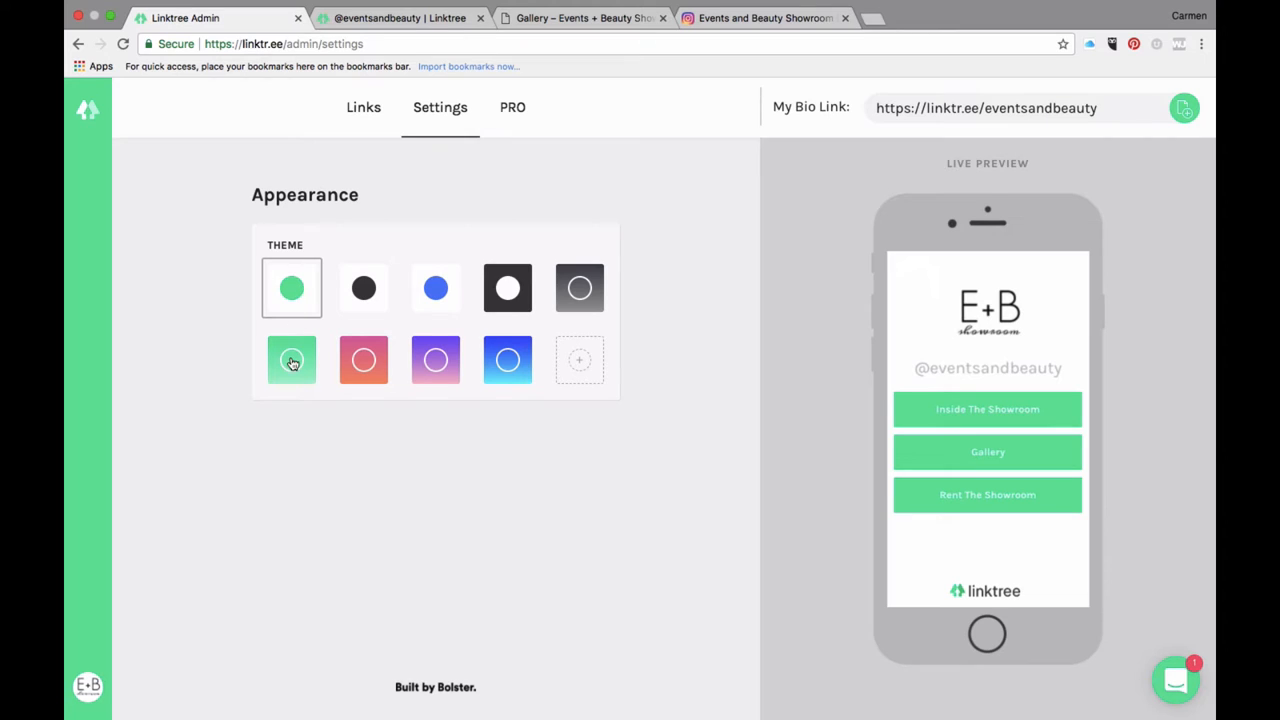
left_click(291, 360)
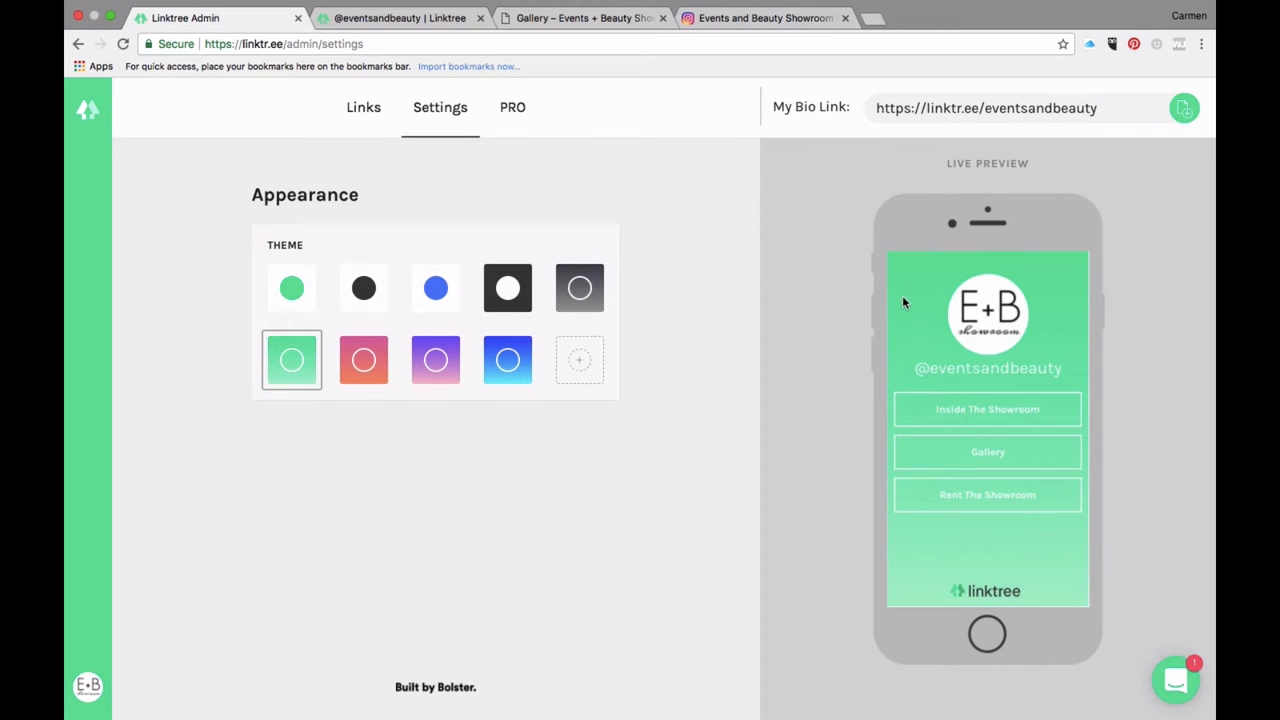
mouse_move(908, 573)
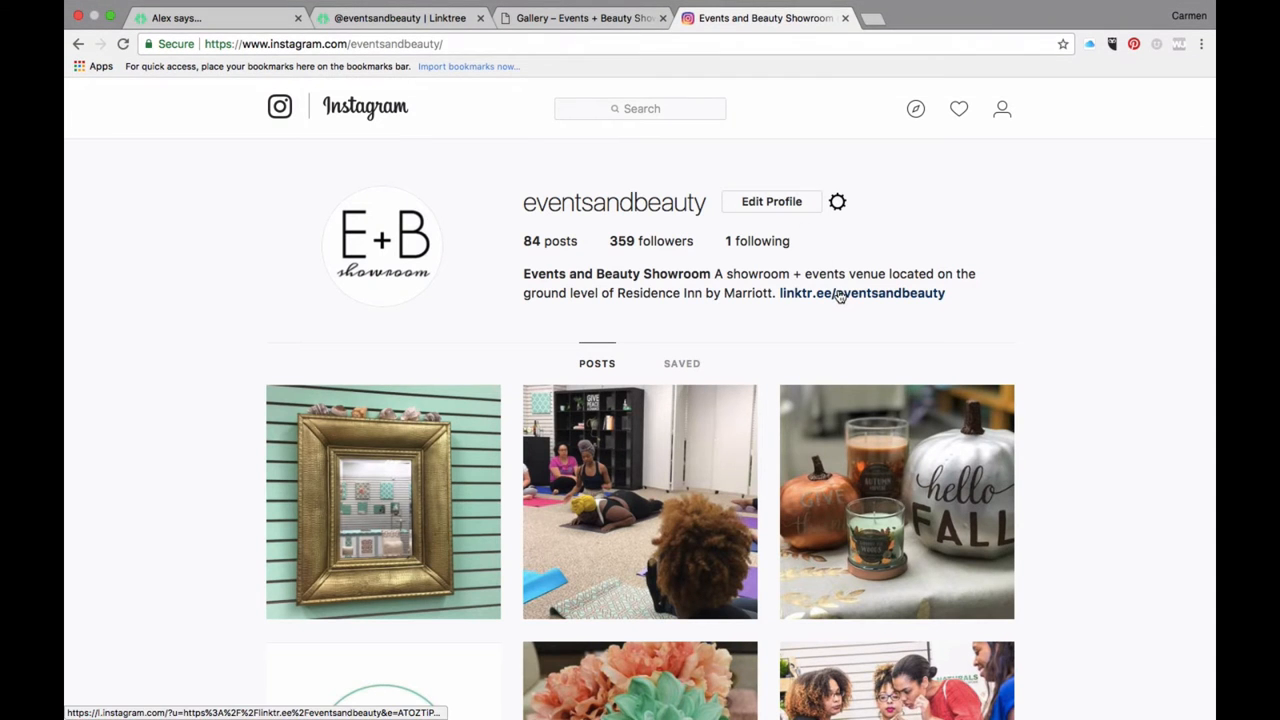
Open the linktr.ee/eventsandbeauty bio link so the public Linktree page shows in a new tab.
left_click(861, 293)
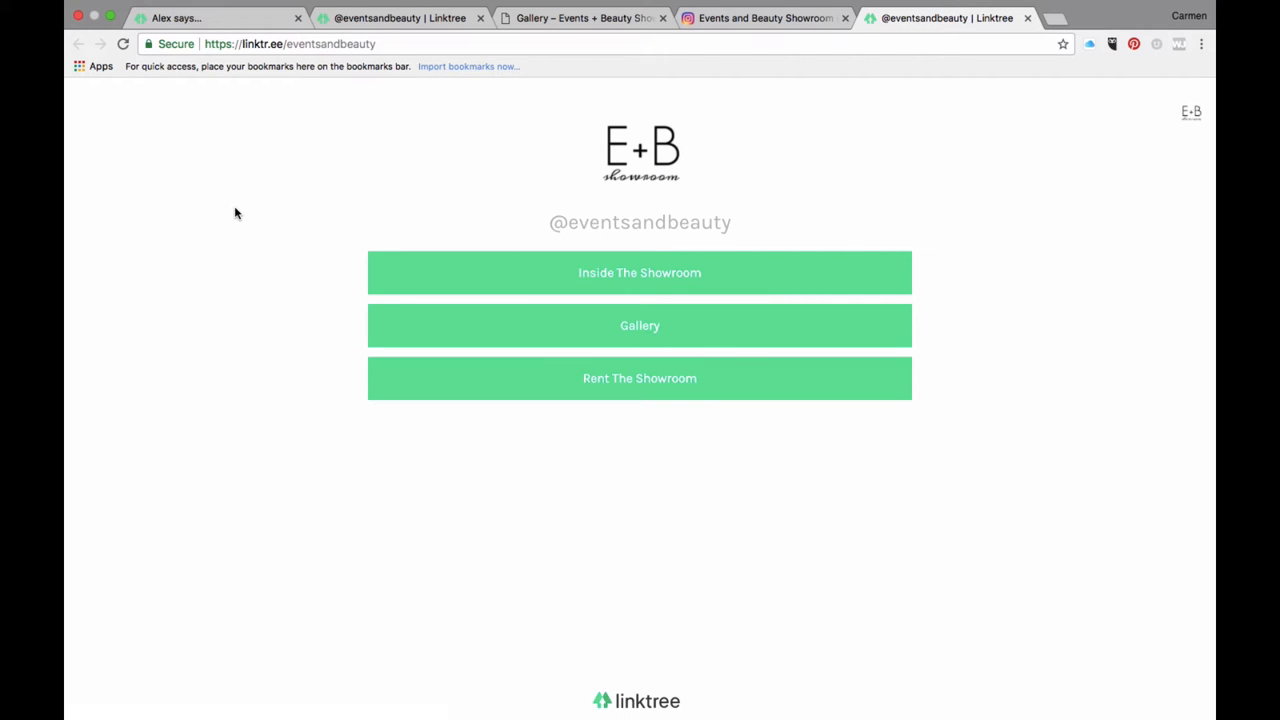
mouse_move(696, 35)
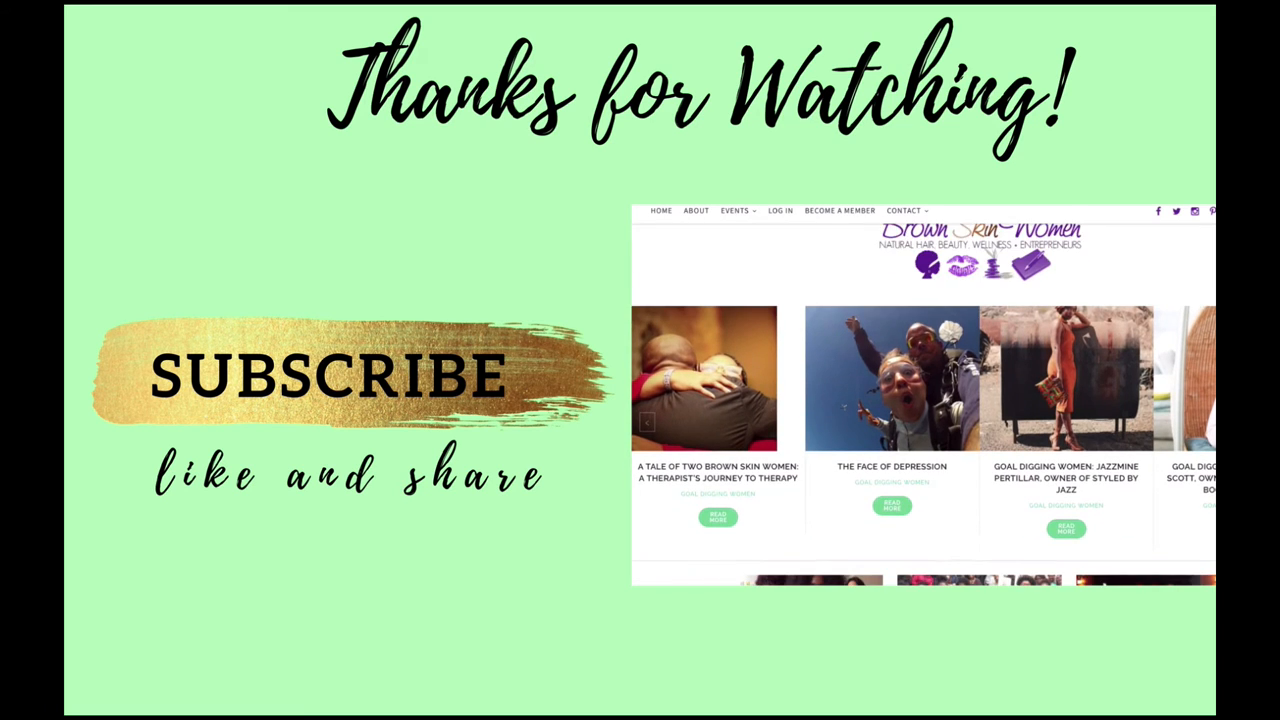
scroll("down", 3)
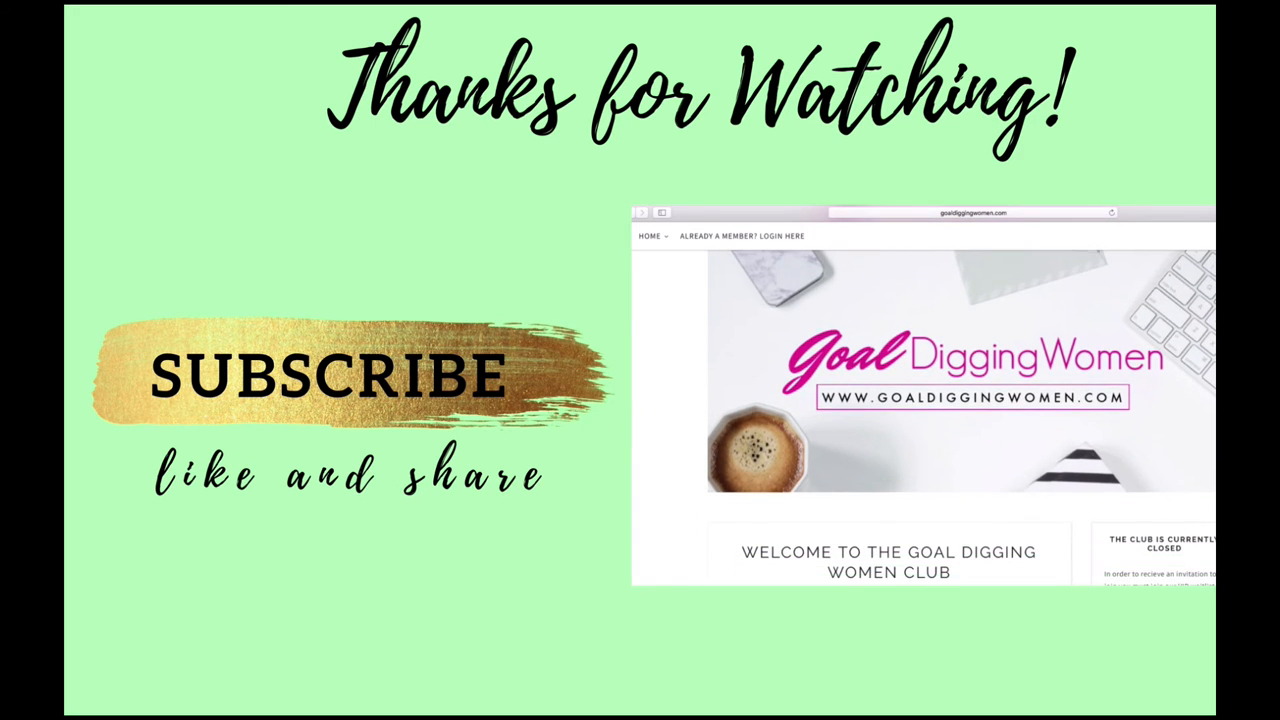
scroll("down", 3)
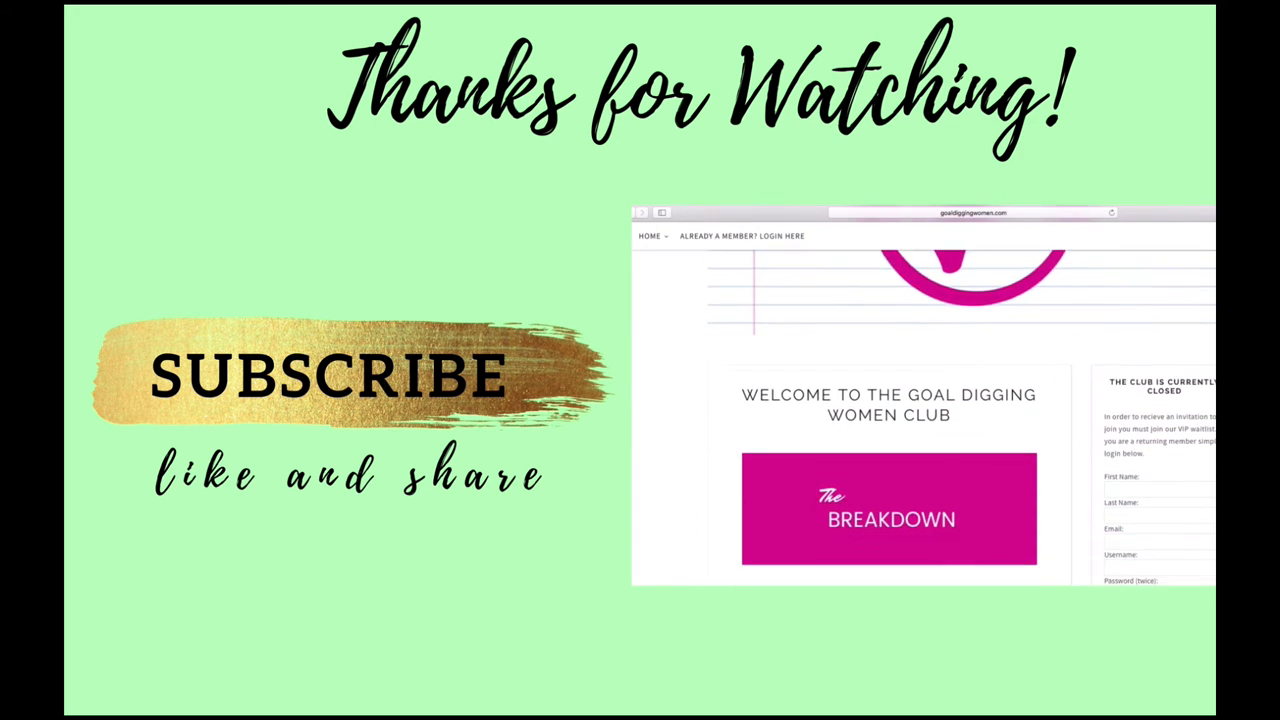
scroll("down", 3)
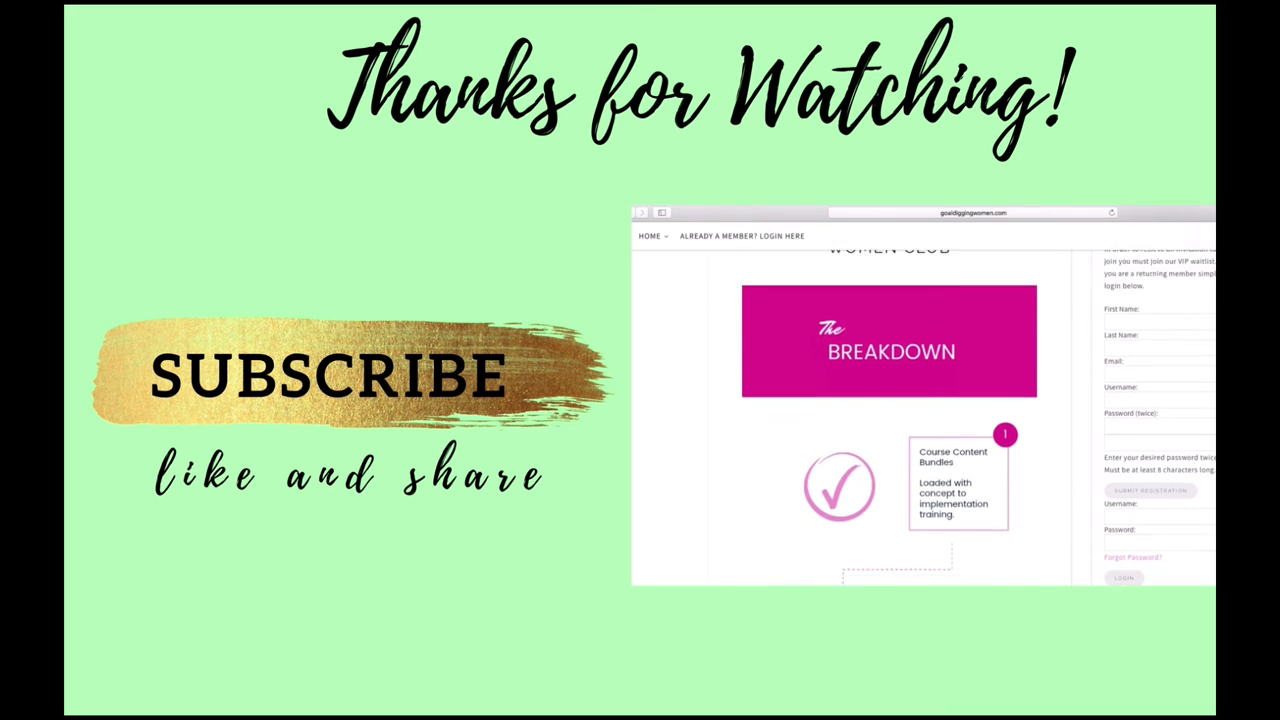